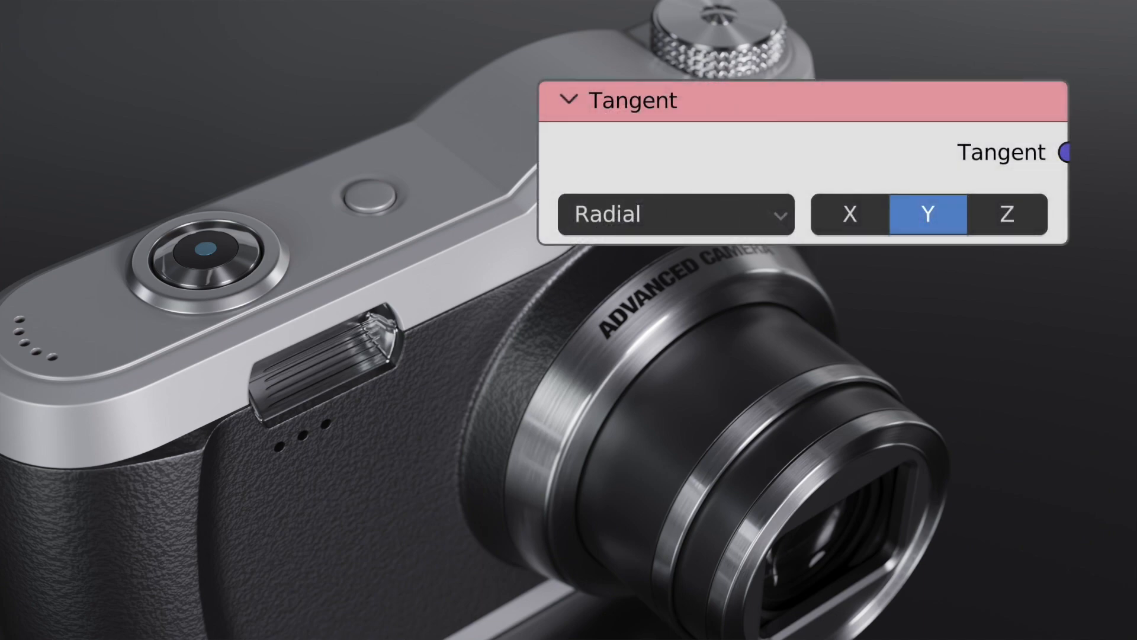
Step: Unwrap all faces of the bent plane so its flattened grid fills the UV area
left_click(674, 214)
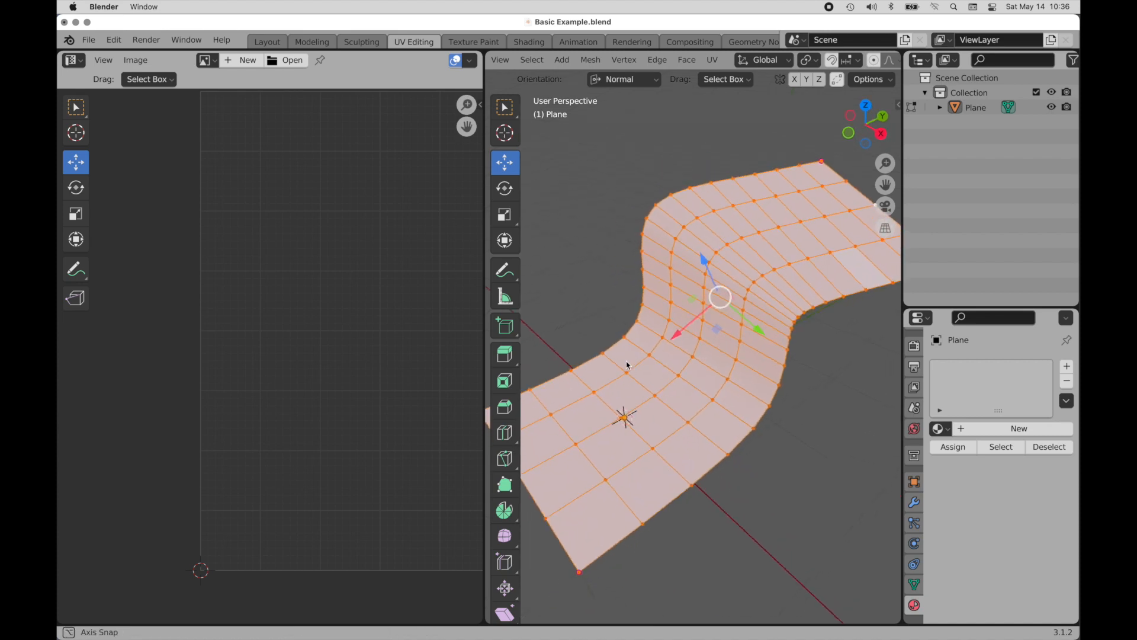
left_click_drag(628, 365, 693, 372)
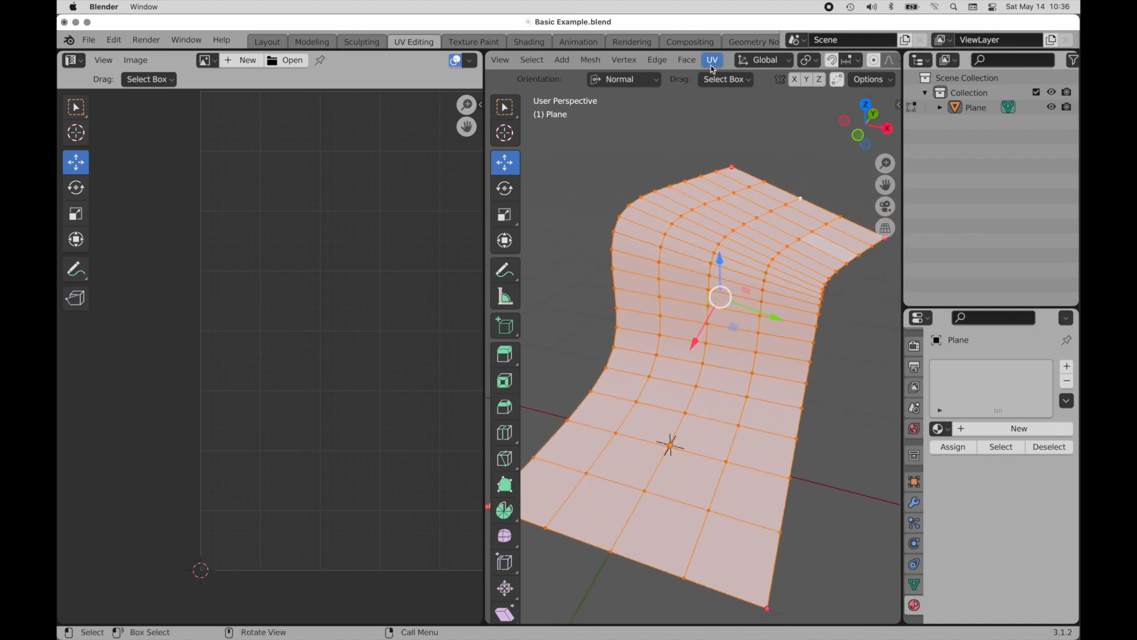
mouse_move(712, 60)
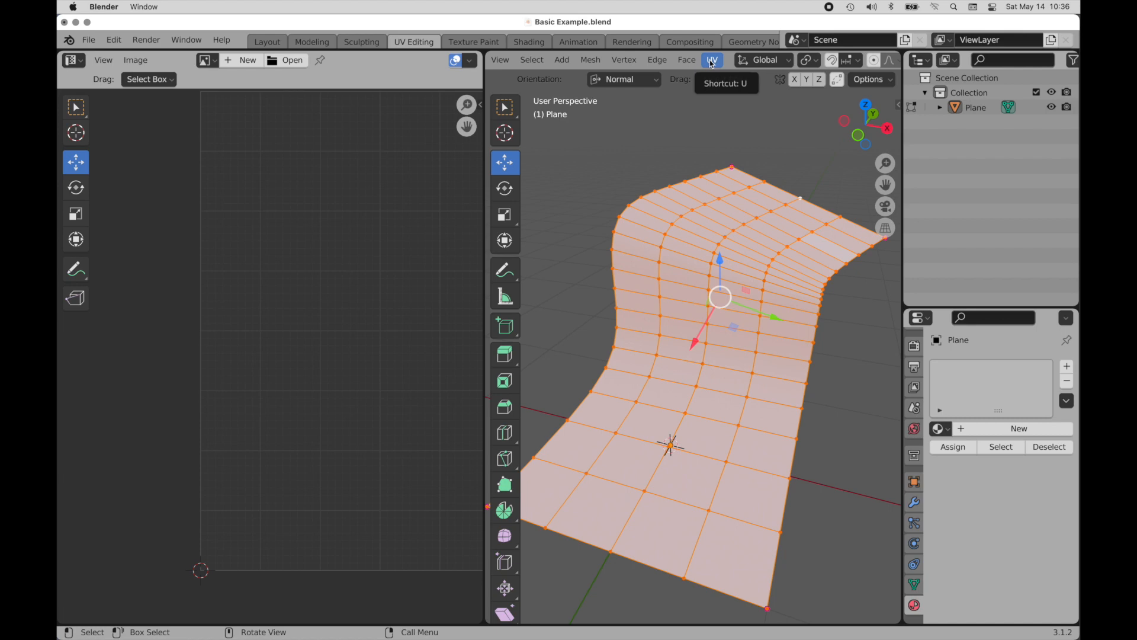
left_click(712, 59)
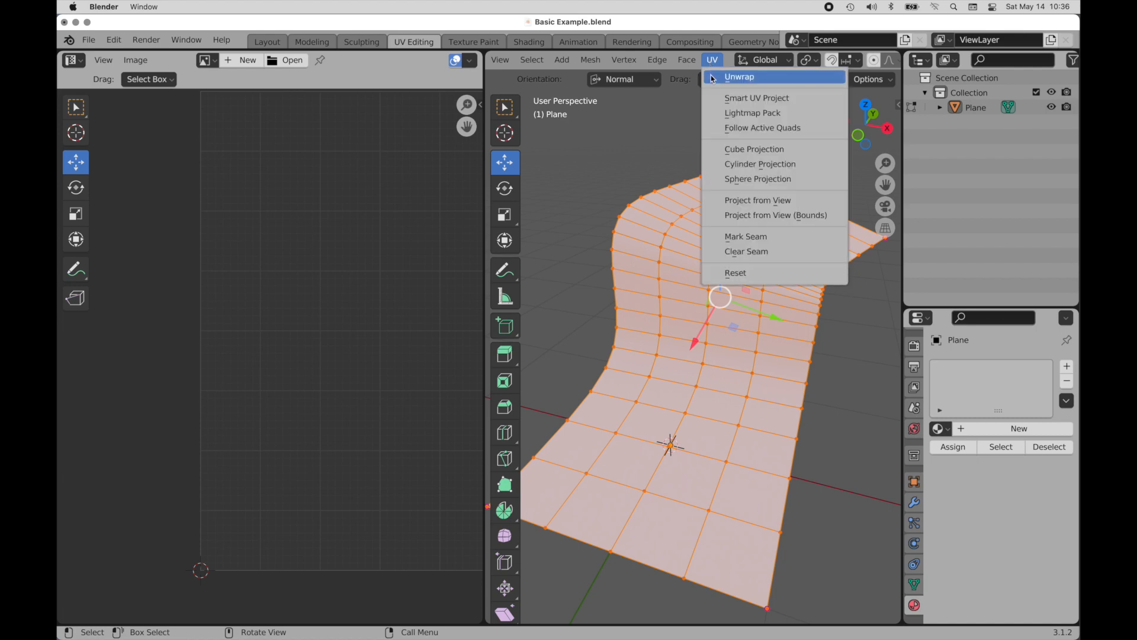
left_click(739, 76)
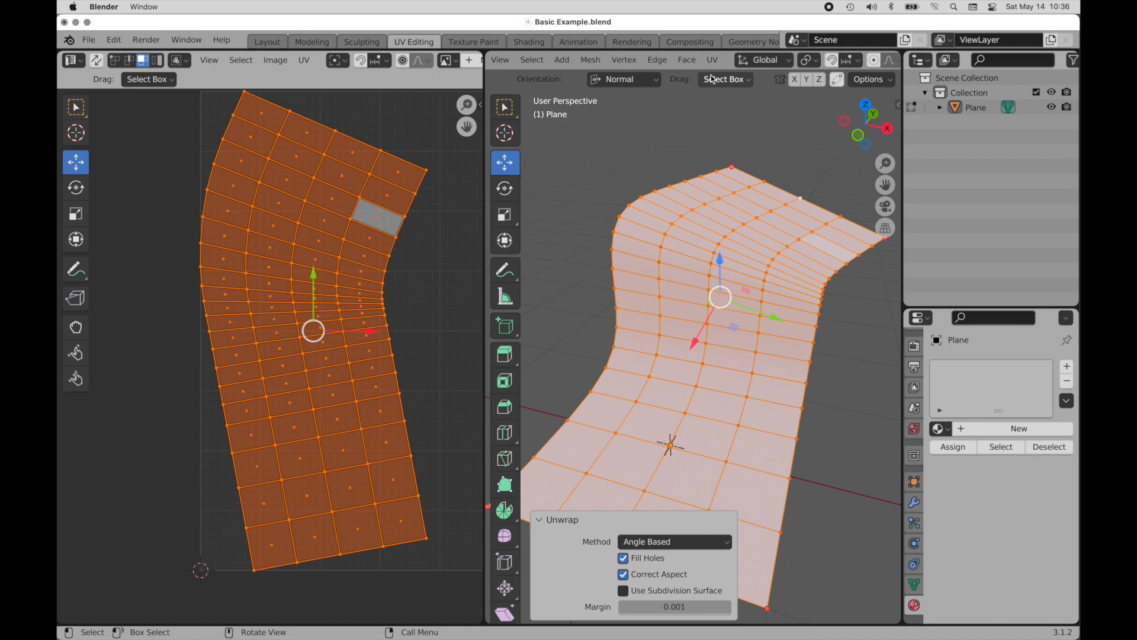
mouse_move(429, 427)
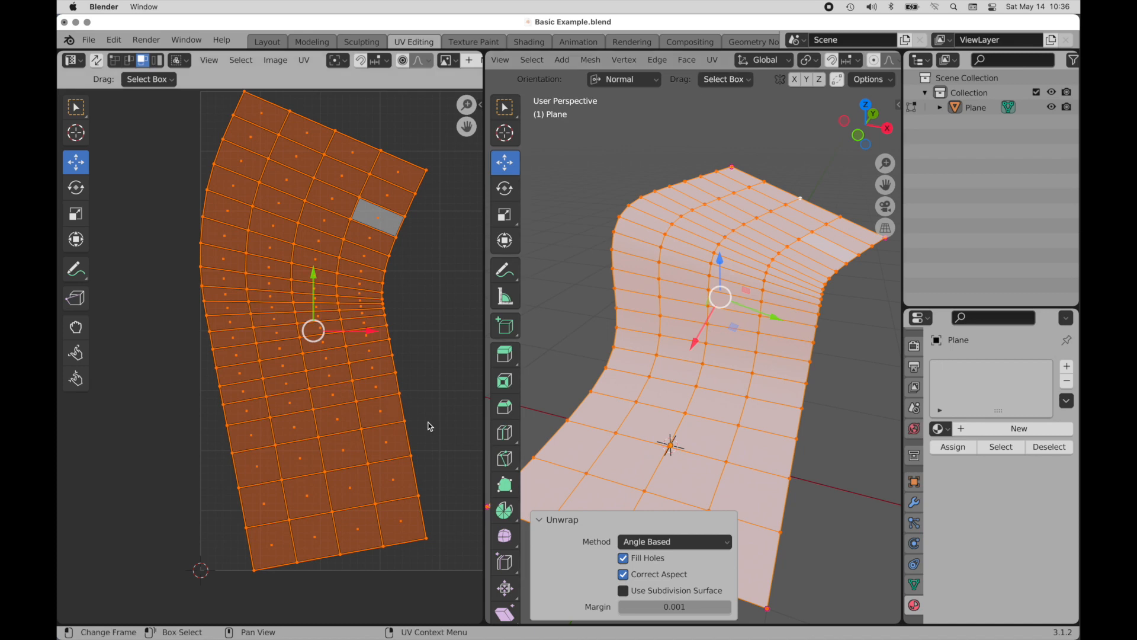
mouse_move(478, 543)
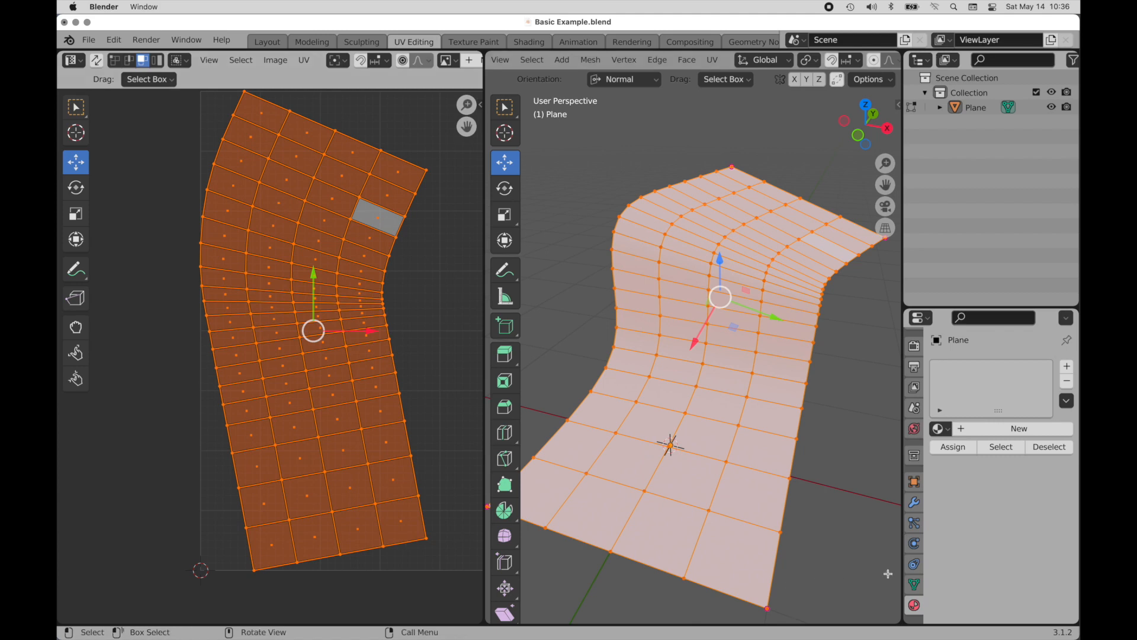
mouse_move(913, 584)
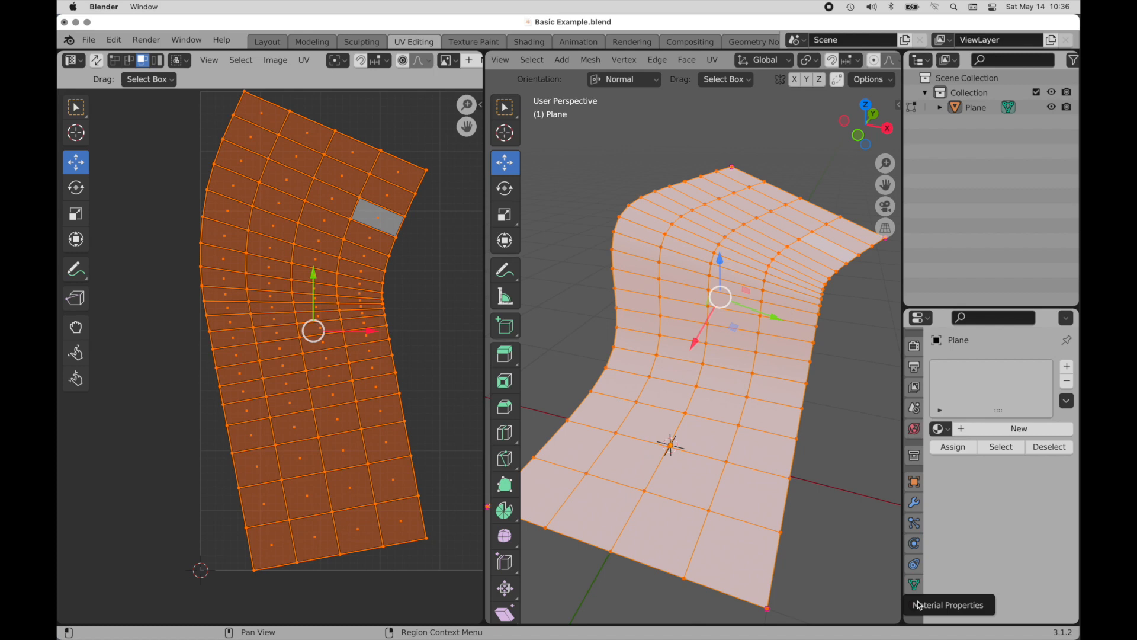
Step: Assign the existing Checkers material to the plane from the material browser
left_click(939, 427)
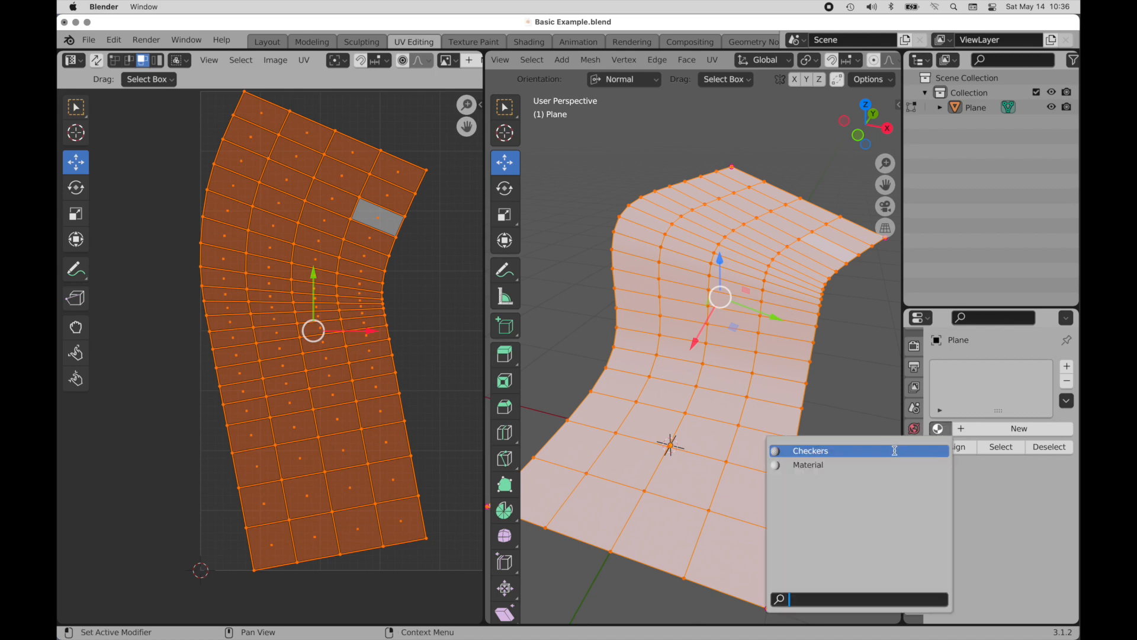
left_click(811, 450)
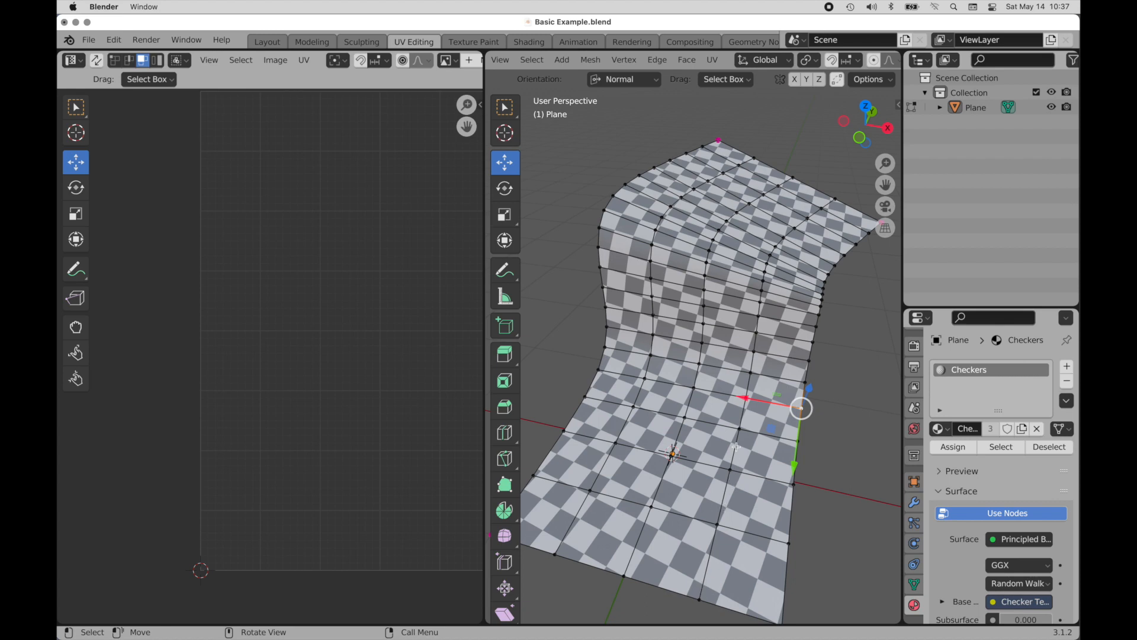
mouse_move(760, 278)
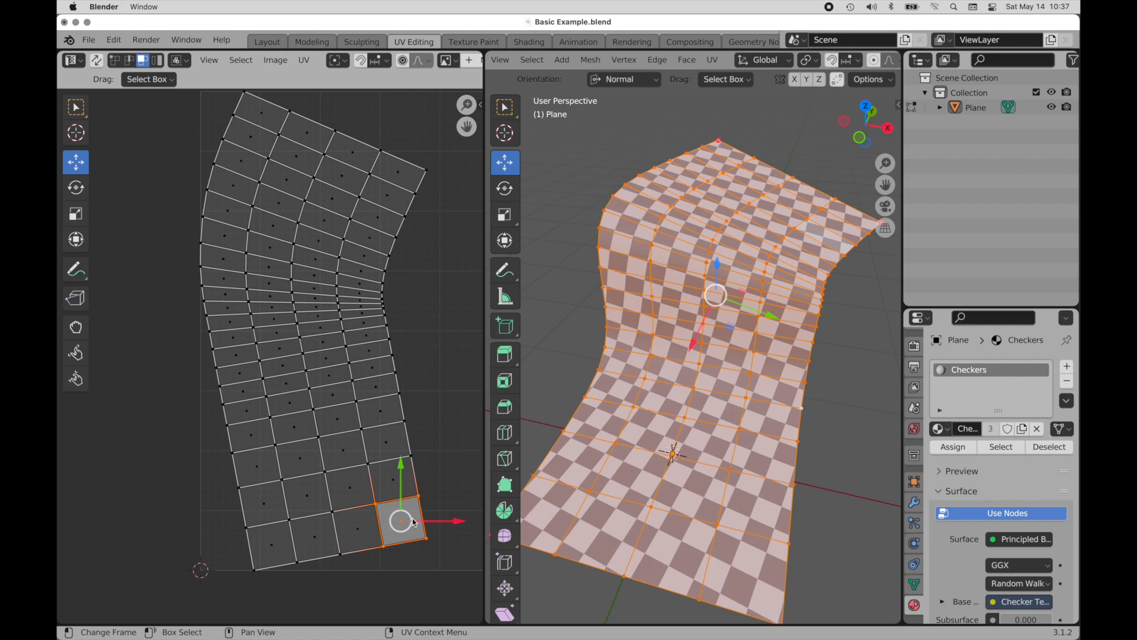
mouse_move(151, 218)
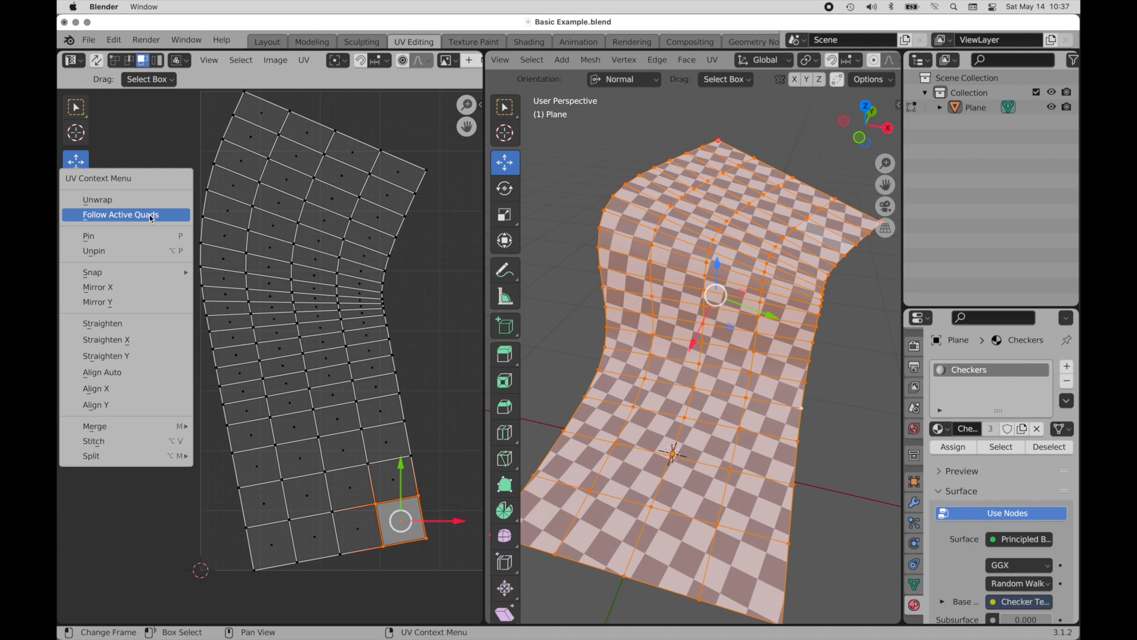
Step: Apply Follow Active Quads so the curved UV layout becomes a regular grid
left_click(121, 215)
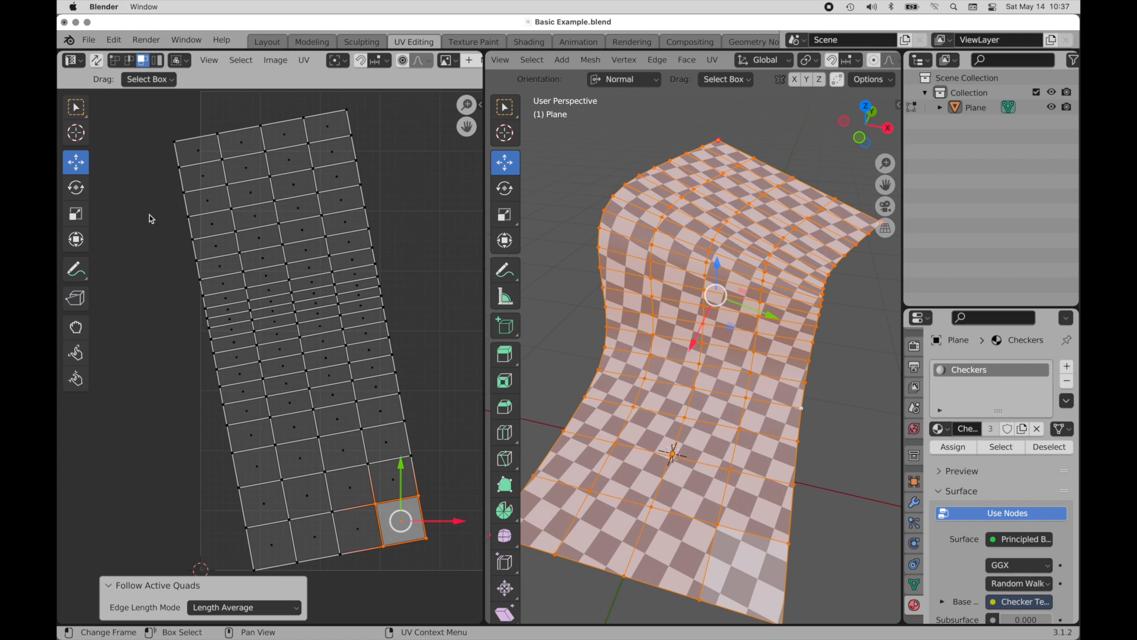
mouse_move(168, 125)
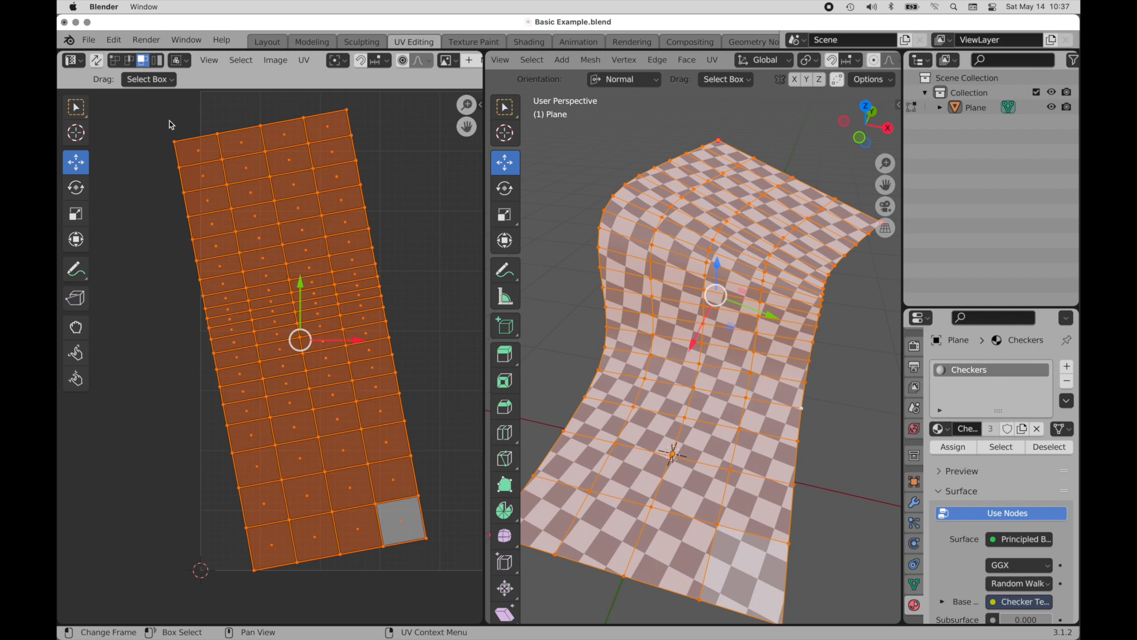
Step: Align the straightened UV island upright using the UV menu's rotate/align operation
left_click(305, 60)
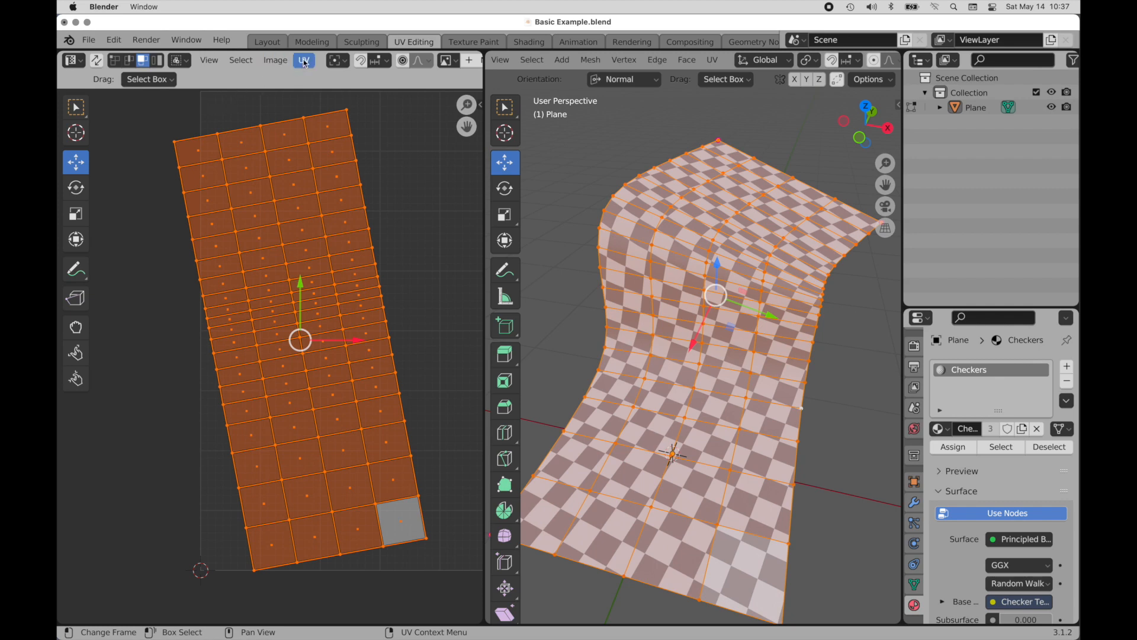
left_click(304, 60)
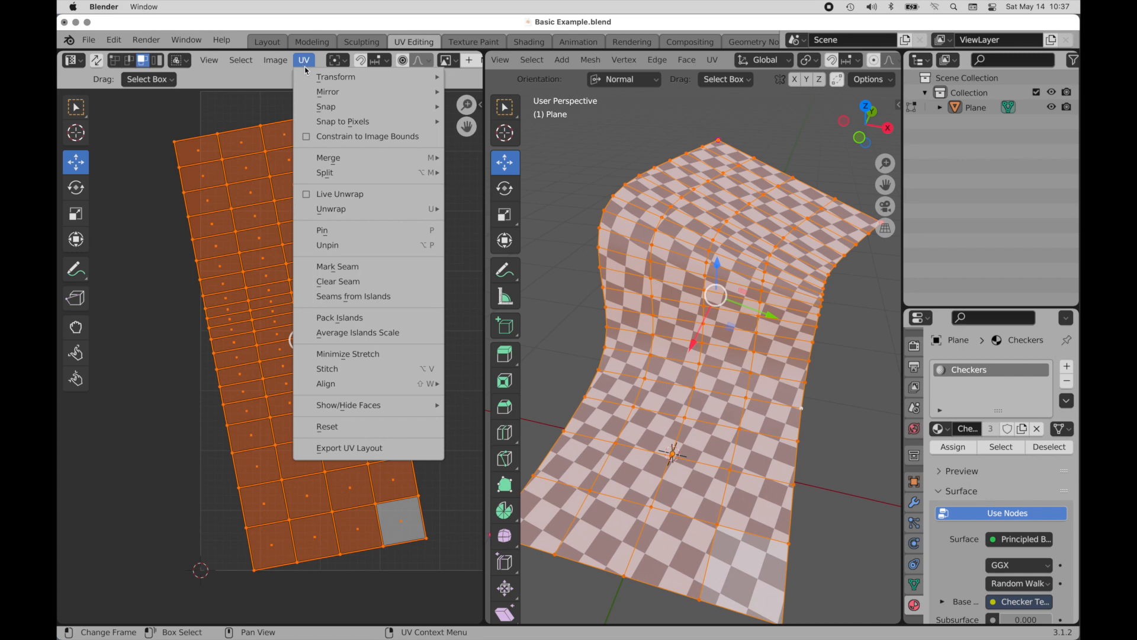
left_click(340, 317)
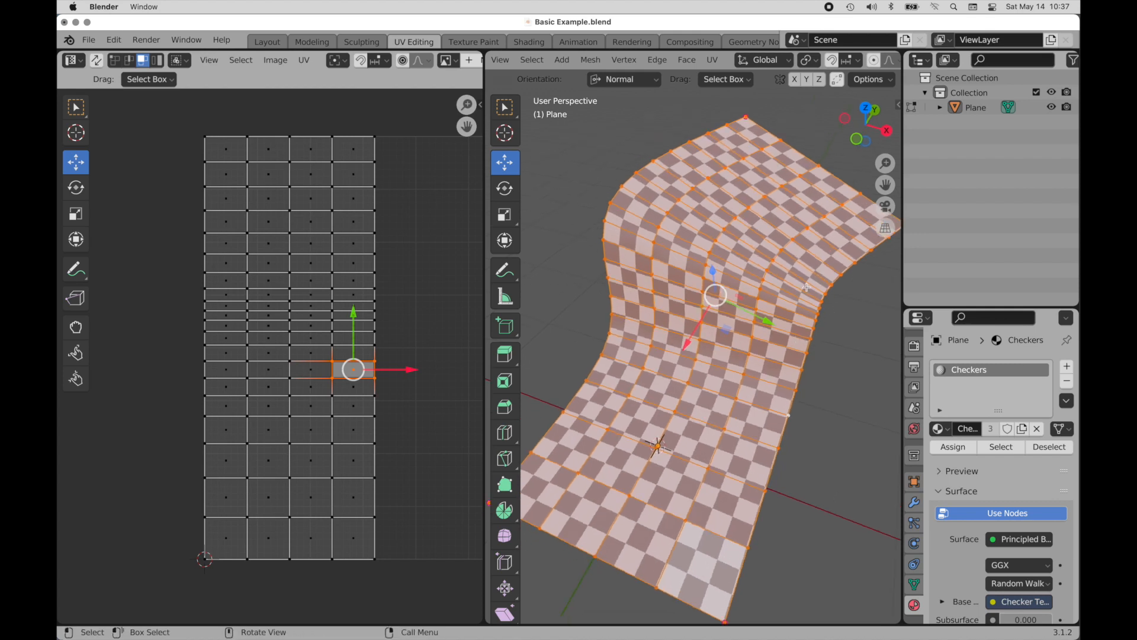
mouse_move(791, 327)
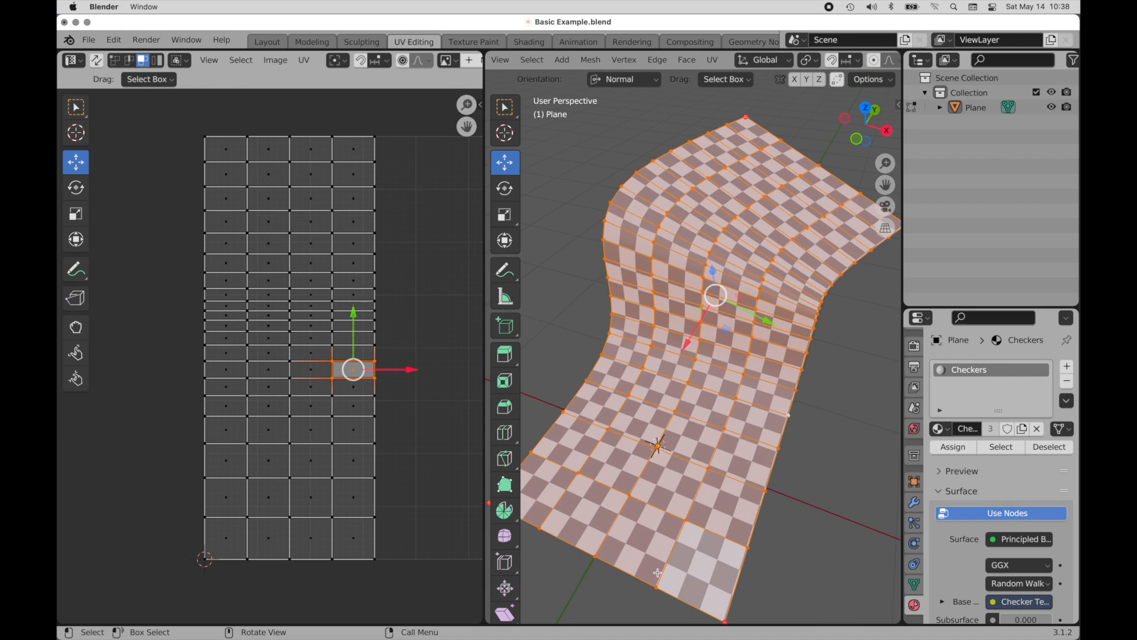
mouse_move(727, 443)
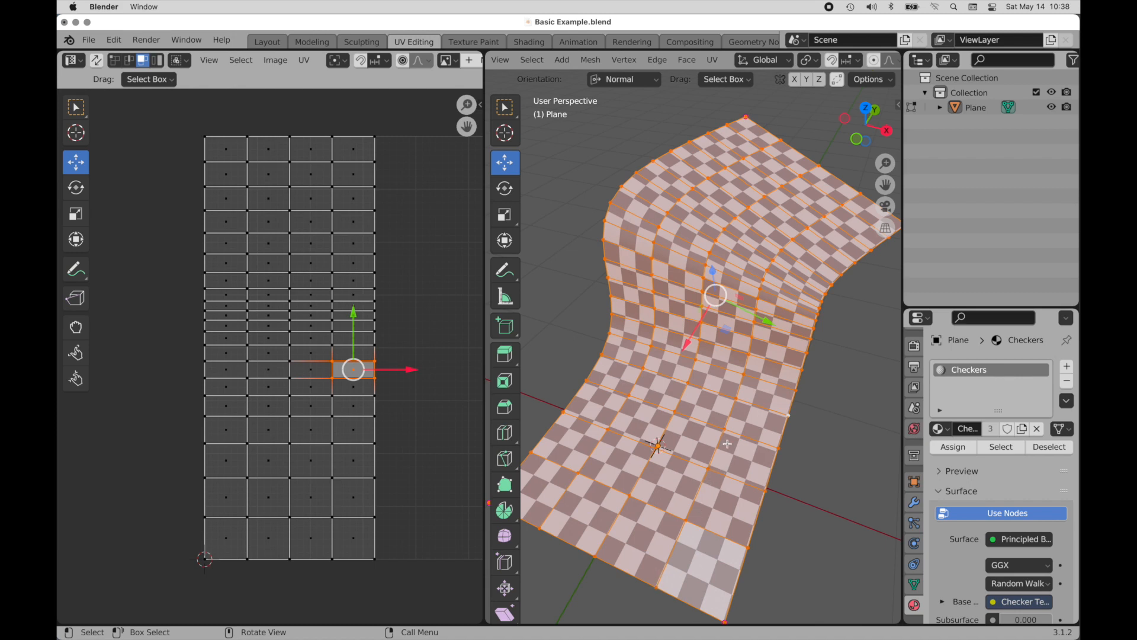
mouse_move(760, 319)
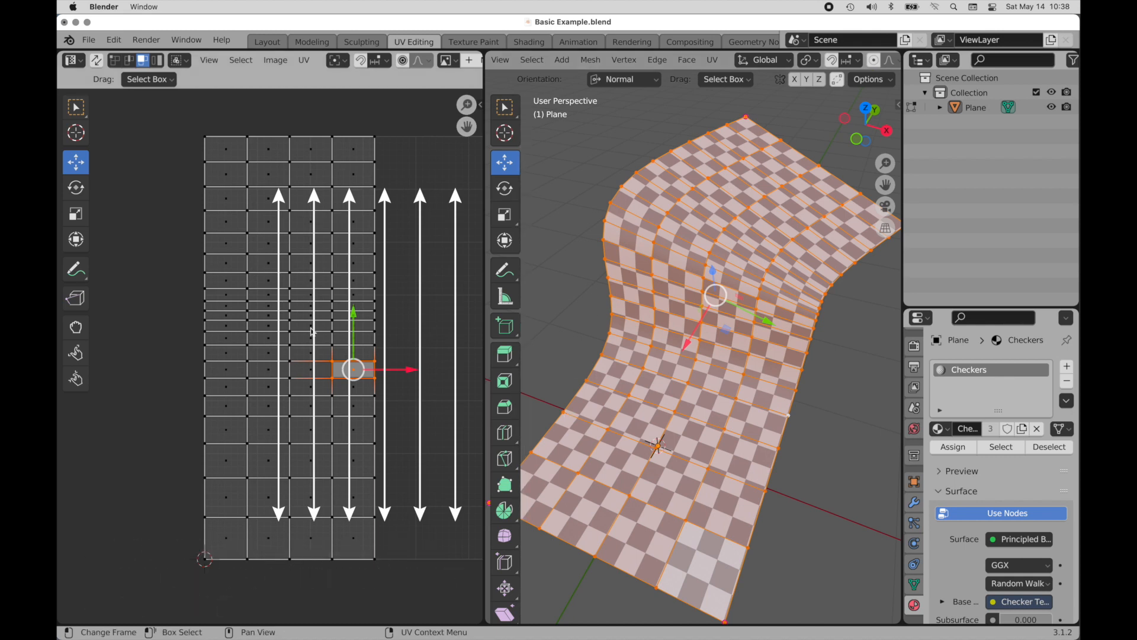
mouse_move(414, 556)
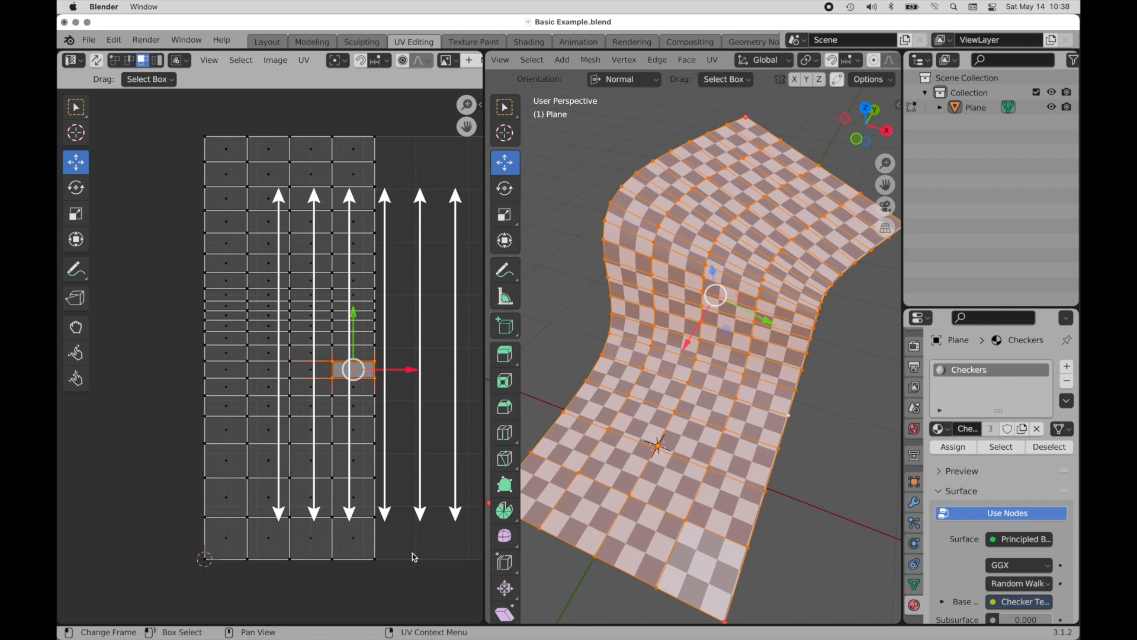
mouse_move(424, 140)
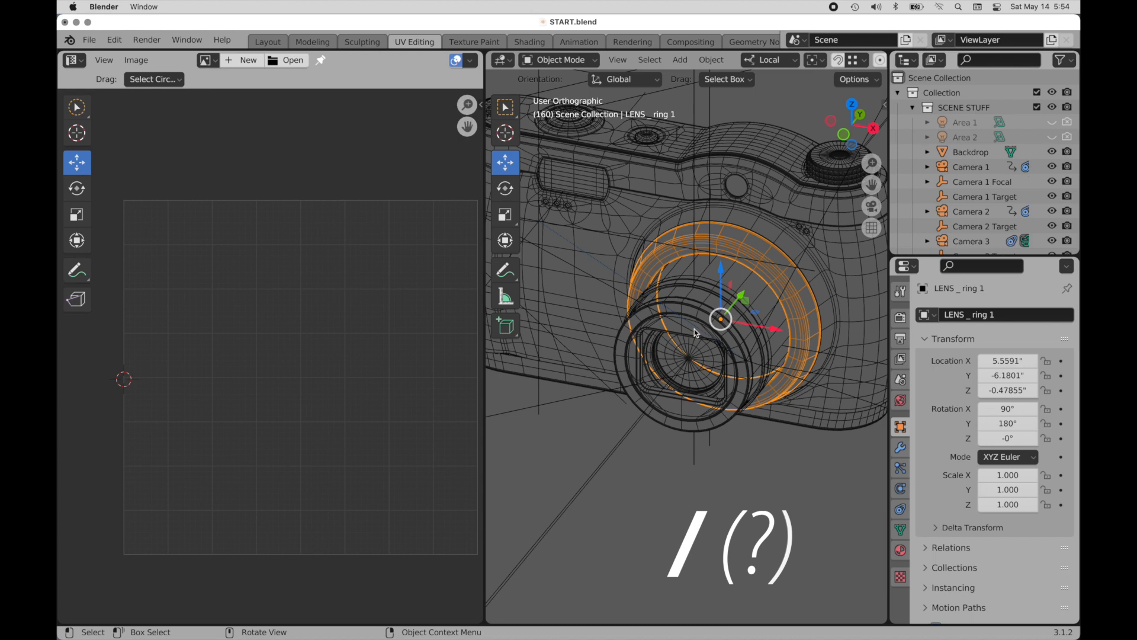
Step: Isolate the lens ring in local view, enter Edit Mode, select all faces and view from front
key("/")
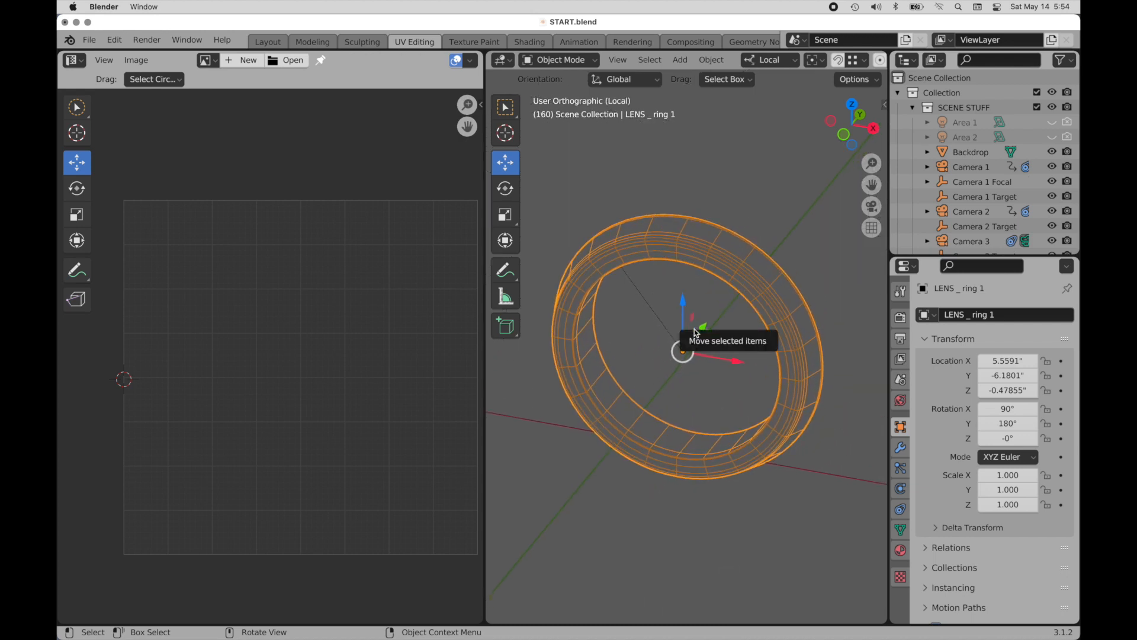
mouse_move(864, 501)
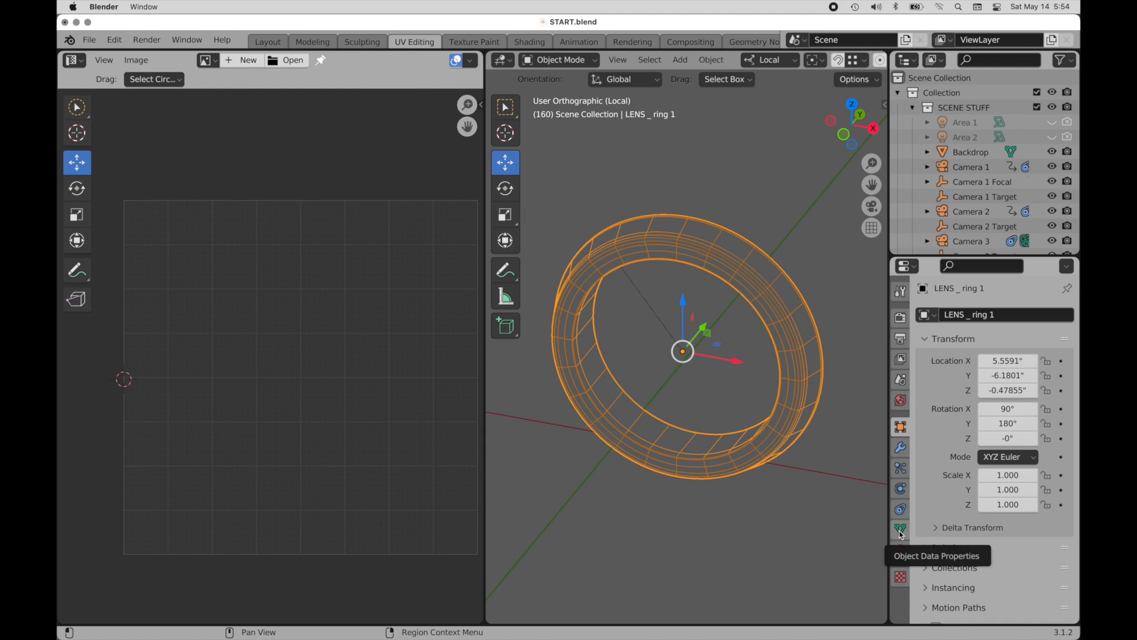
left_click(901, 530)
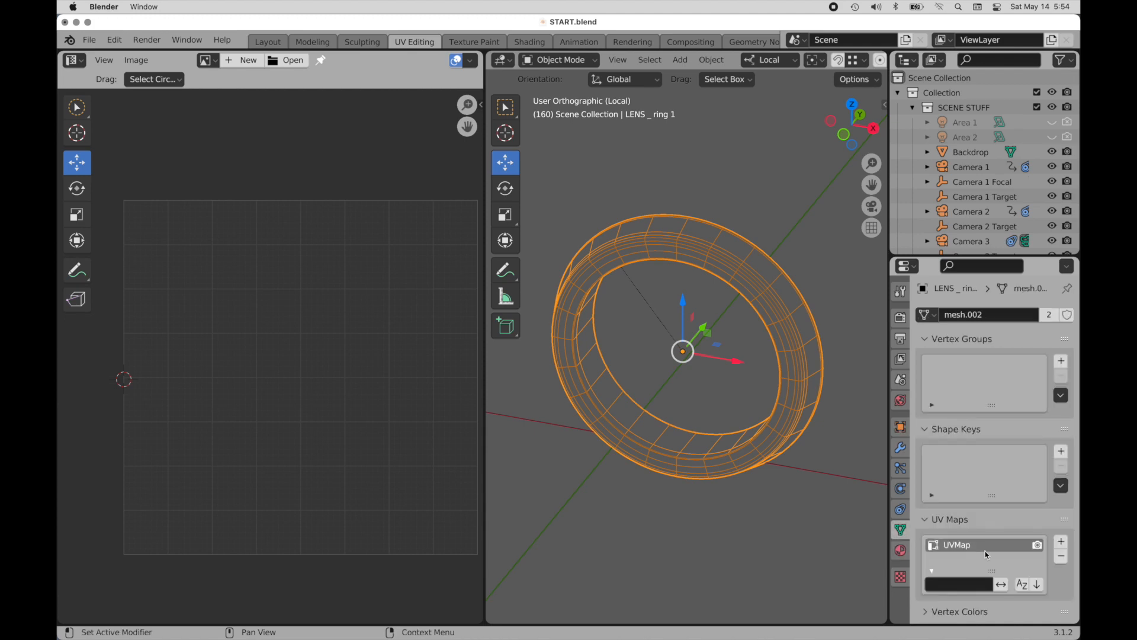
mouse_move(734, 293)
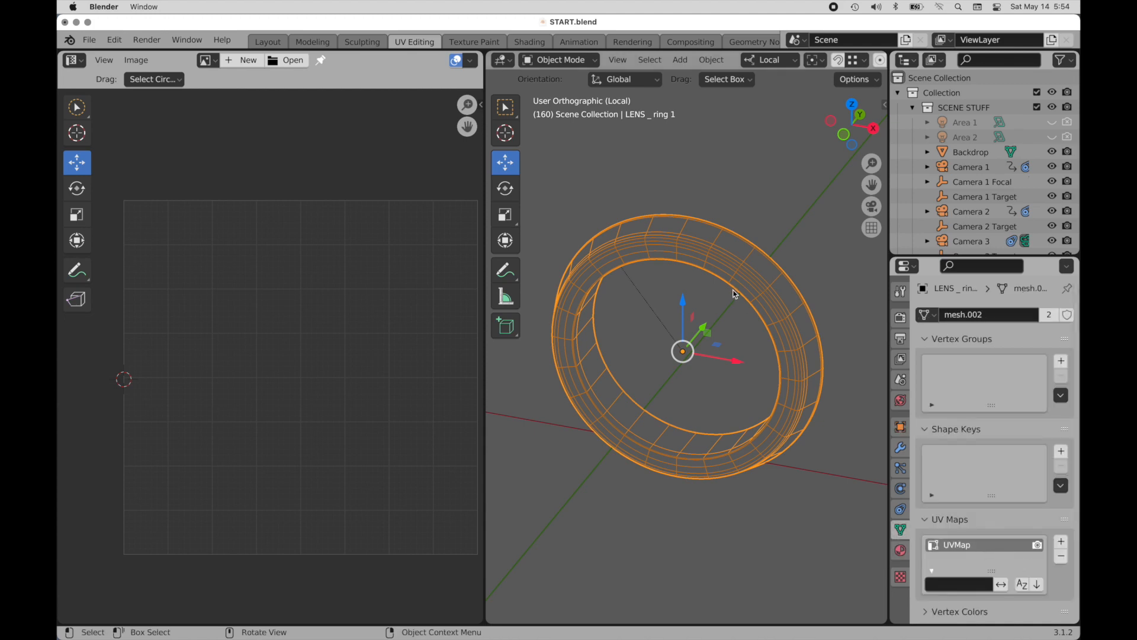
key("Tab")
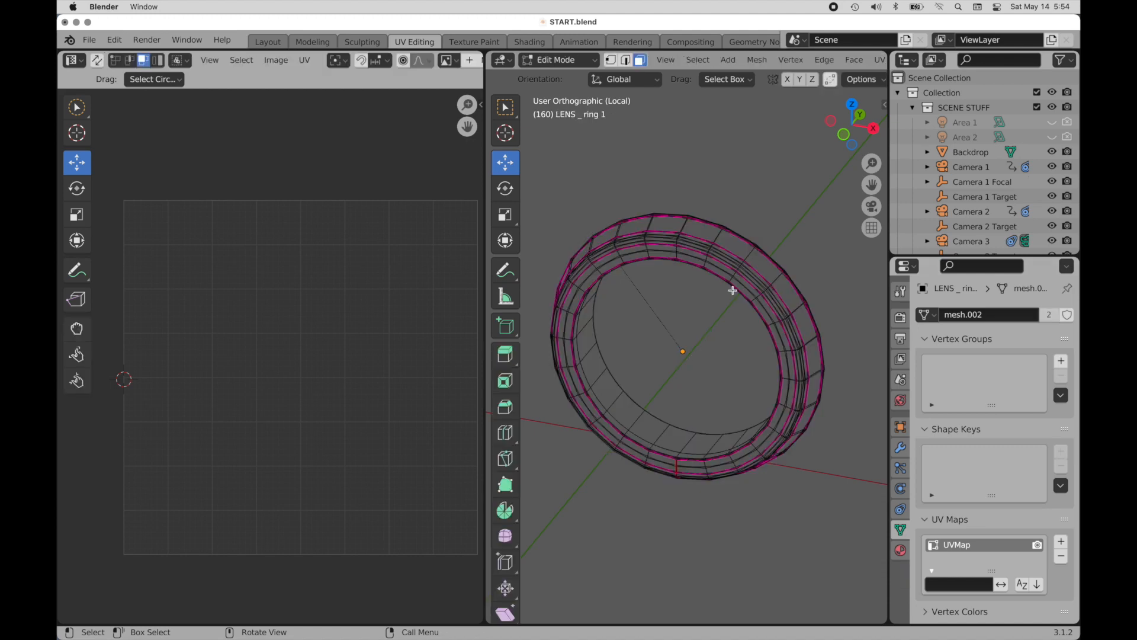
mouse_move(845, 356)
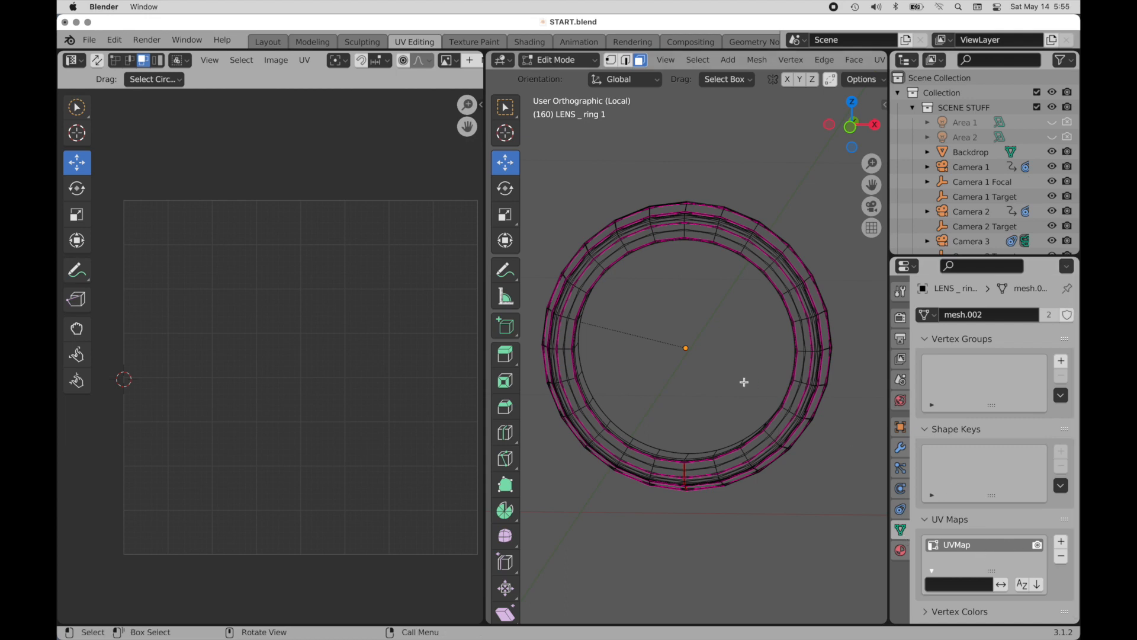
mouse_move(854, 132)
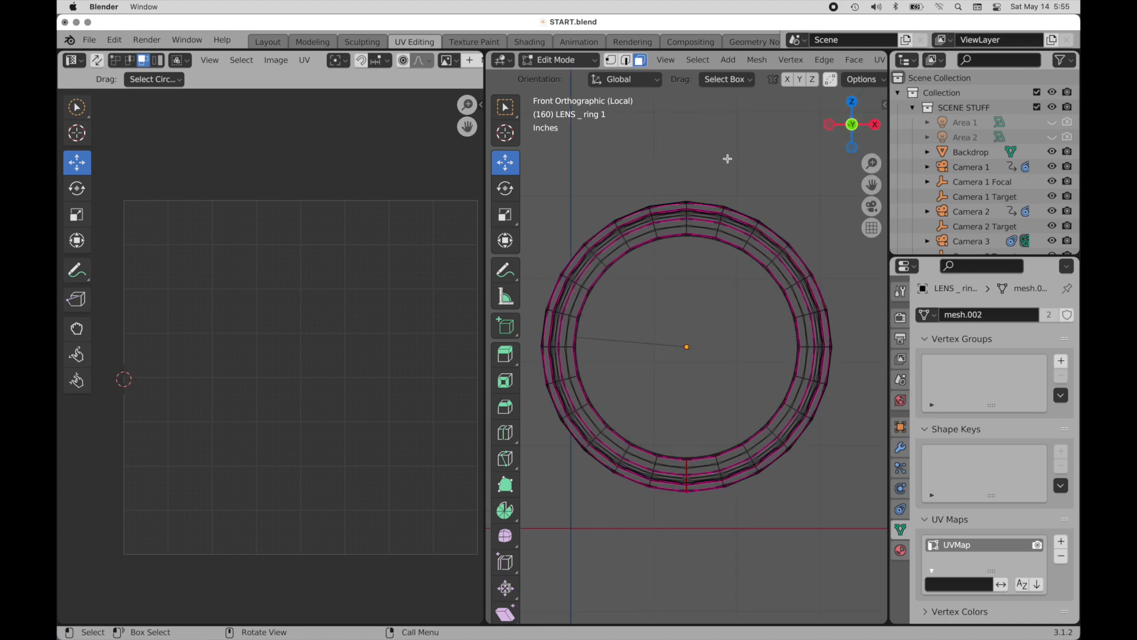
key("a")
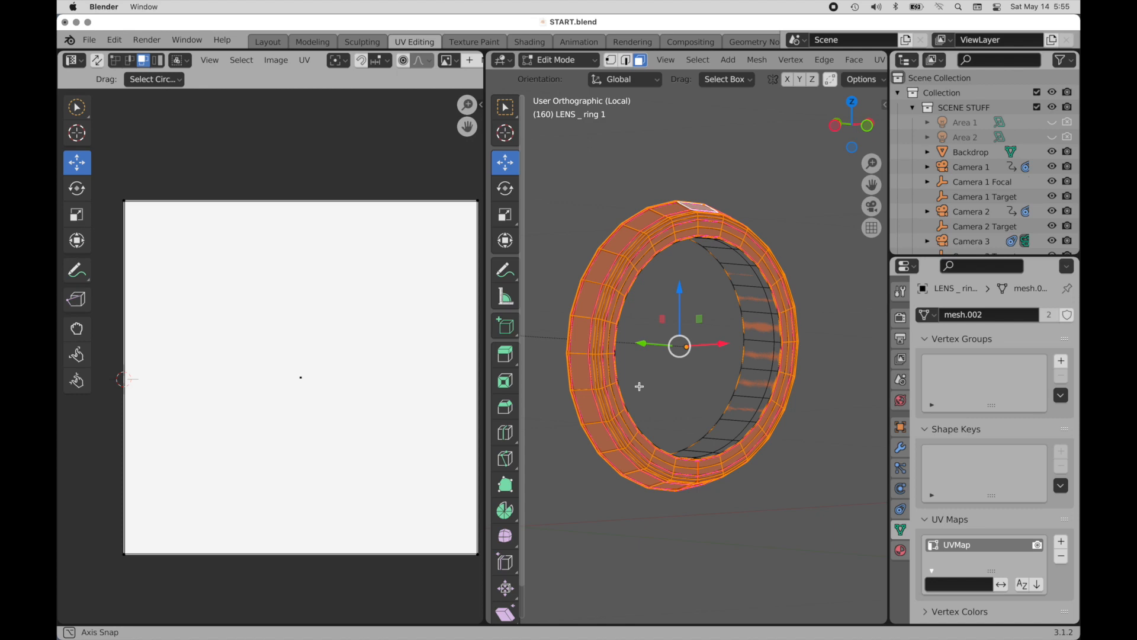
key("1")
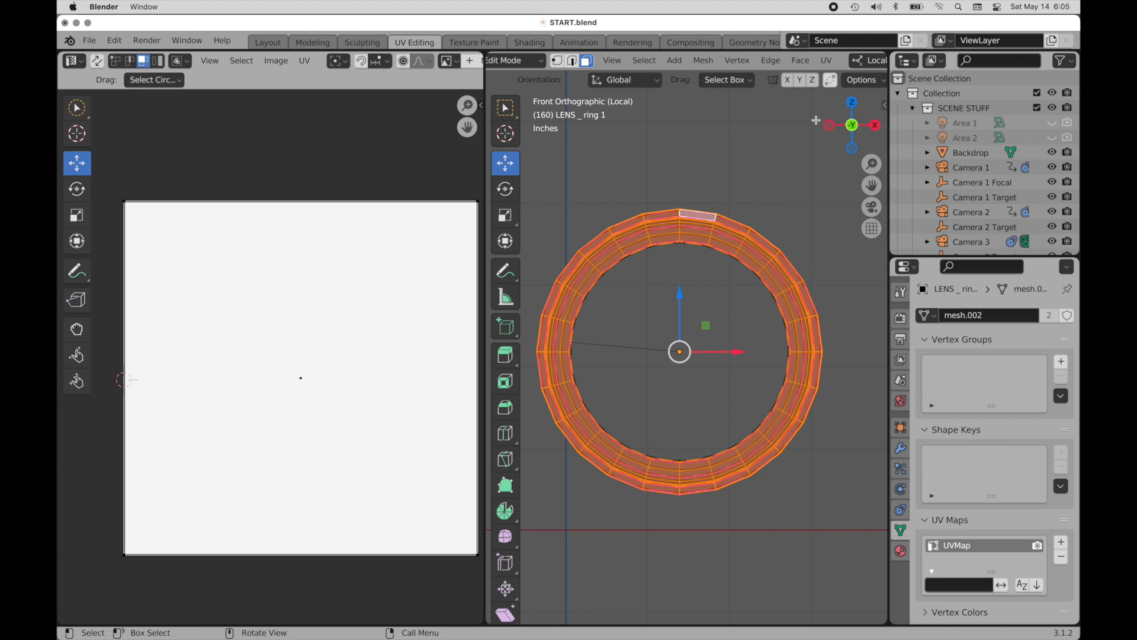
Step: Unwrap the lens ring into a concentric circular UV layout
left_click(825, 61)
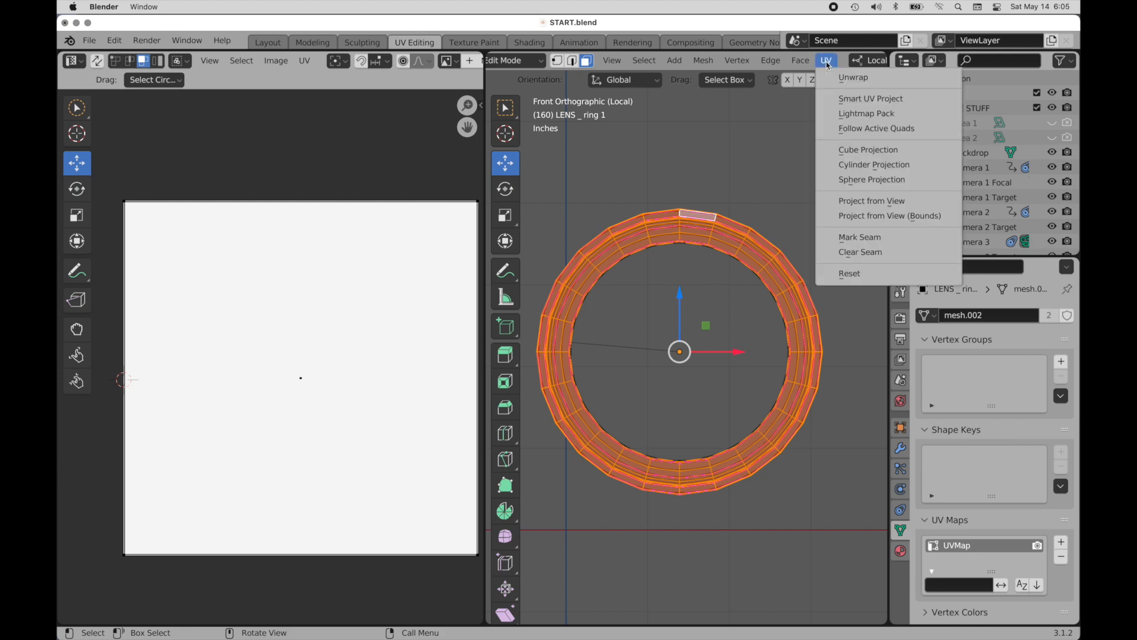
mouse_move(854, 78)
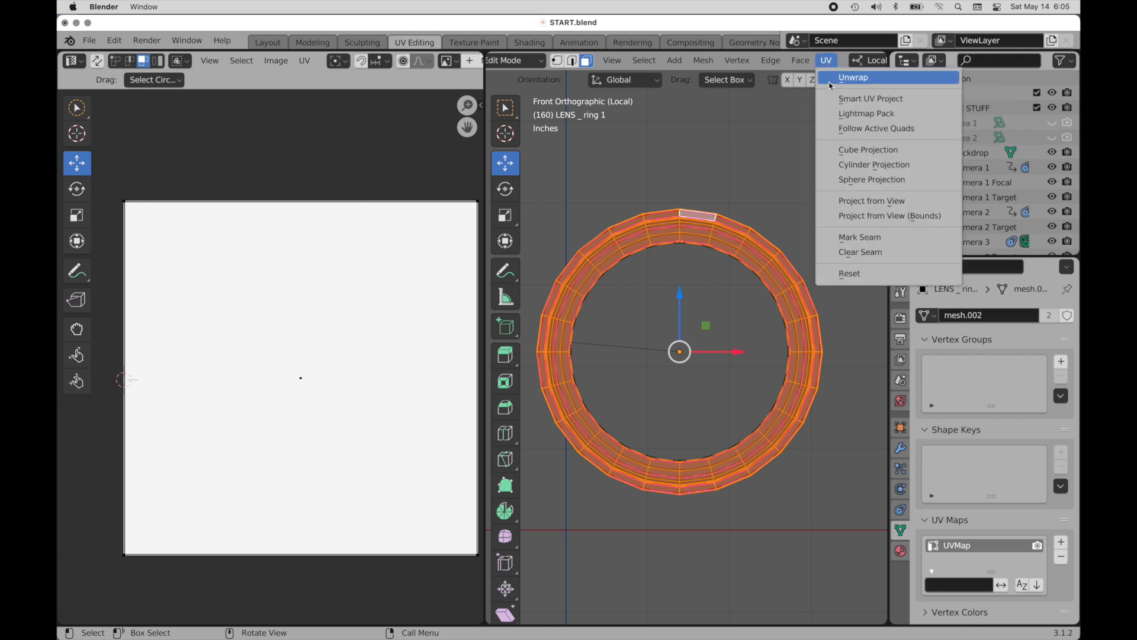
left_click(854, 78)
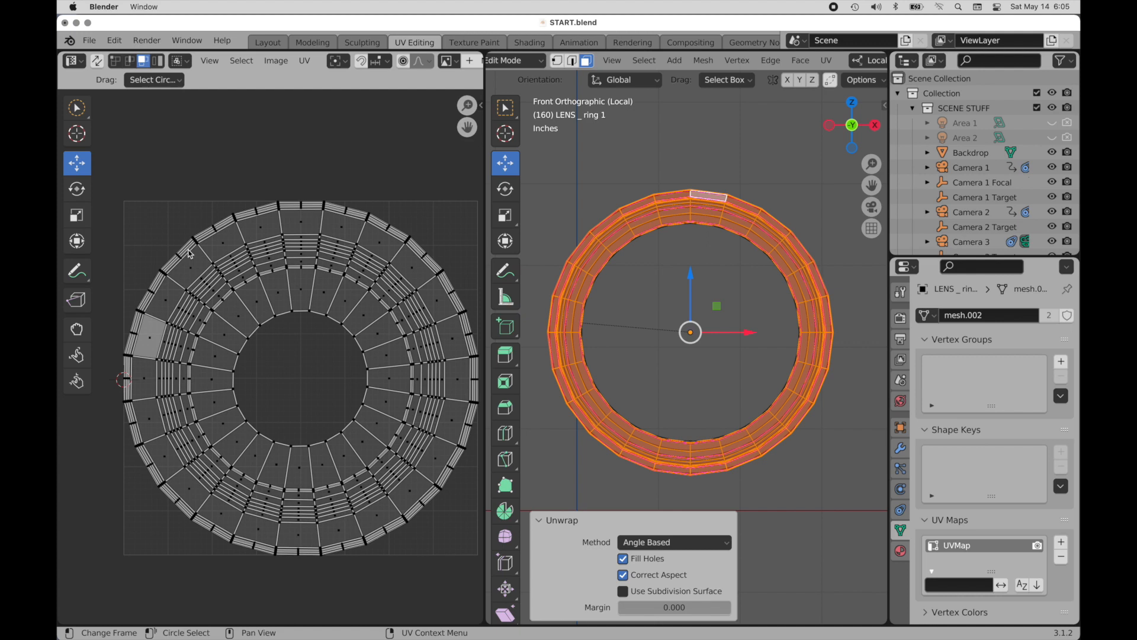
mouse_move(213, 553)
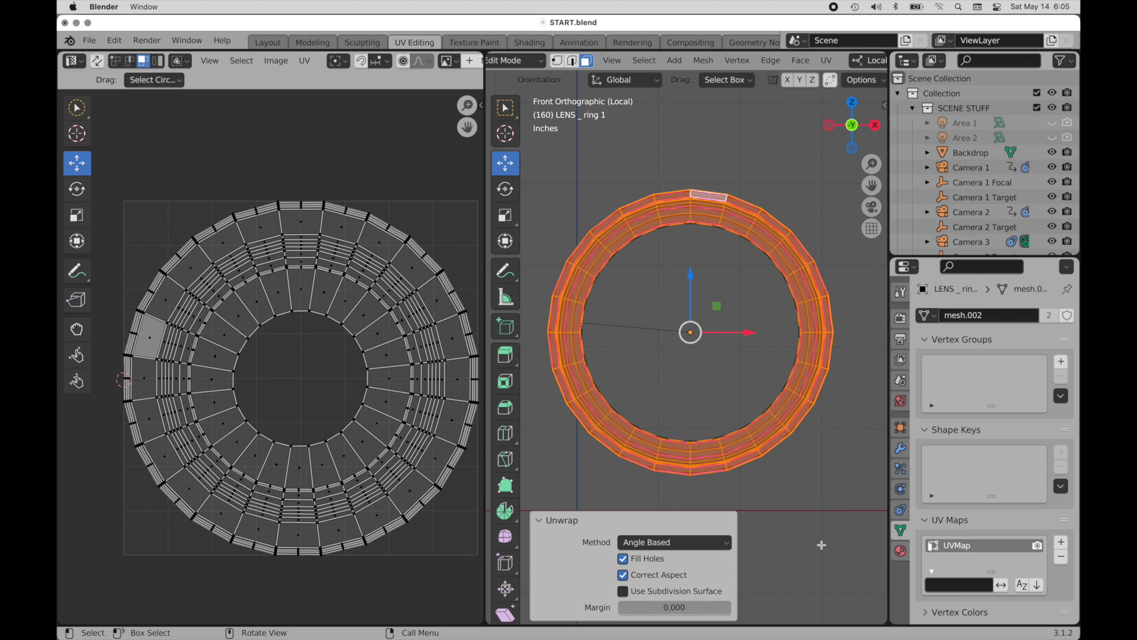
mouse_move(688, 491)
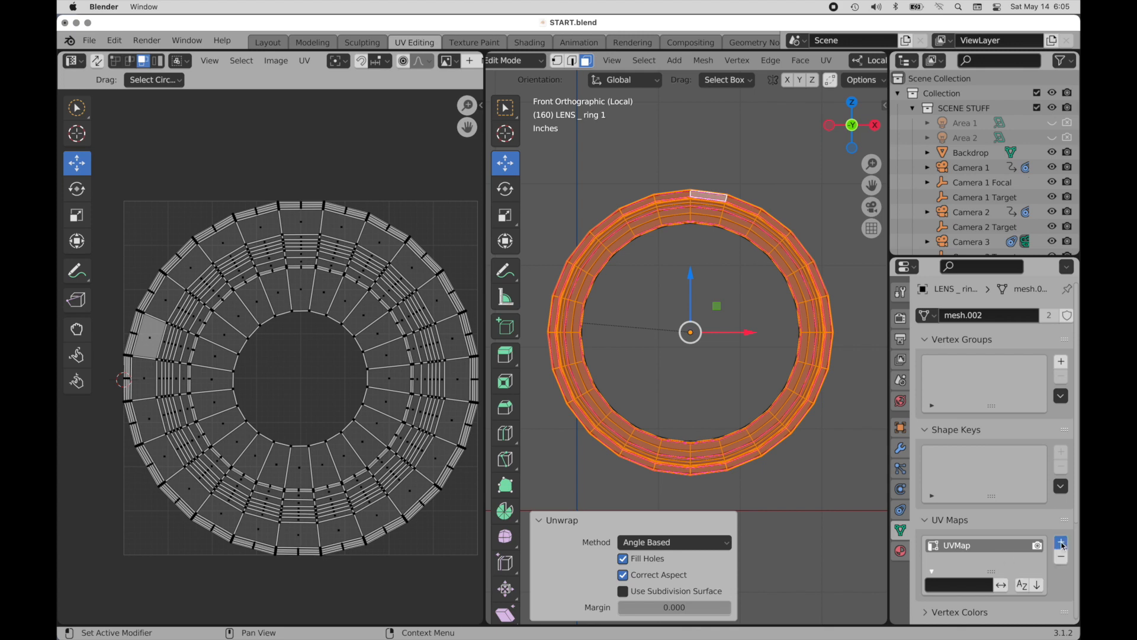
Step: Add a second UV map to the ring and rename it 'UVs for Type'
left_click(1059, 542)
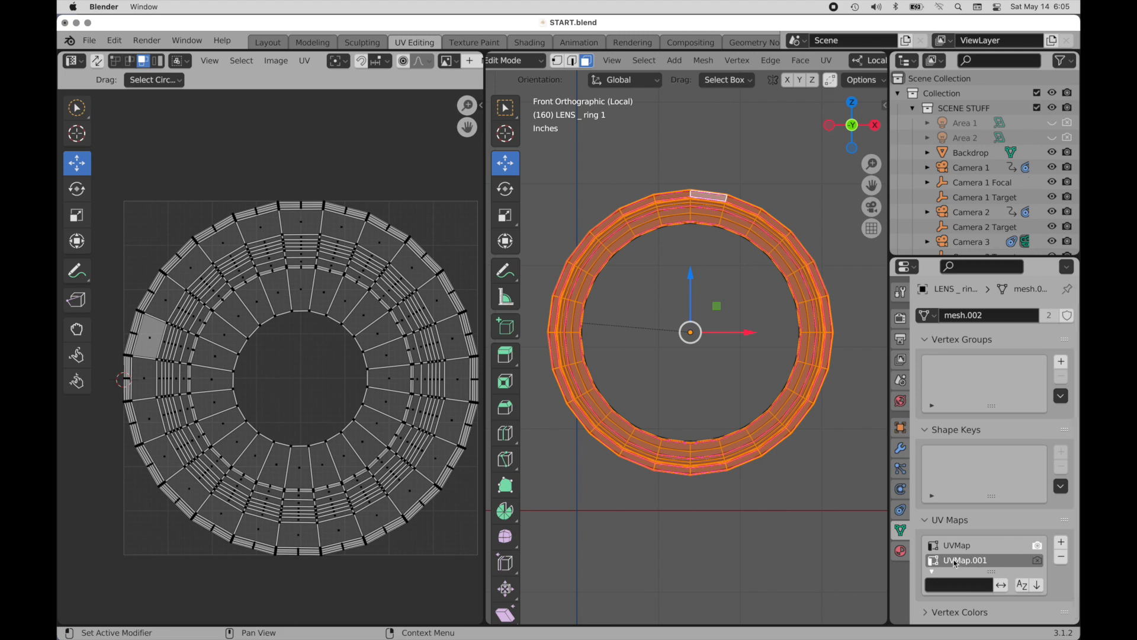
double_click(965, 561)
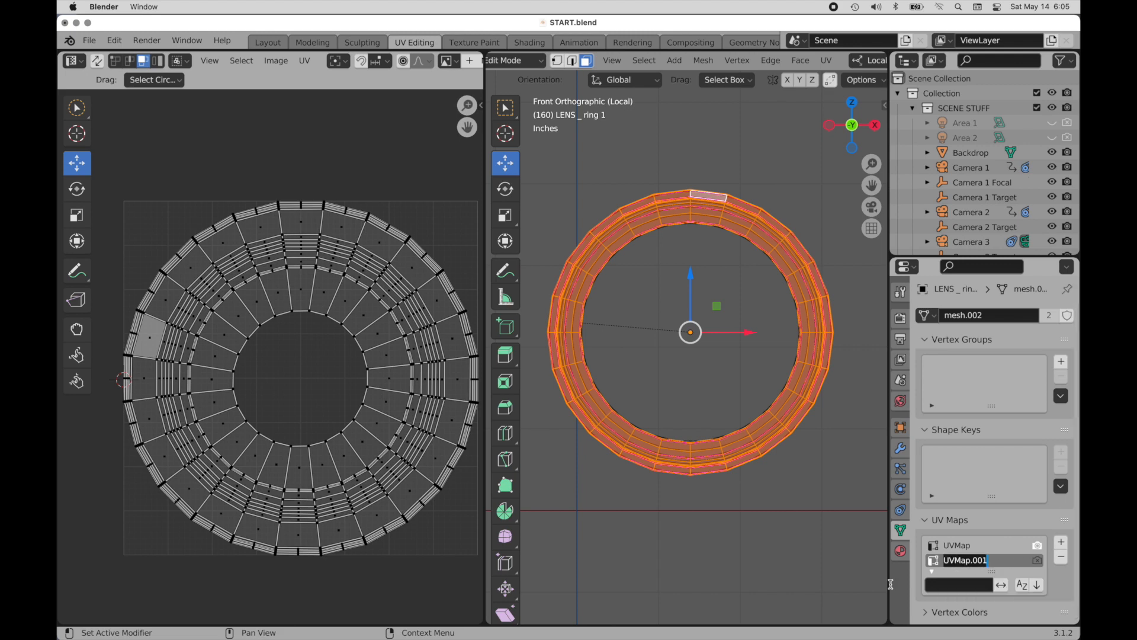
type("UVs for Type")
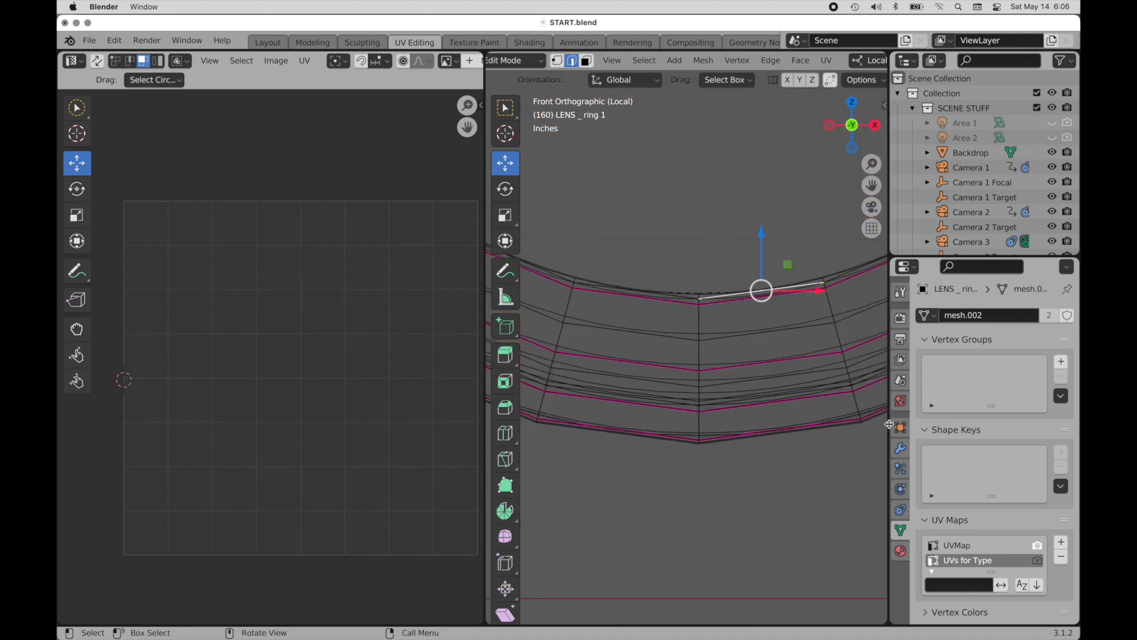
Step: Disable the Subdivision on-cage display and mark a vertical ring edge as a seam
left_click(901, 448)
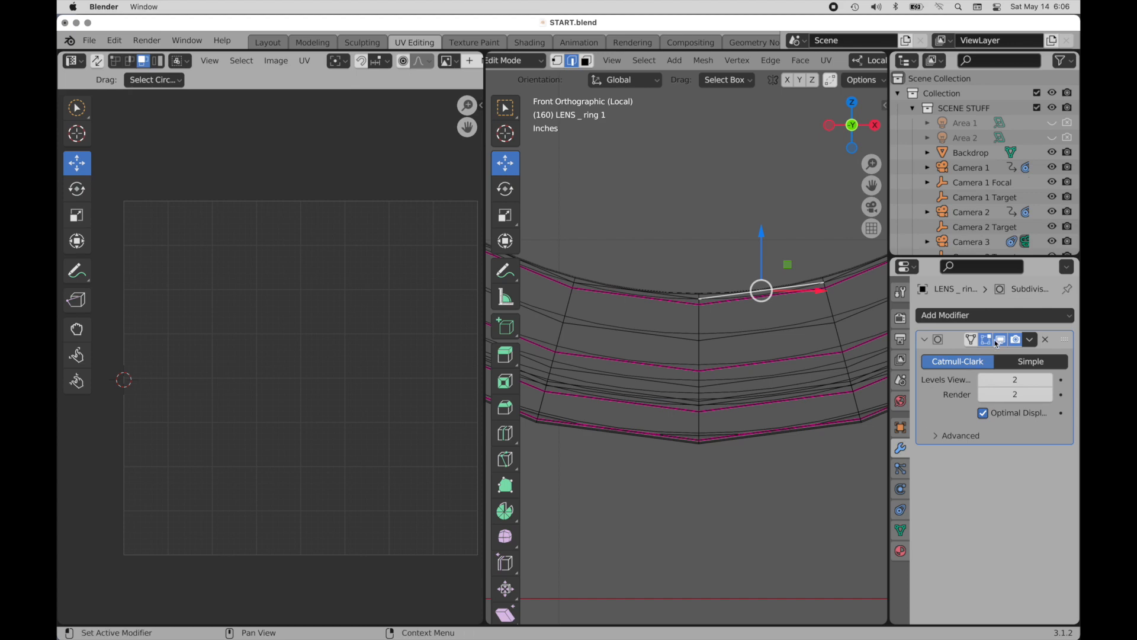
left_click(987, 339)
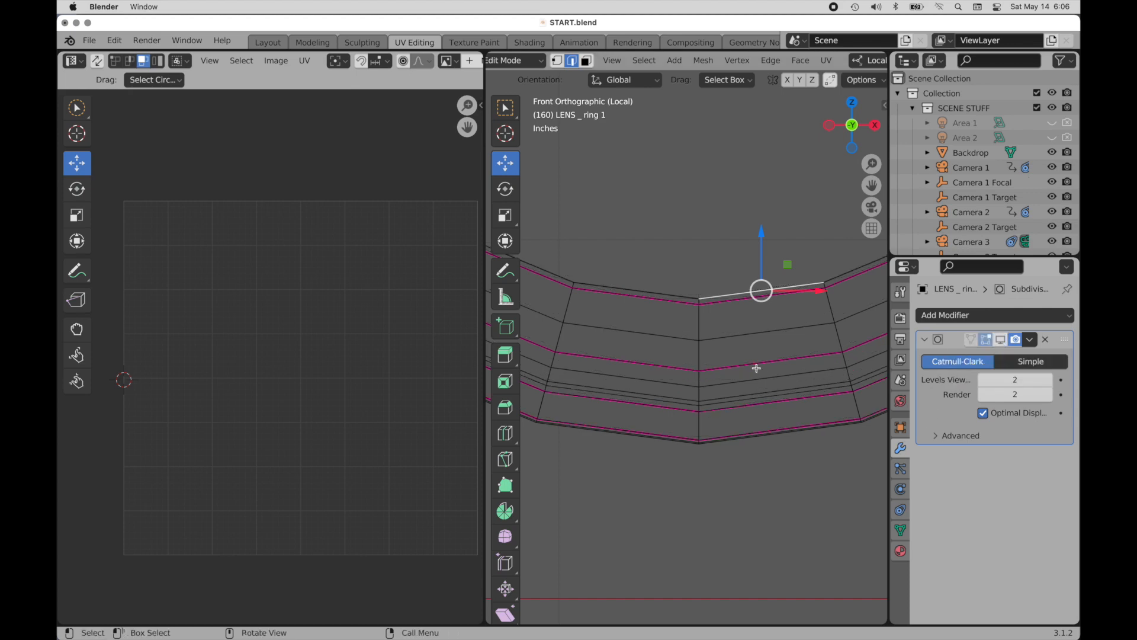
mouse_move(699, 323)
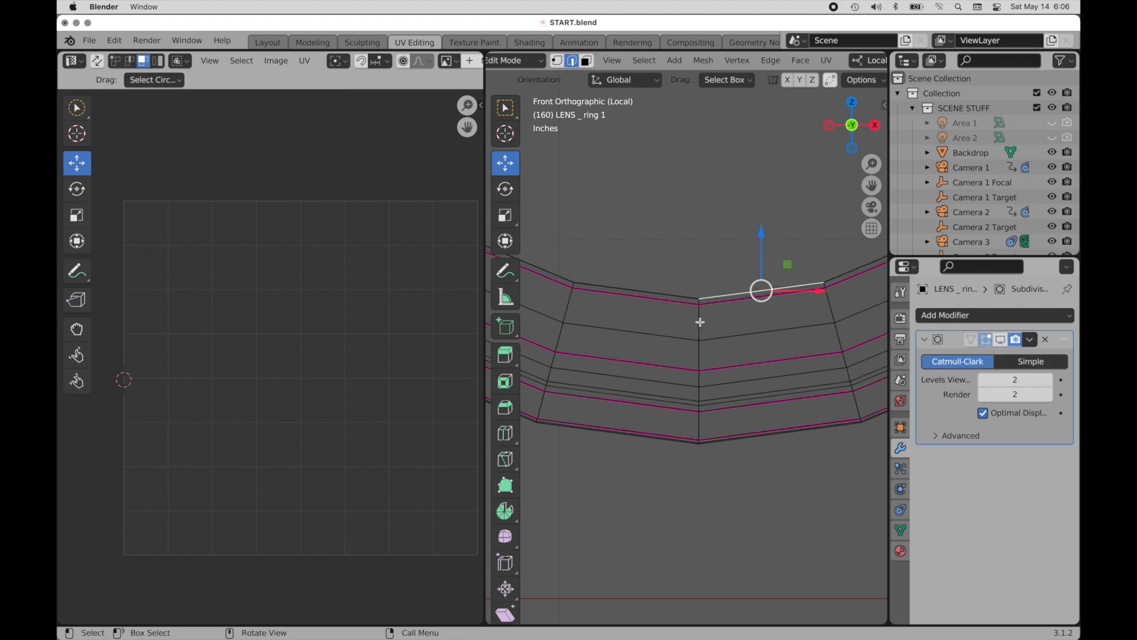
left_click(697, 371)
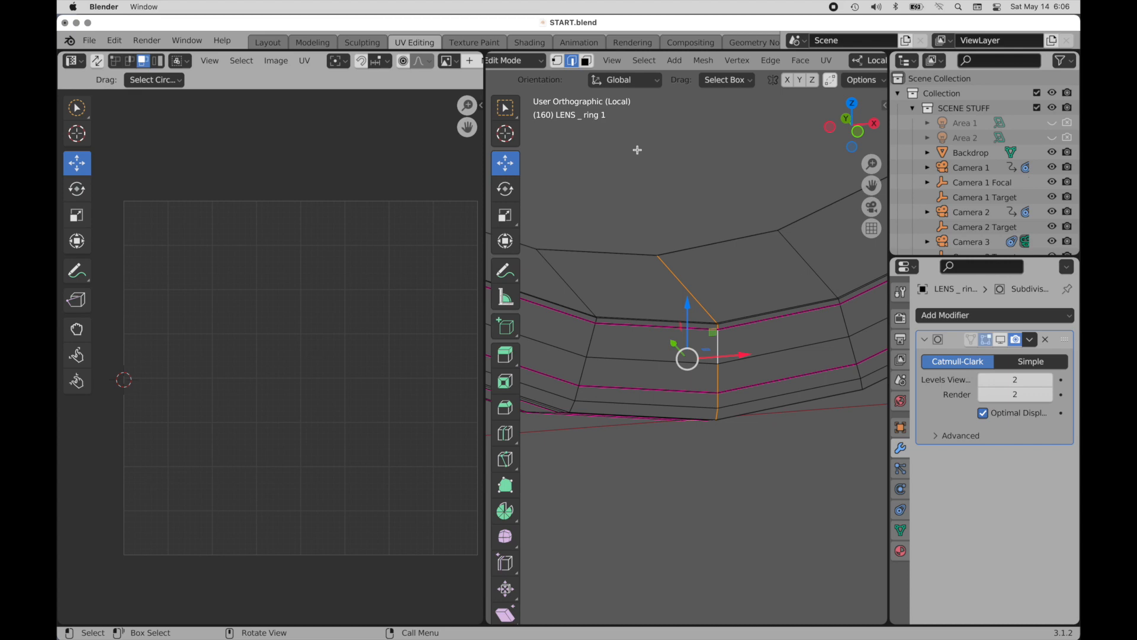
right_click(637, 150)
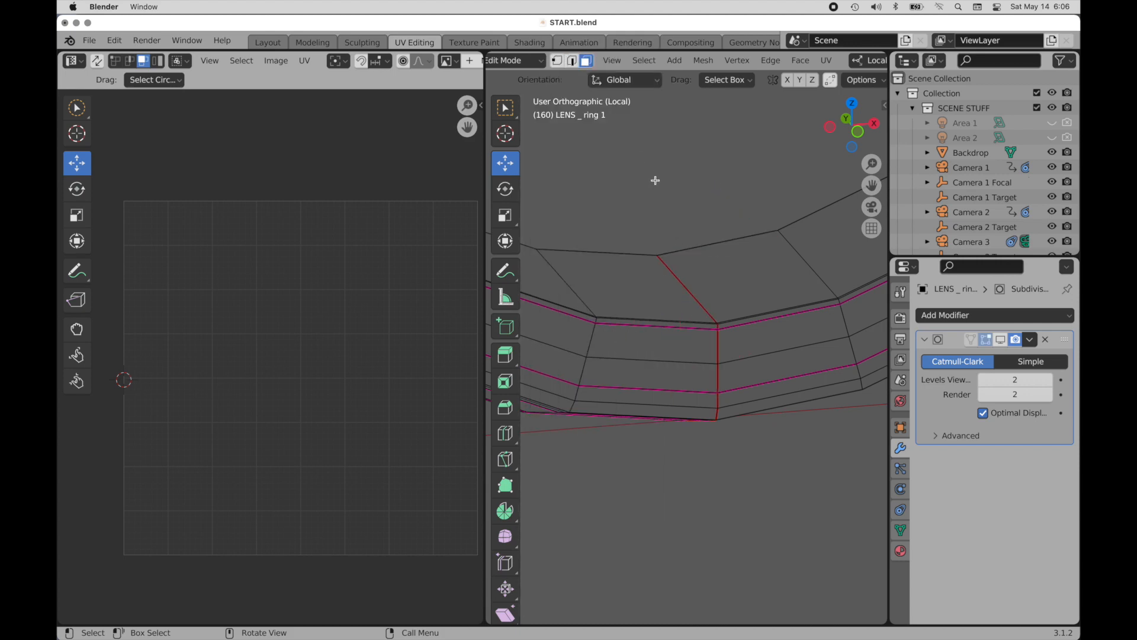
Step: Select the whole ring and unwrap it again so the UVs open into an arc strip
key("a")
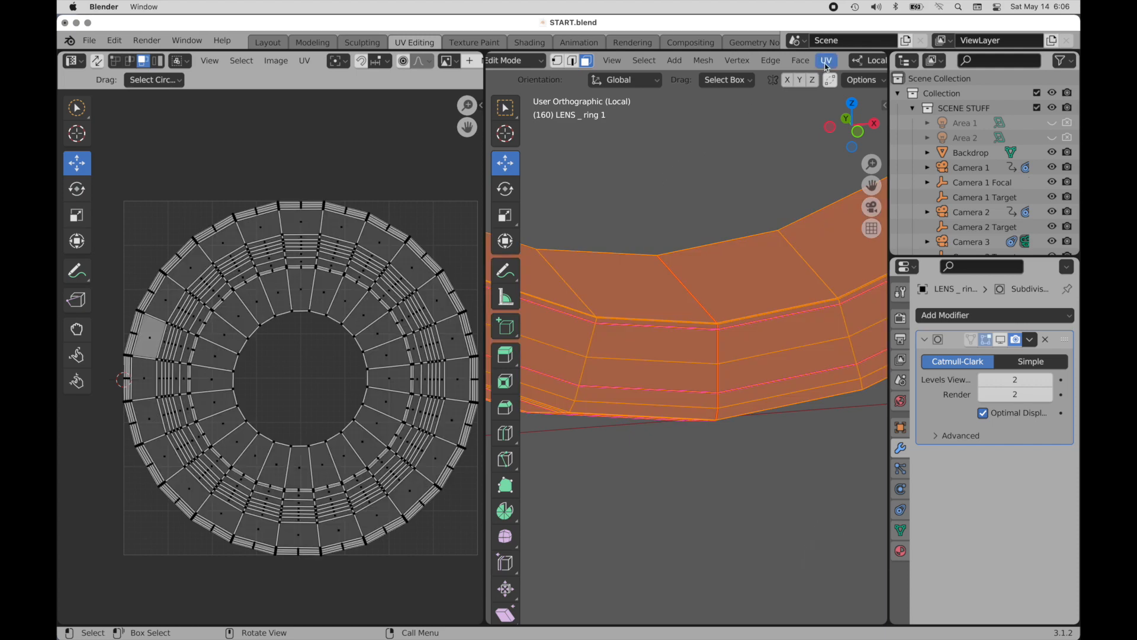
left_click(826, 61)
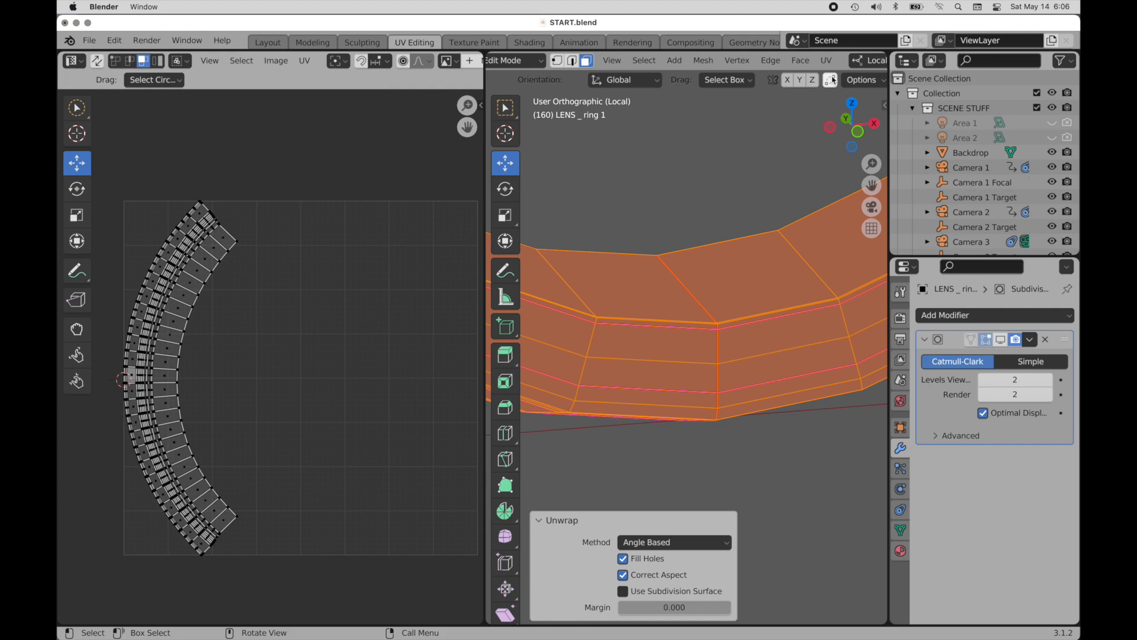
mouse_move(832, 79)
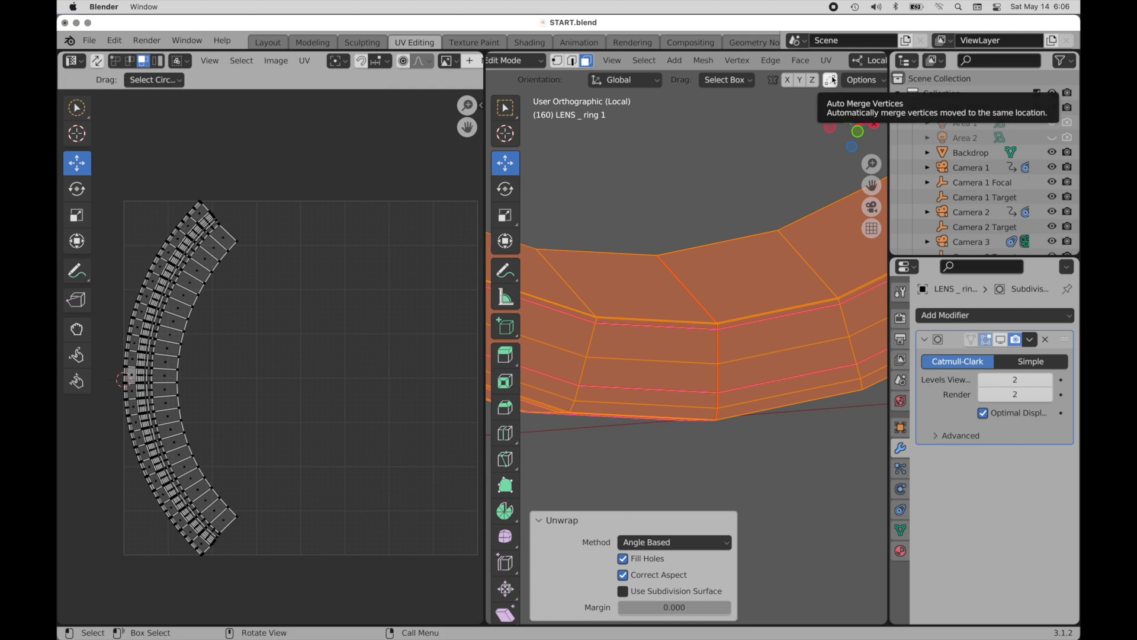
mouse_move(322, 250)
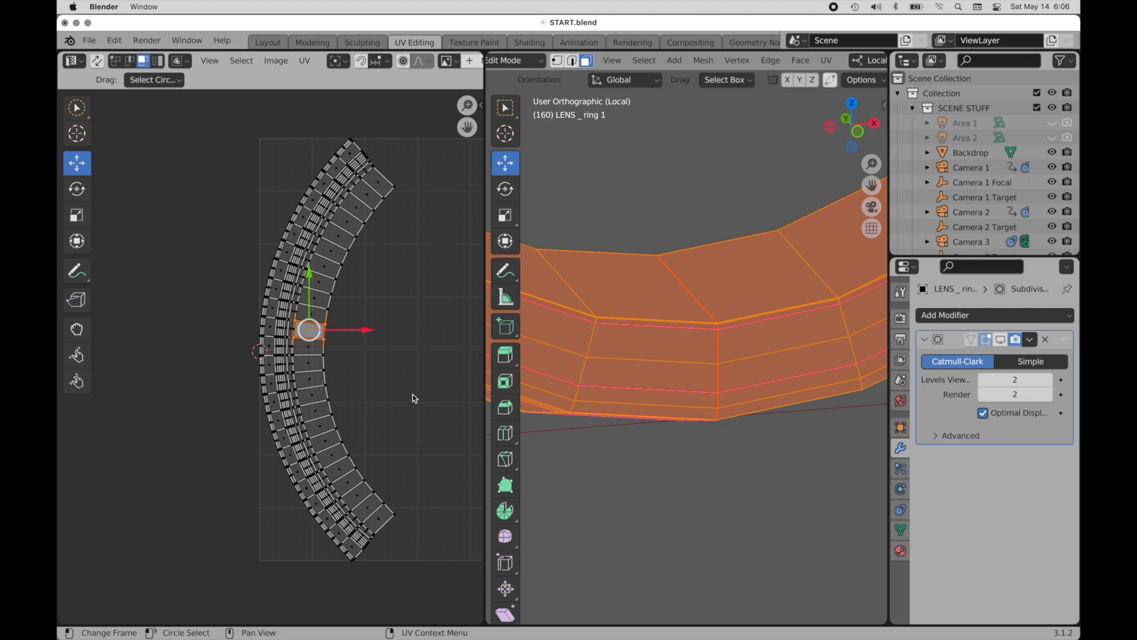
mouse_move(309, 331)
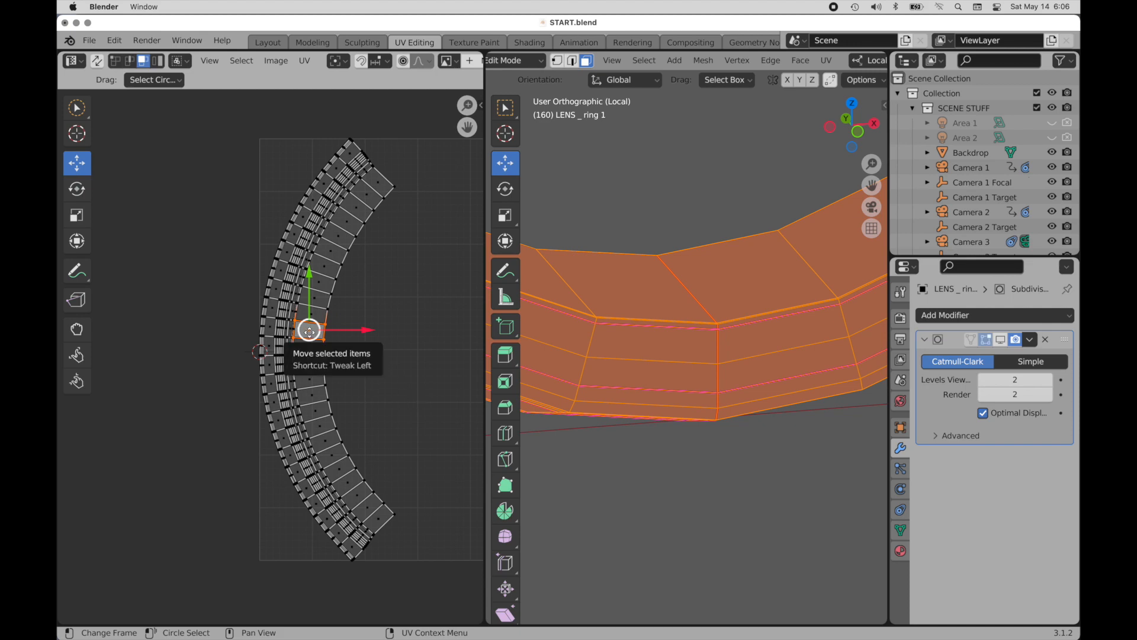
right_click(310, 331)
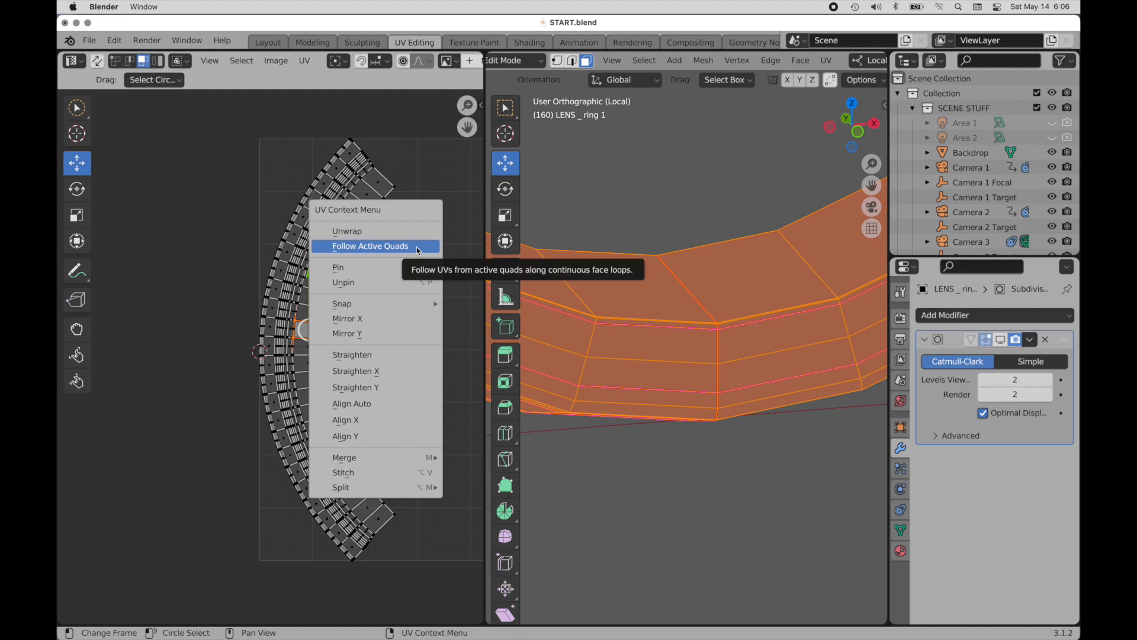
left_click(370, 246)
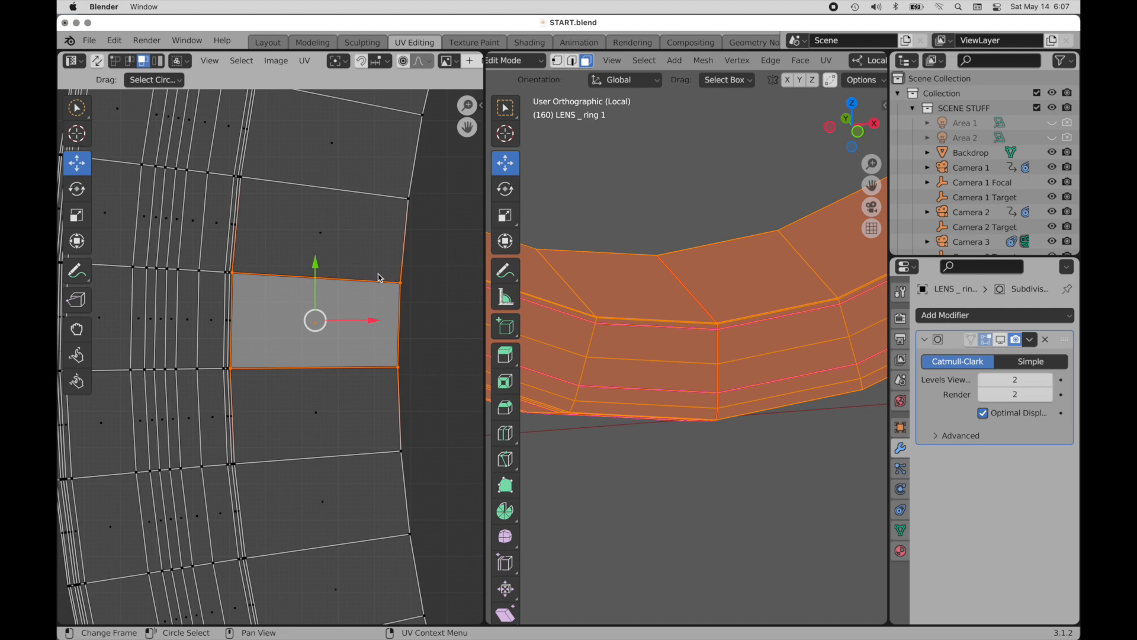
Step: Scale each side edge of the active UV face to 0 along X so it becomes a rectangle
left_click(133, 60)
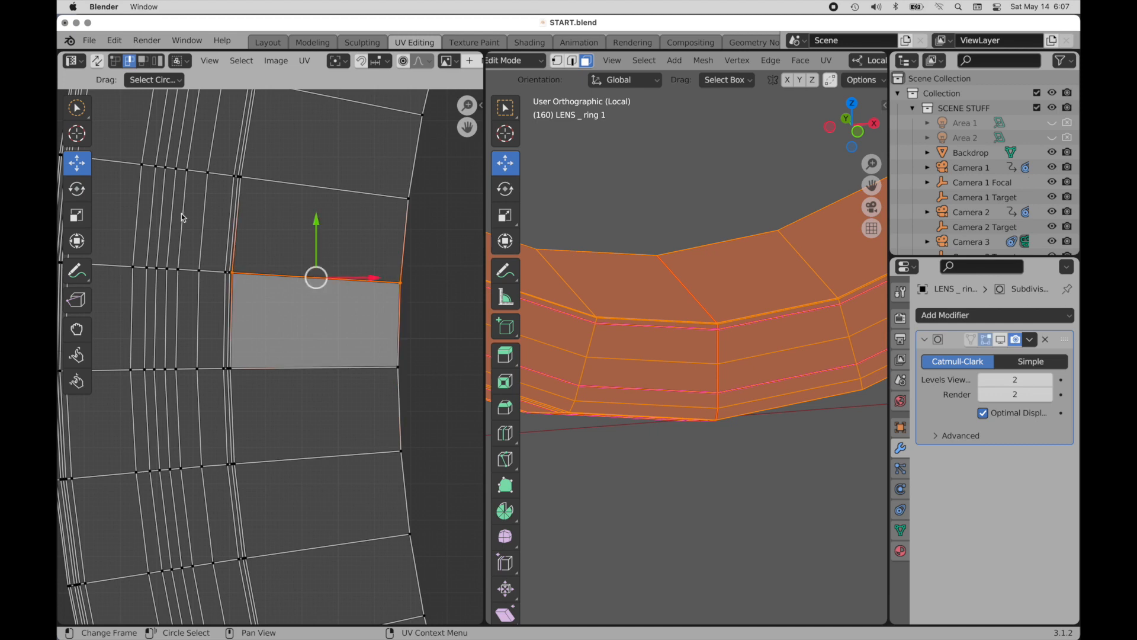
left_click(77, 214)
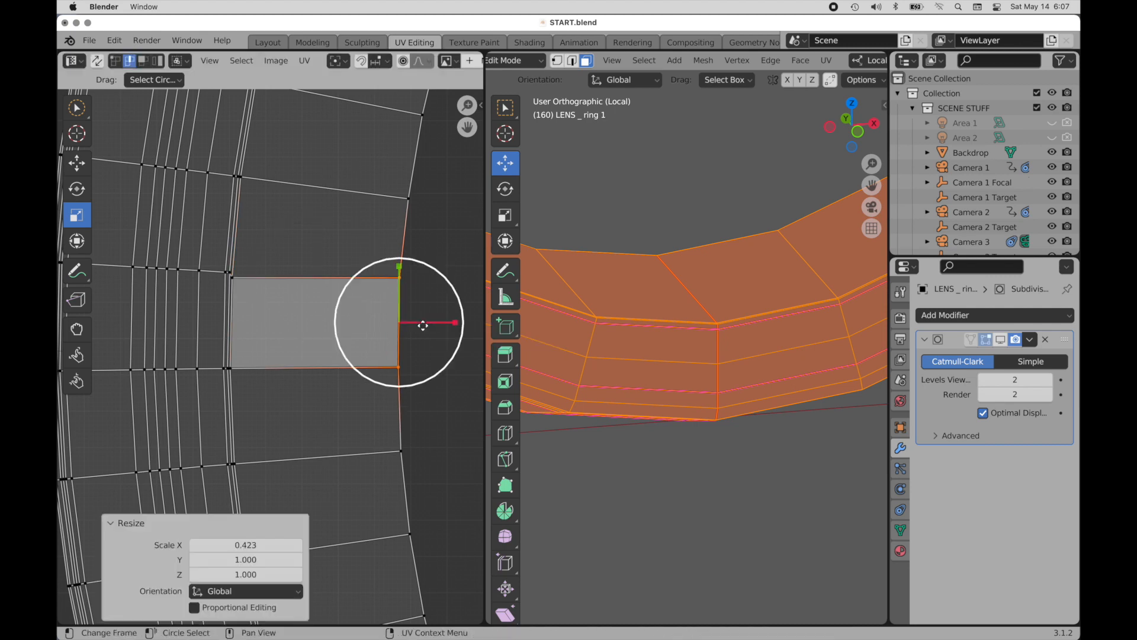
left_click(246, 545)
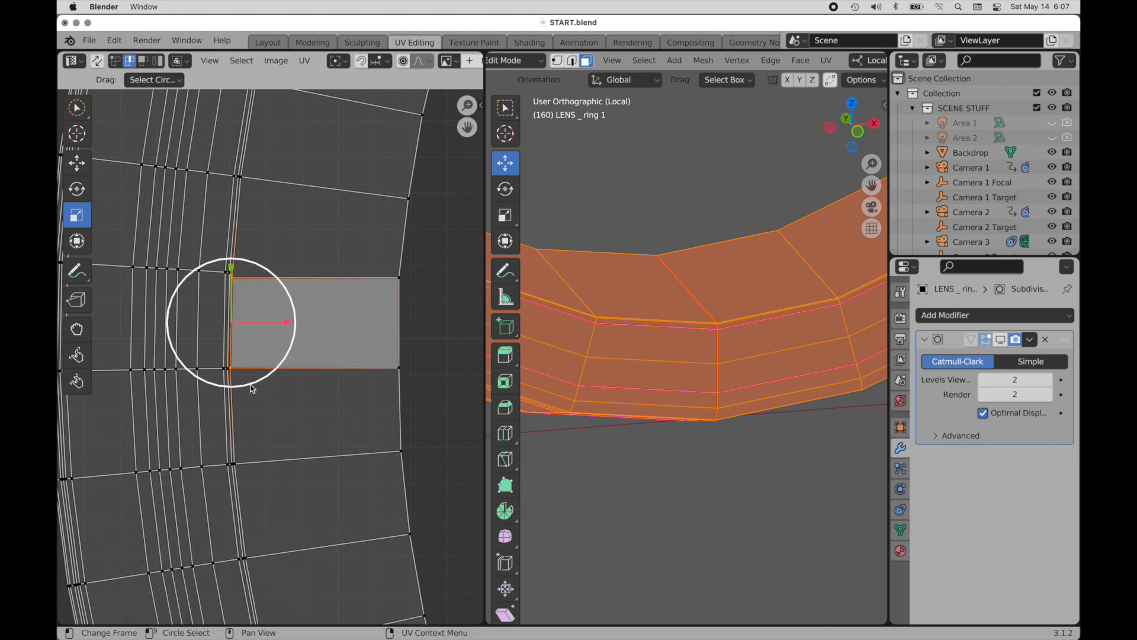
mouse_move(261, 412)
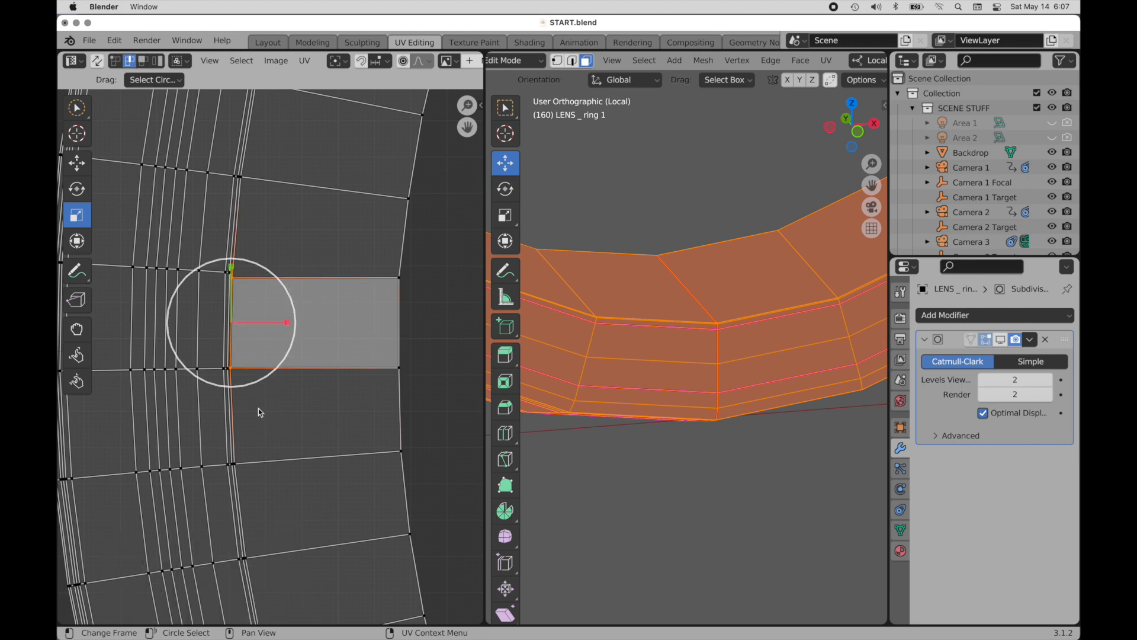
key("s")
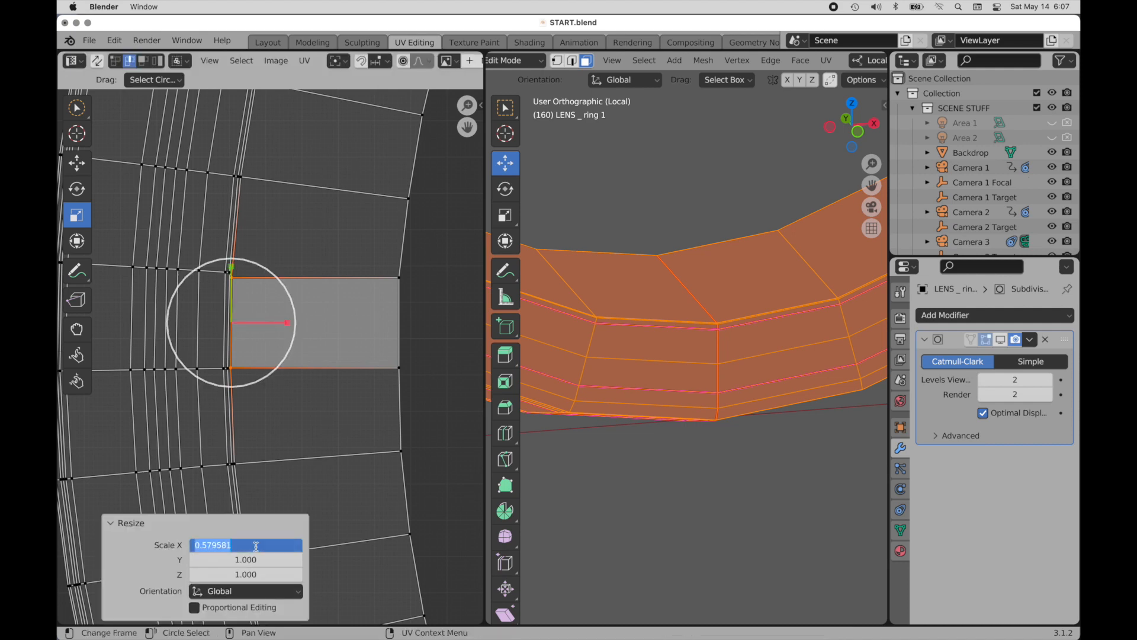
type("0.000")
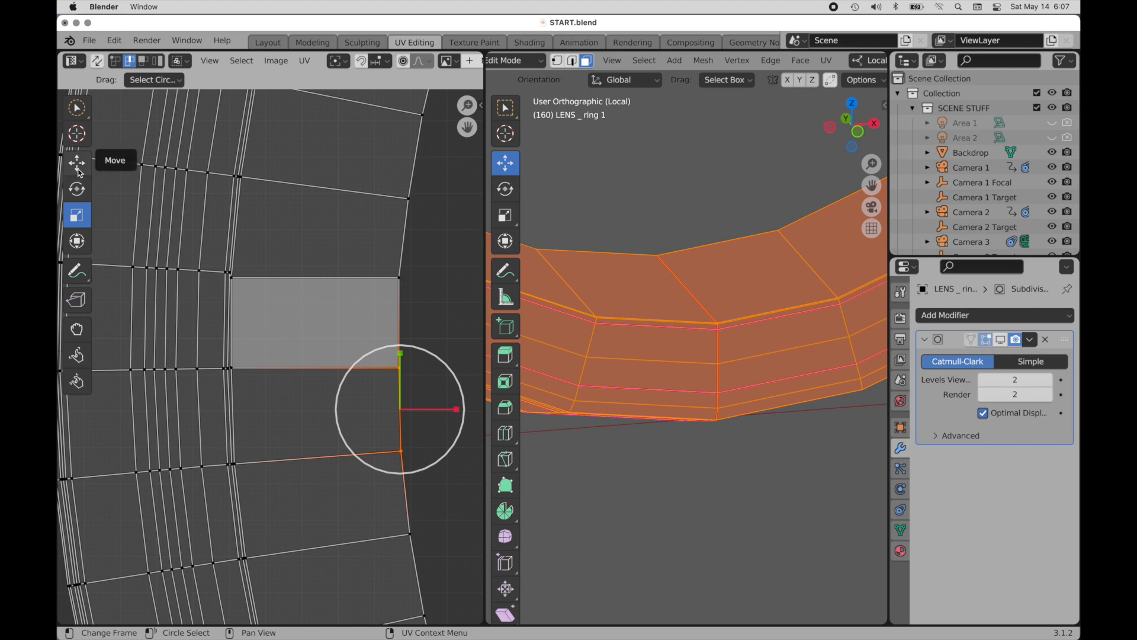
Step: Apply Follow Active Quads from the square face so the whole curved UV strip becomes a straight column
left_click(77, 163)
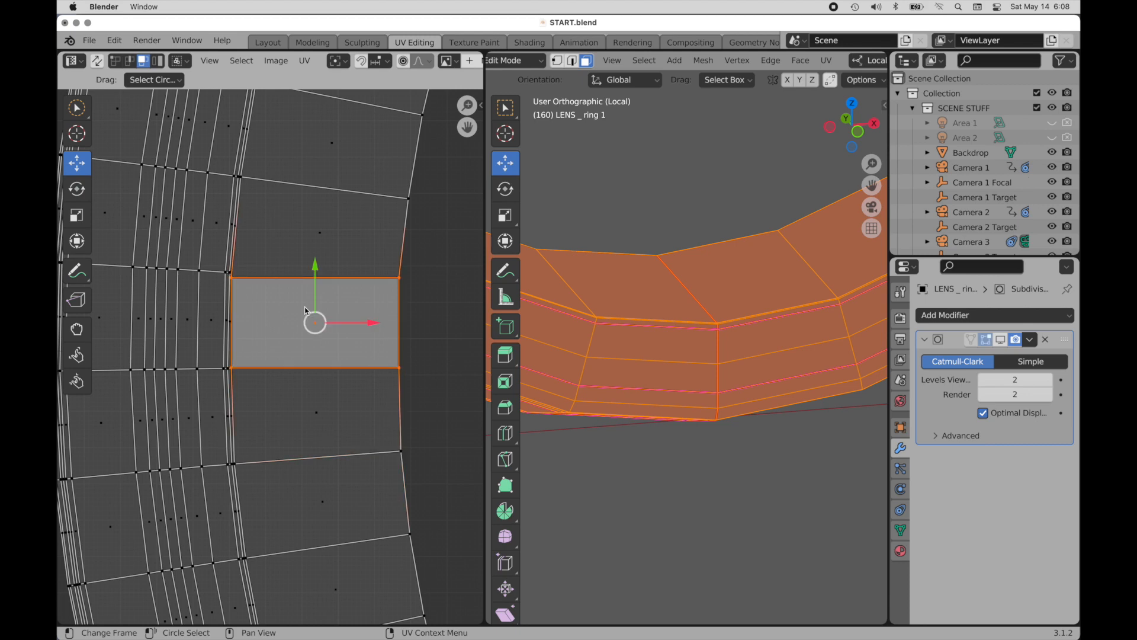
scroll("down", 3)
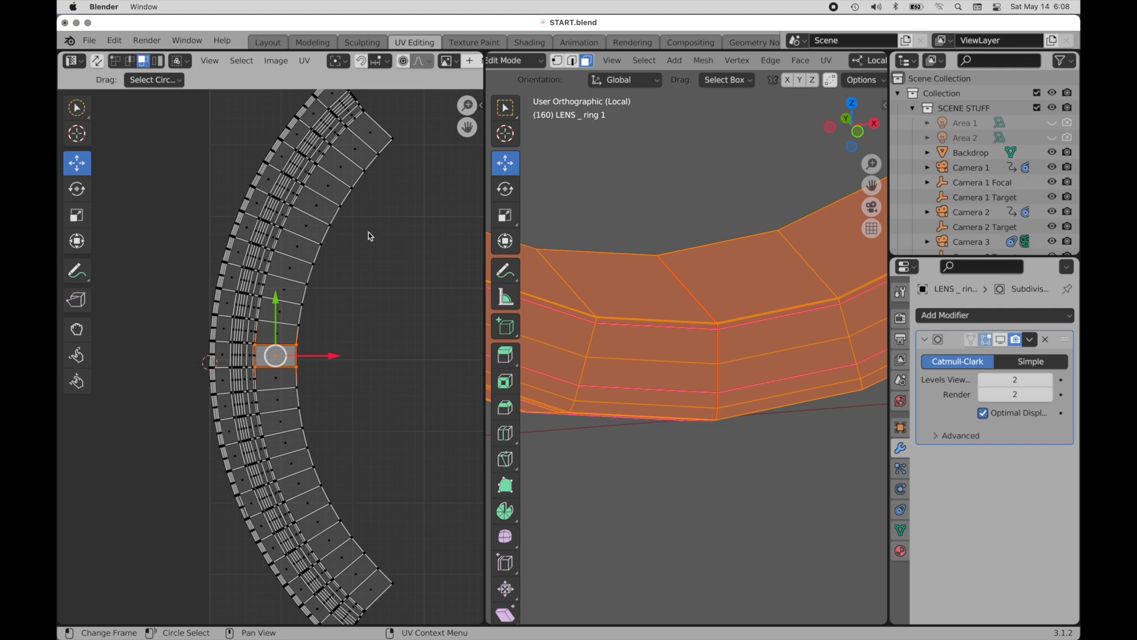
right_click(369, 235)
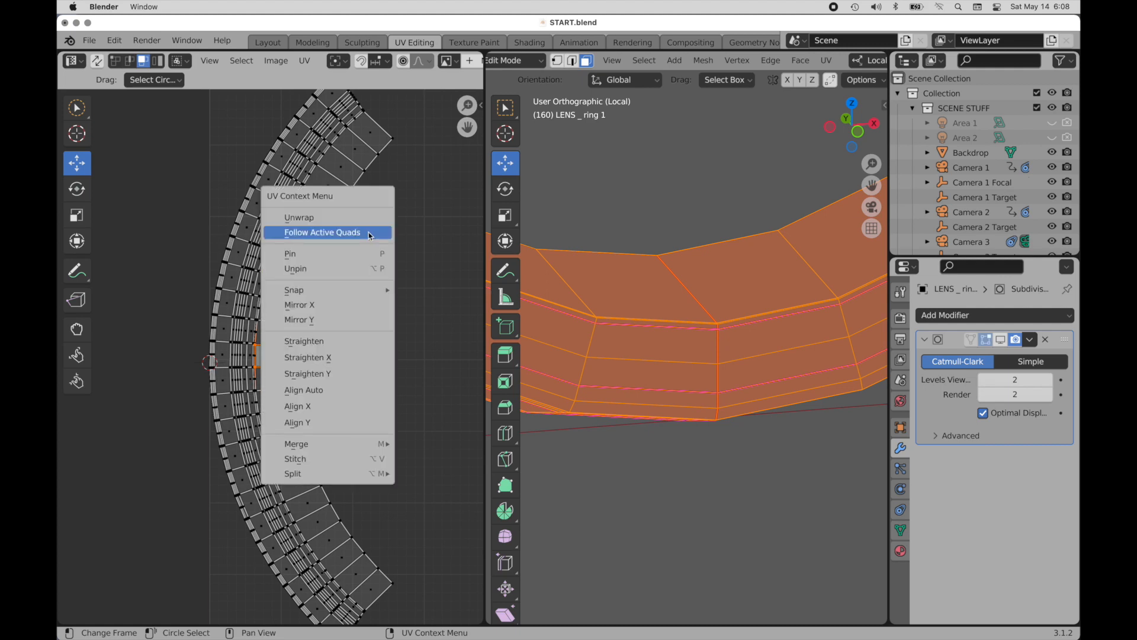
left_click(323, 232)
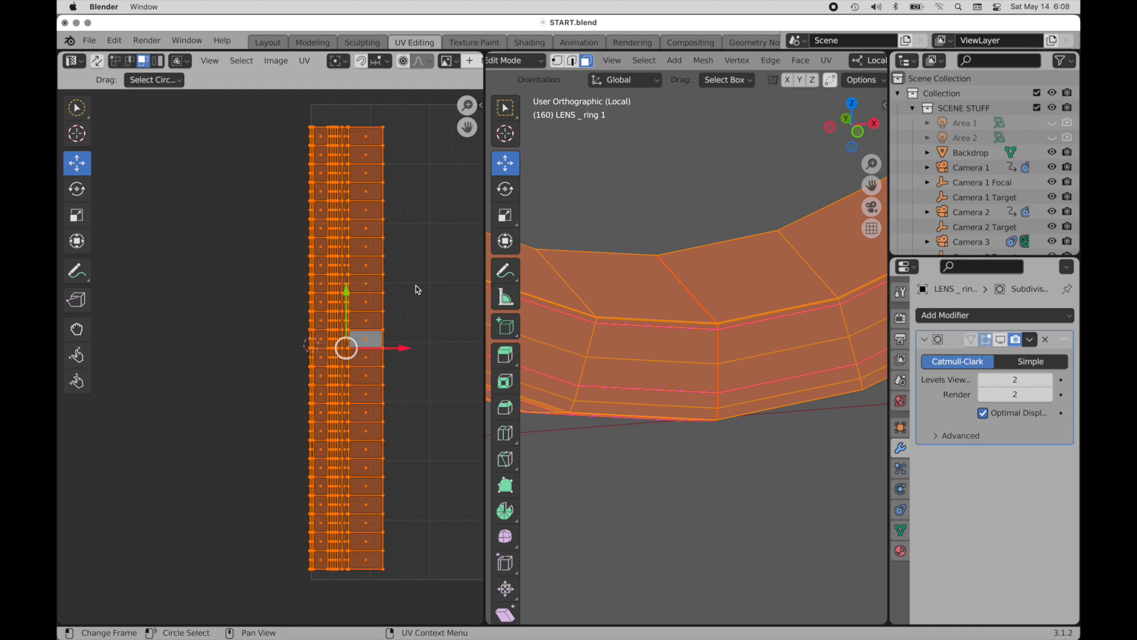
Step: Run Pack Islands on the straightened UV column and view the ring in front orthographic
left_click(305, 60)
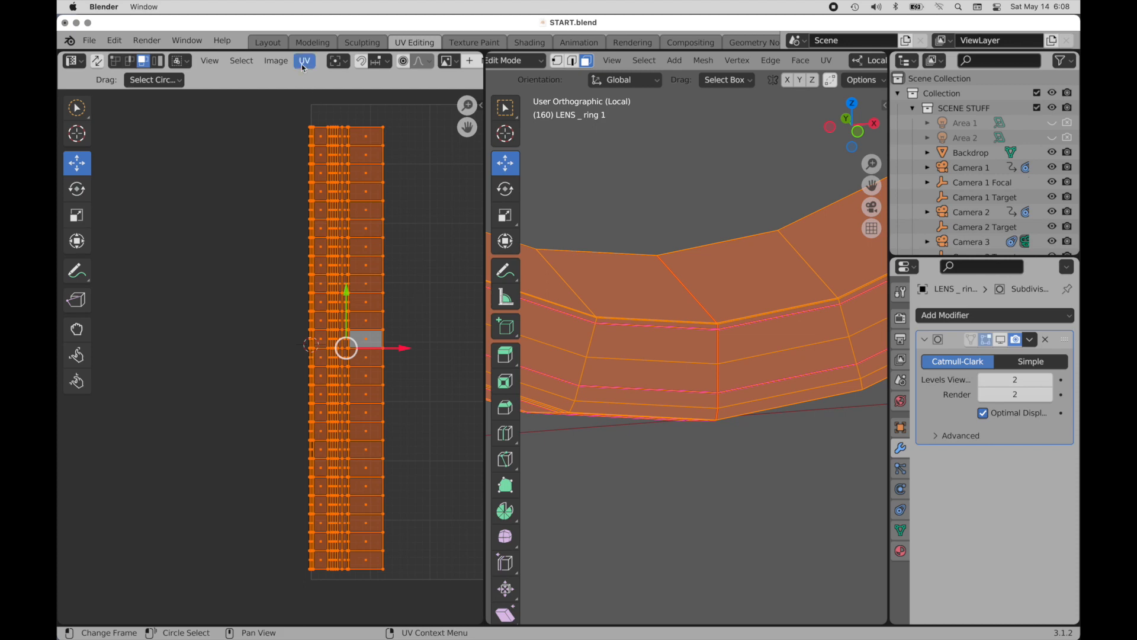
left_click(305, 60)
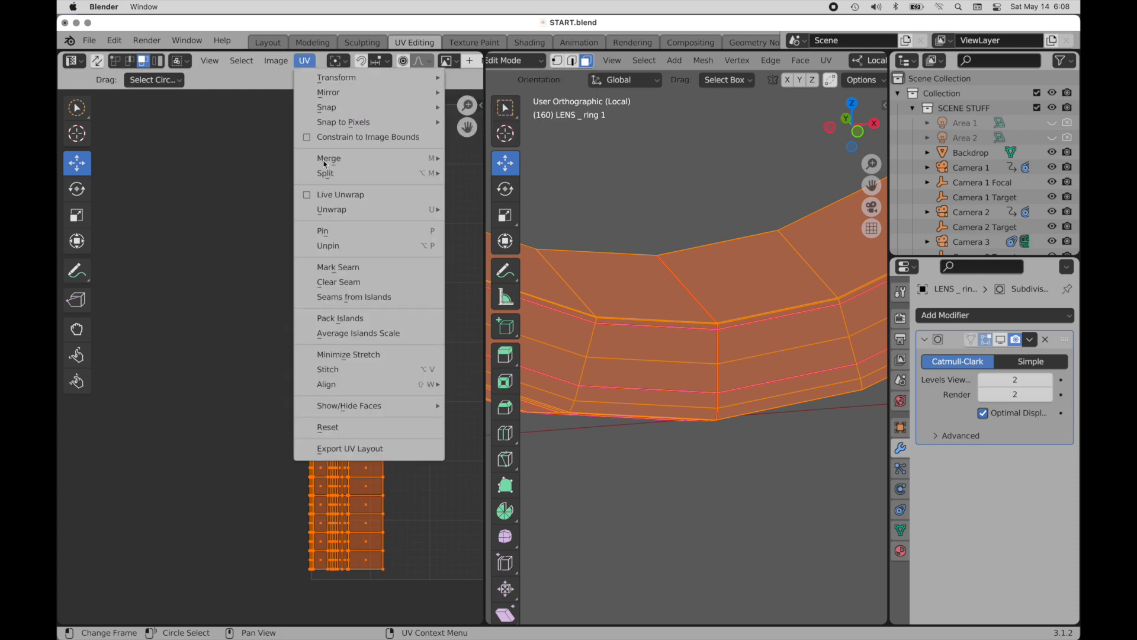
mouse_move(340, 317)
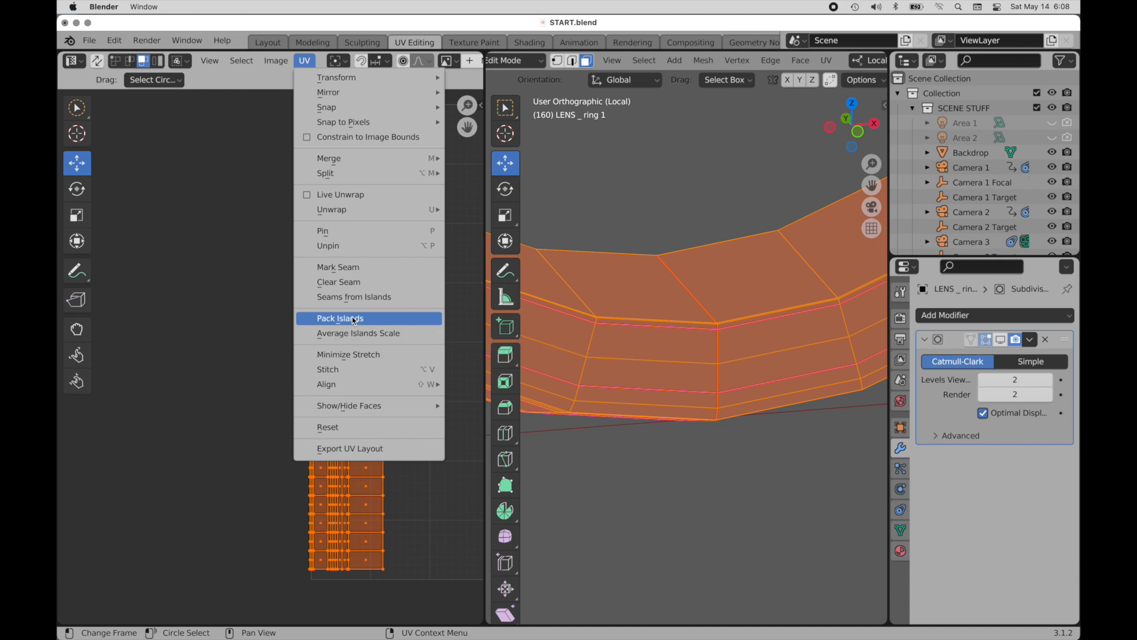
left_click(340, 318)
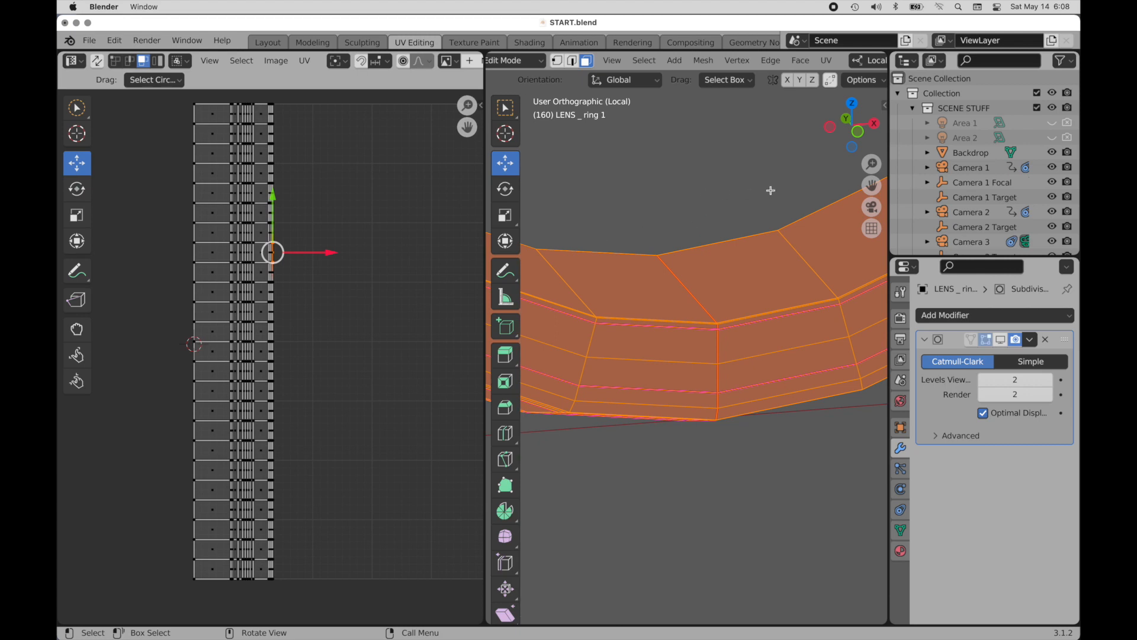
left_click(846, 125)
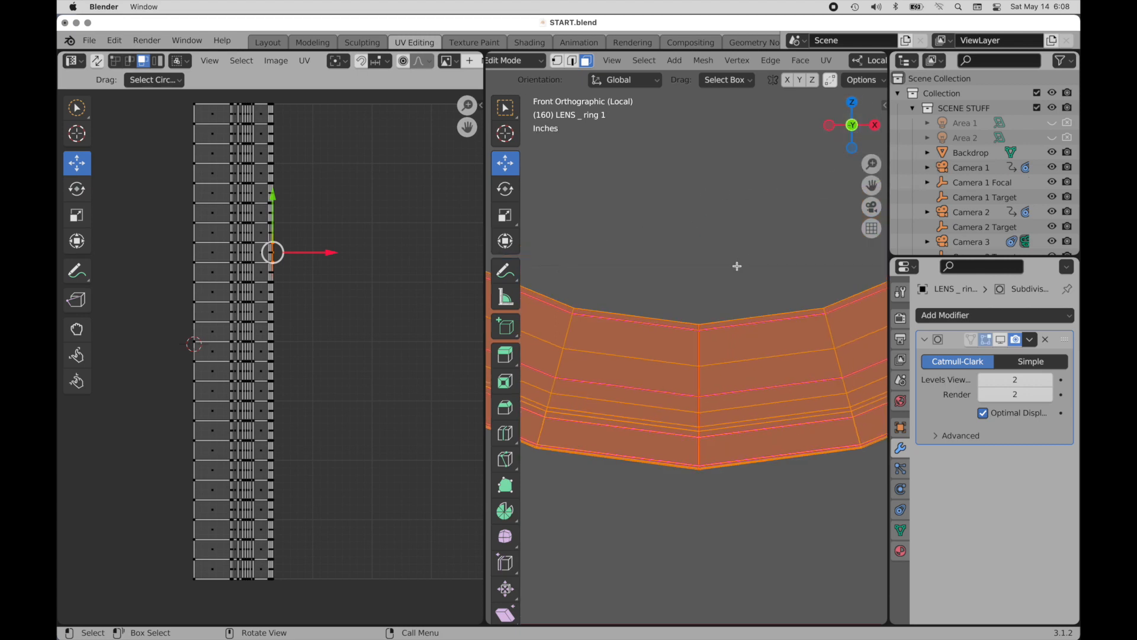
scroll("down", 3)
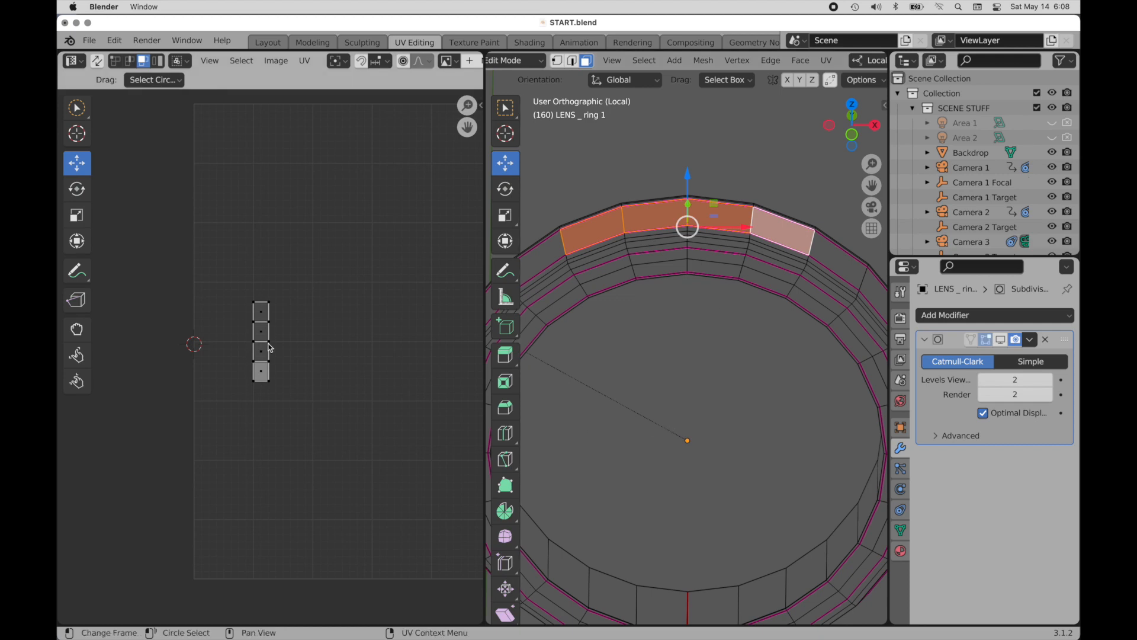
mouse_move(265, 303)
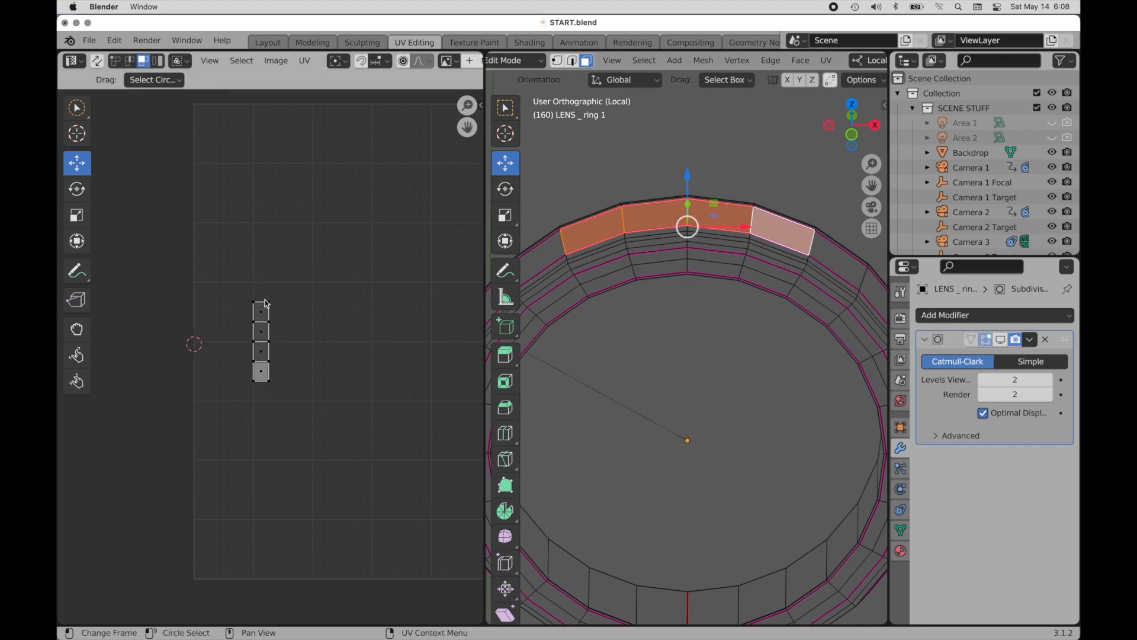
mouse_move(281, 370)
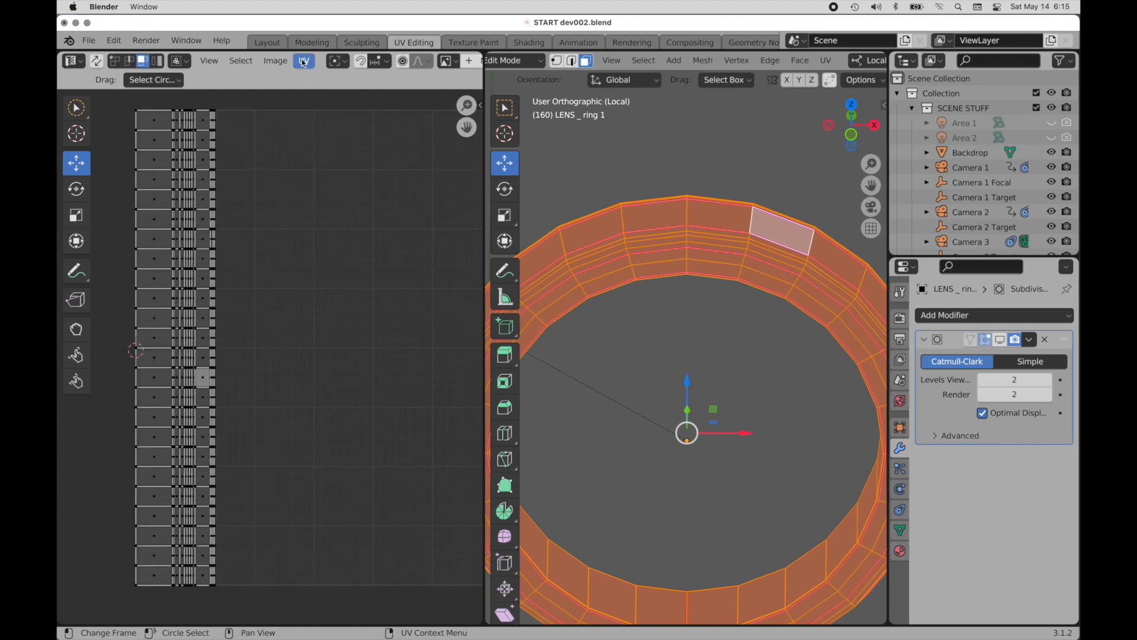
Step: Export the UV layout at 4096 pixels as a PNG into the Links folder
left_click(303, 60)
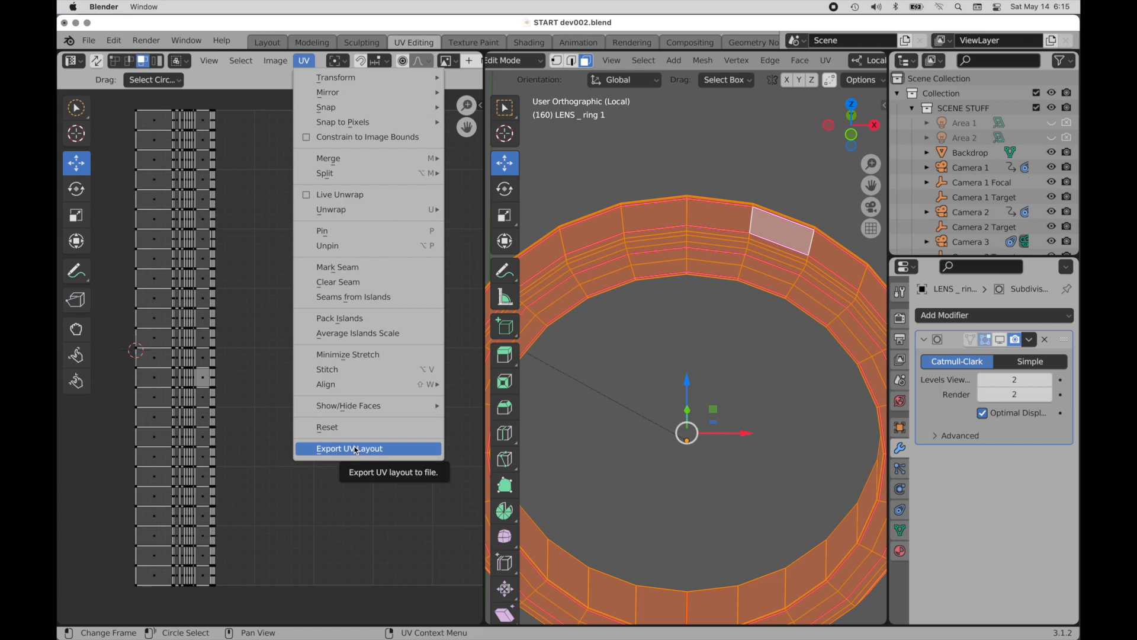
left_click(349, 447)
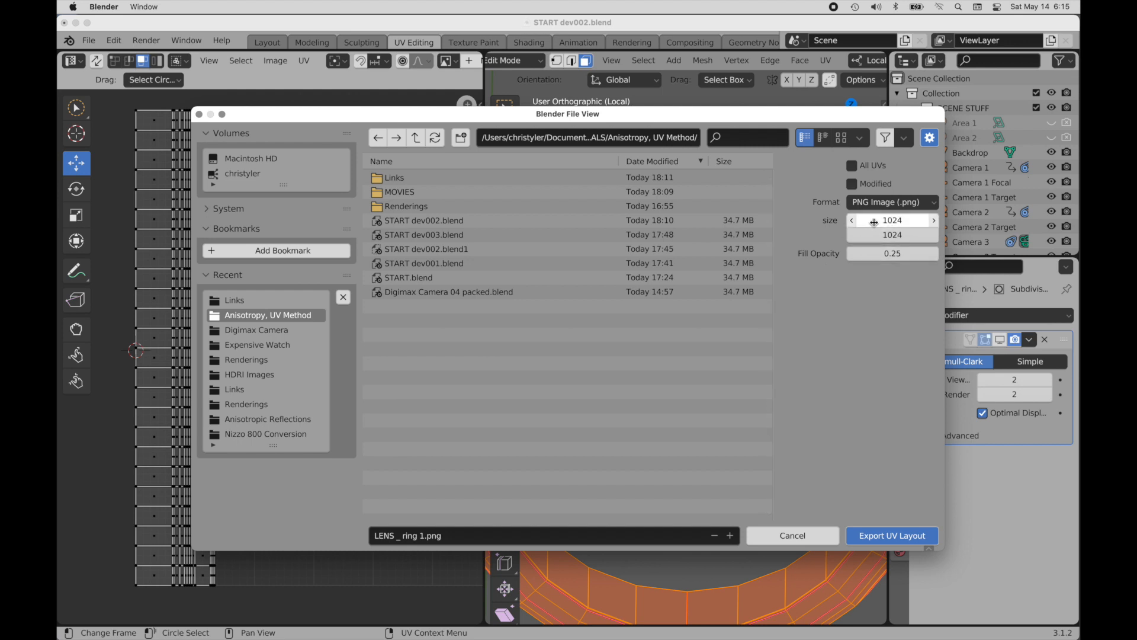
left_click(892, 221)
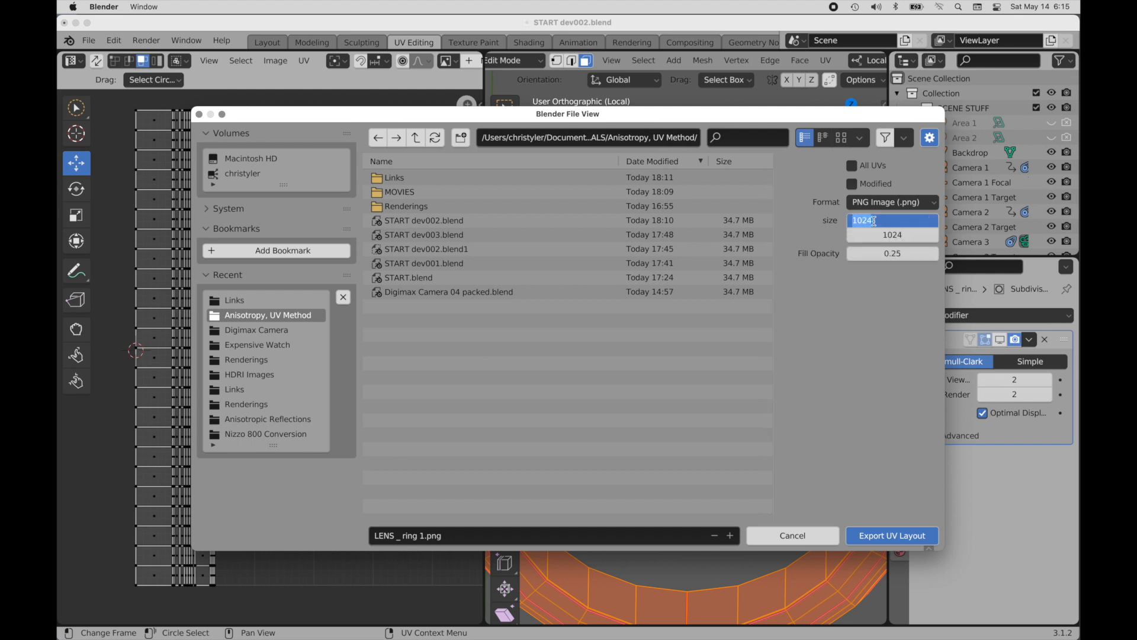
type("4096")
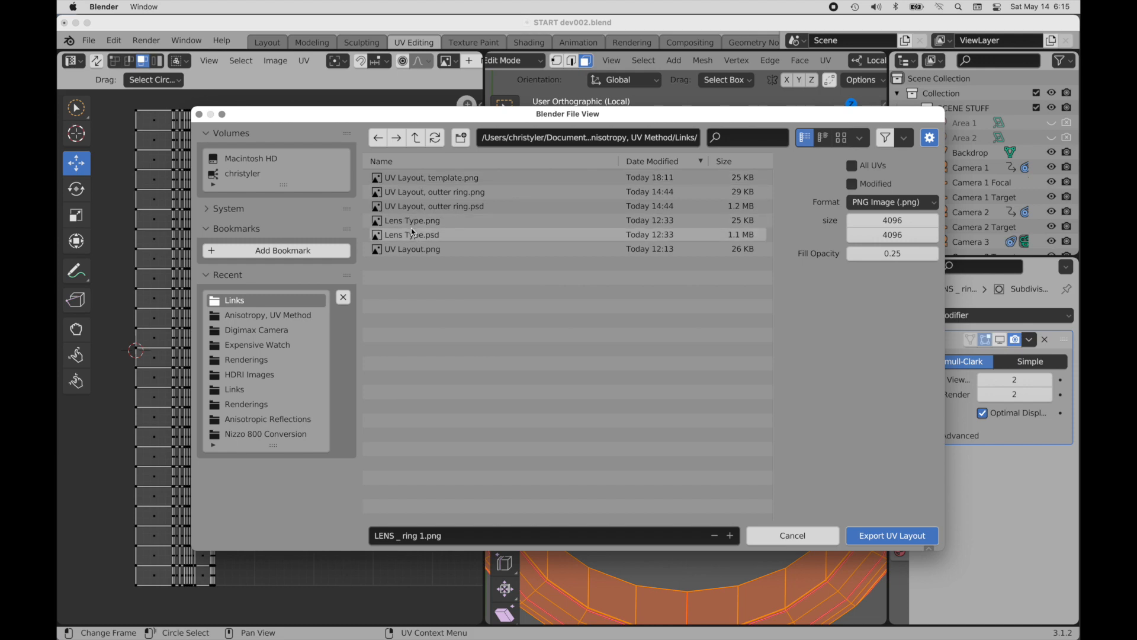
left_click(430, 177)
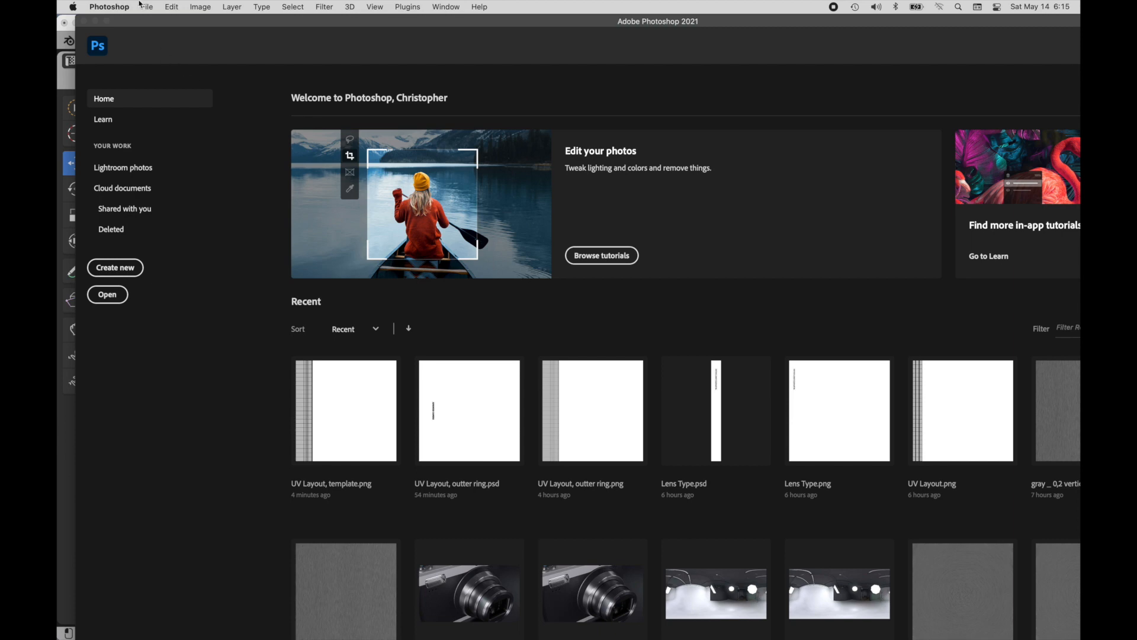
Step: Open the recent file UV Layout, template.png showing the exported ring UV column
left_click(147, 7)
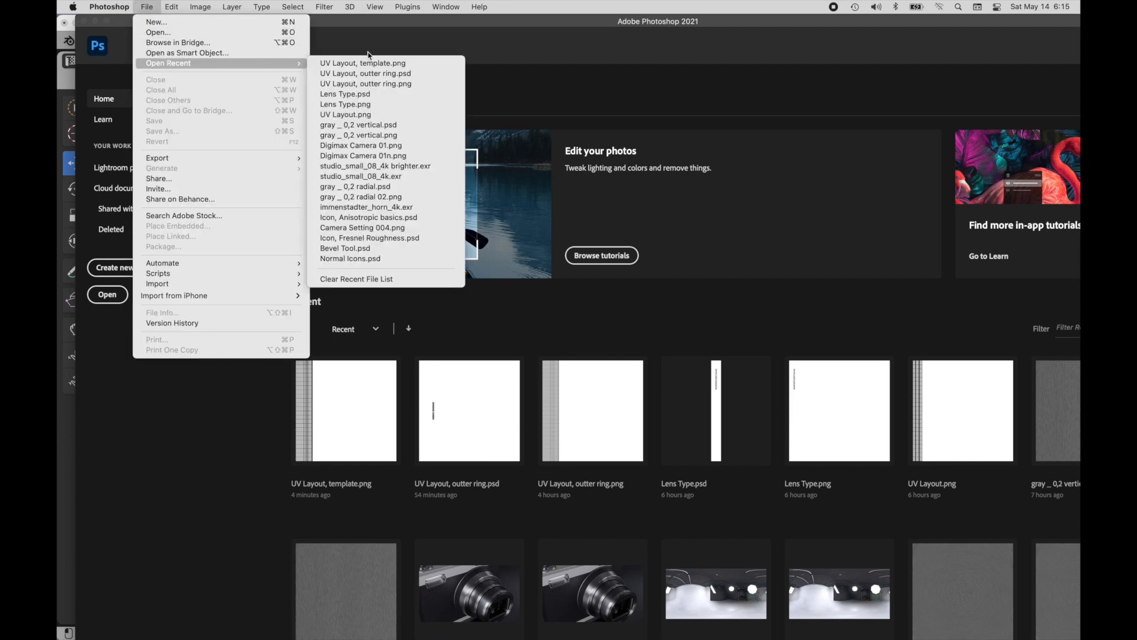
left_click(362, 63)
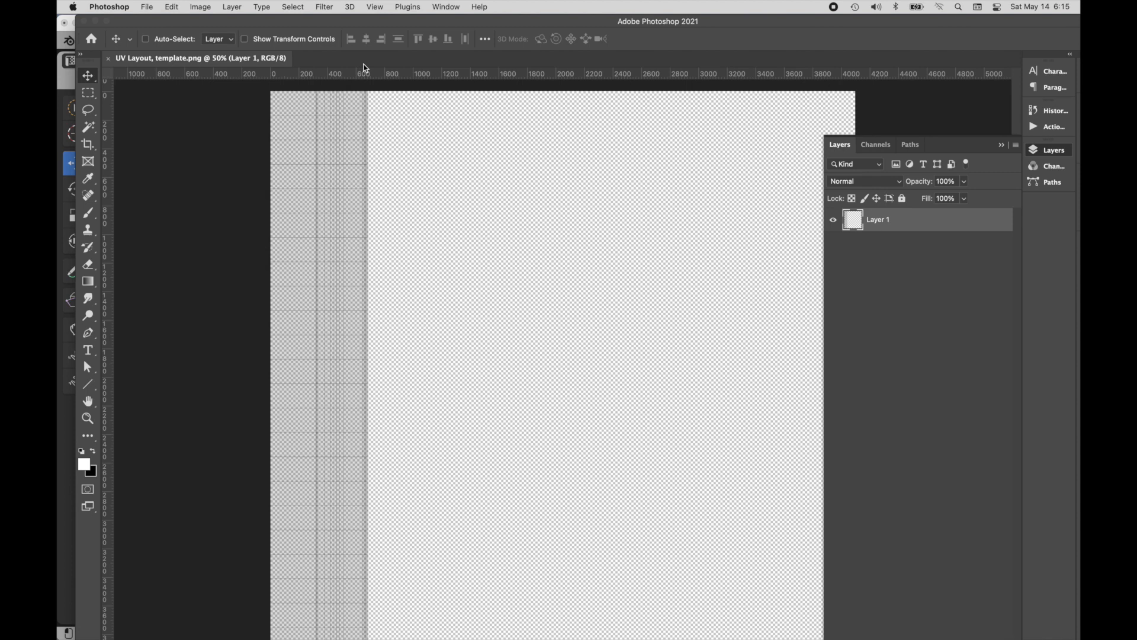
mouse_move(504, 315)
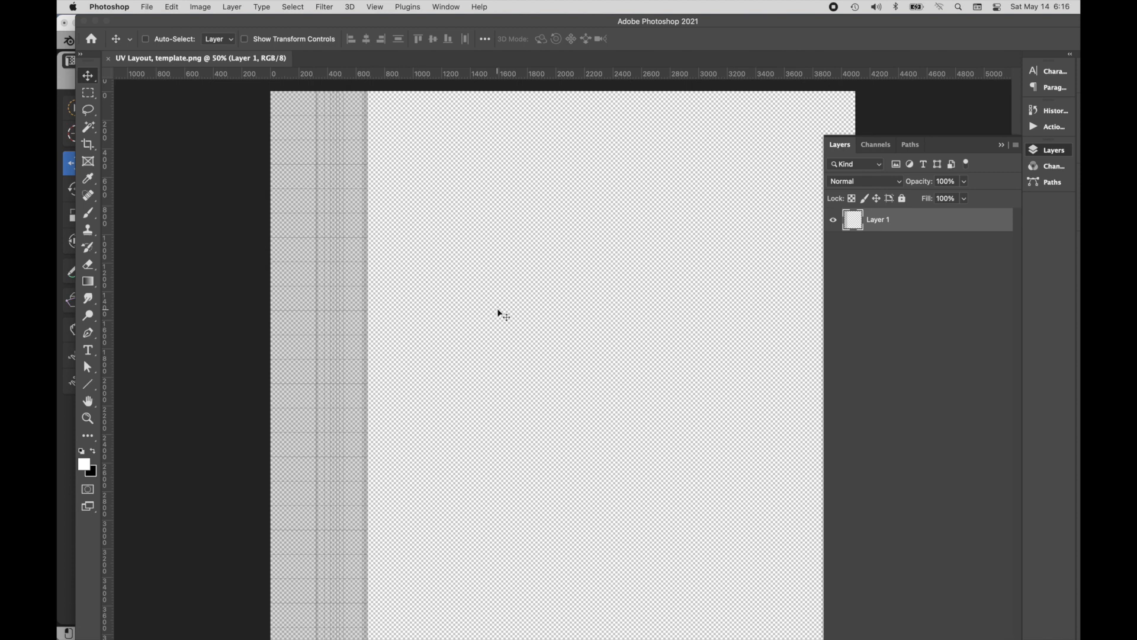
mouse_move(411, 86)
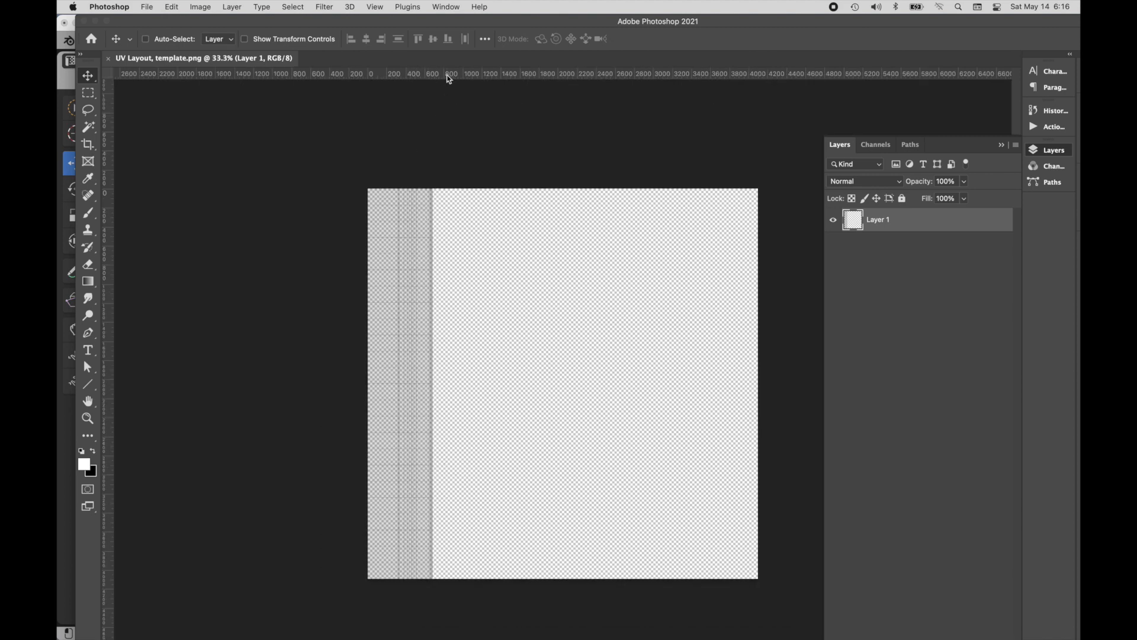
Step: Drag a horizontal guide from the top ruler across the middle of the UV template
left_click_drag(463, 74, 464, 137)
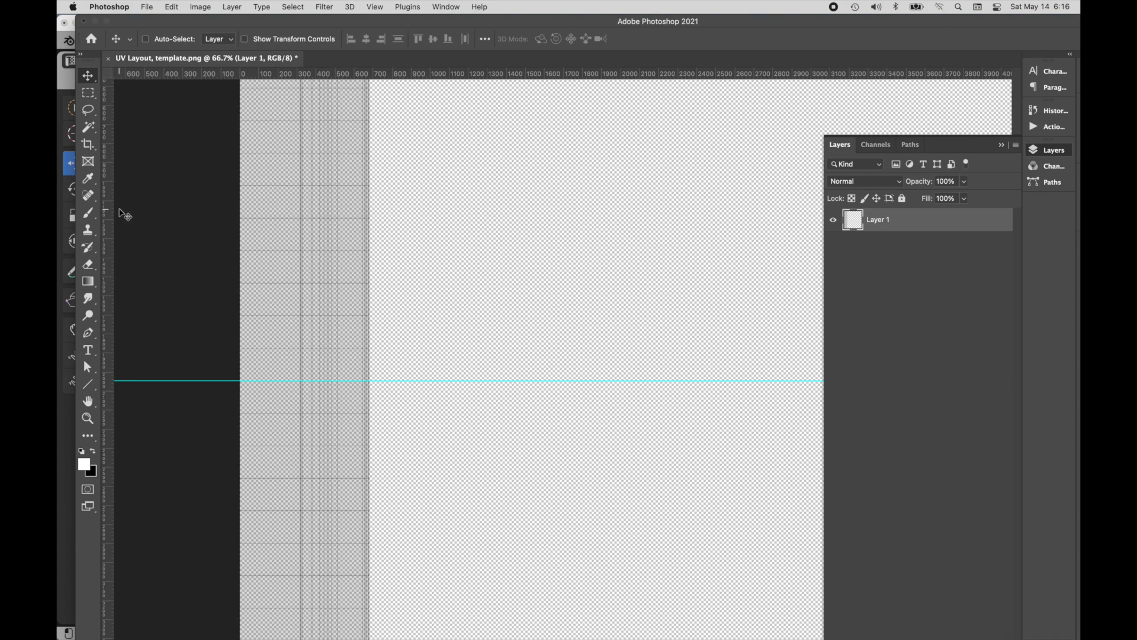
left_click(88, 351)
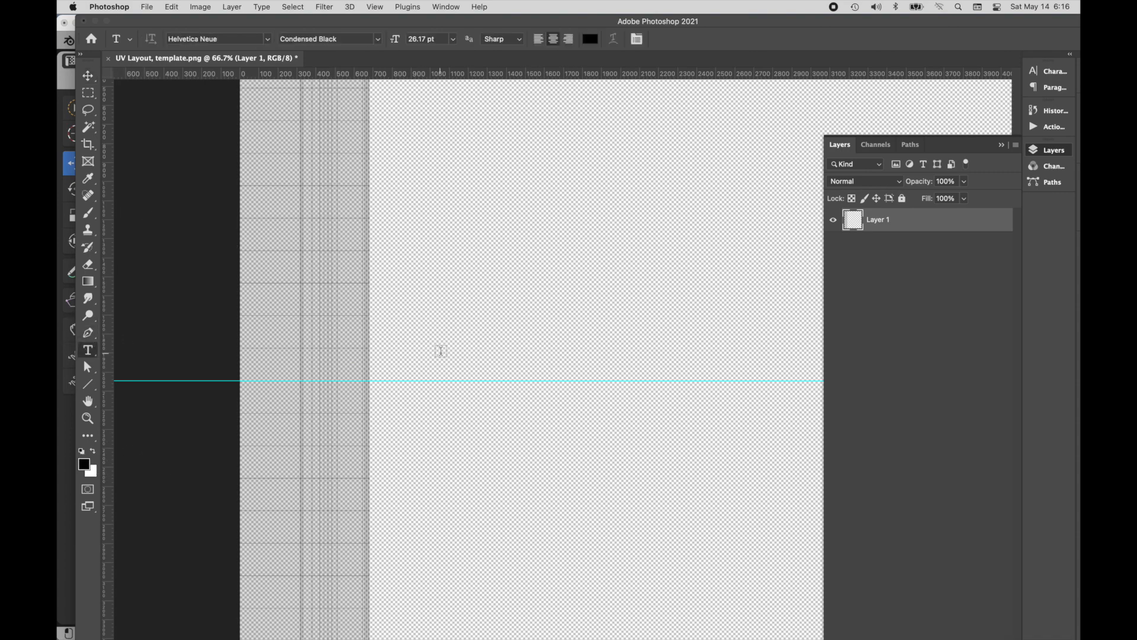
Step: Type ADVANCED CAMERA, rotate it 90° to run vertically and enlarge it slightly over the strip
left_click(441, 350)
type("ADVANCED CAMERA")
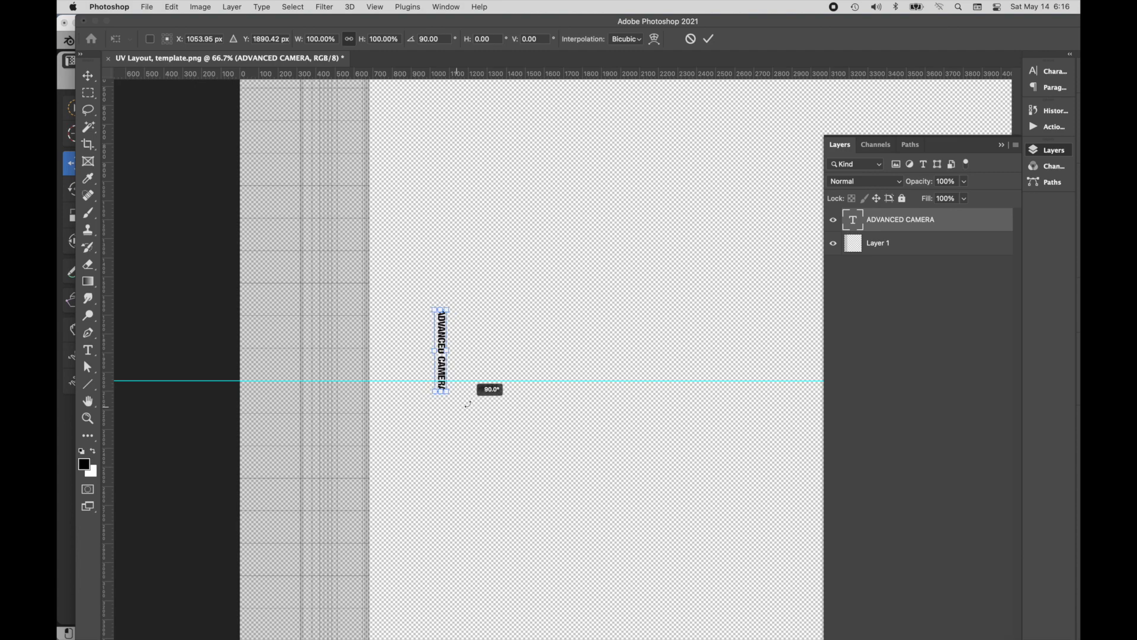
left_click_drag(442, 352, 356, 392)
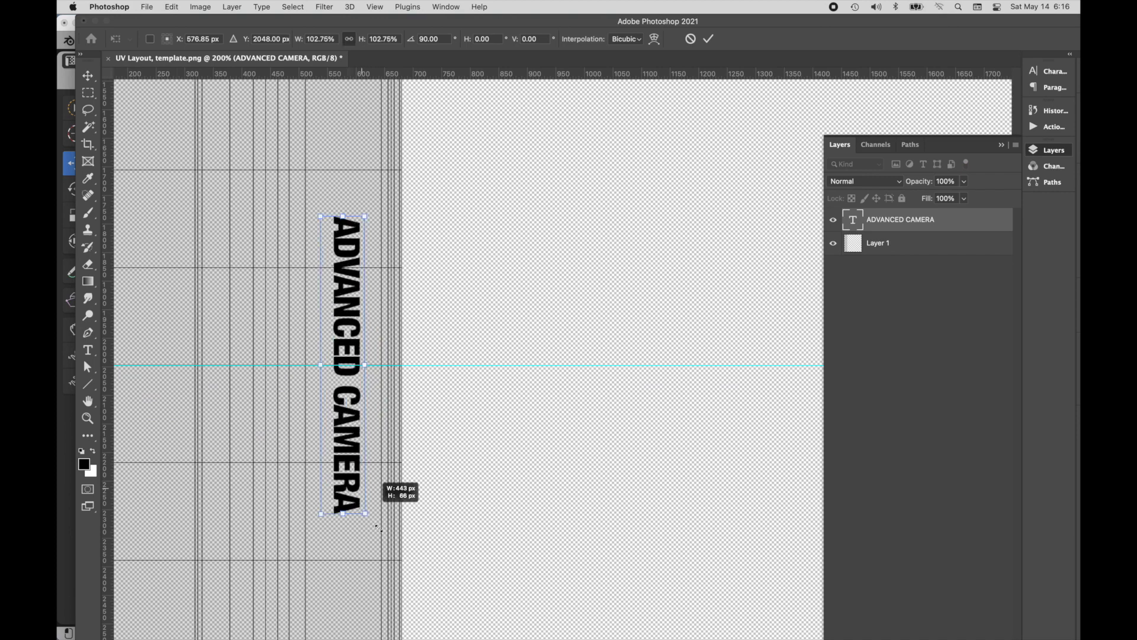
left_click_drag(366, 511, 382, 547)
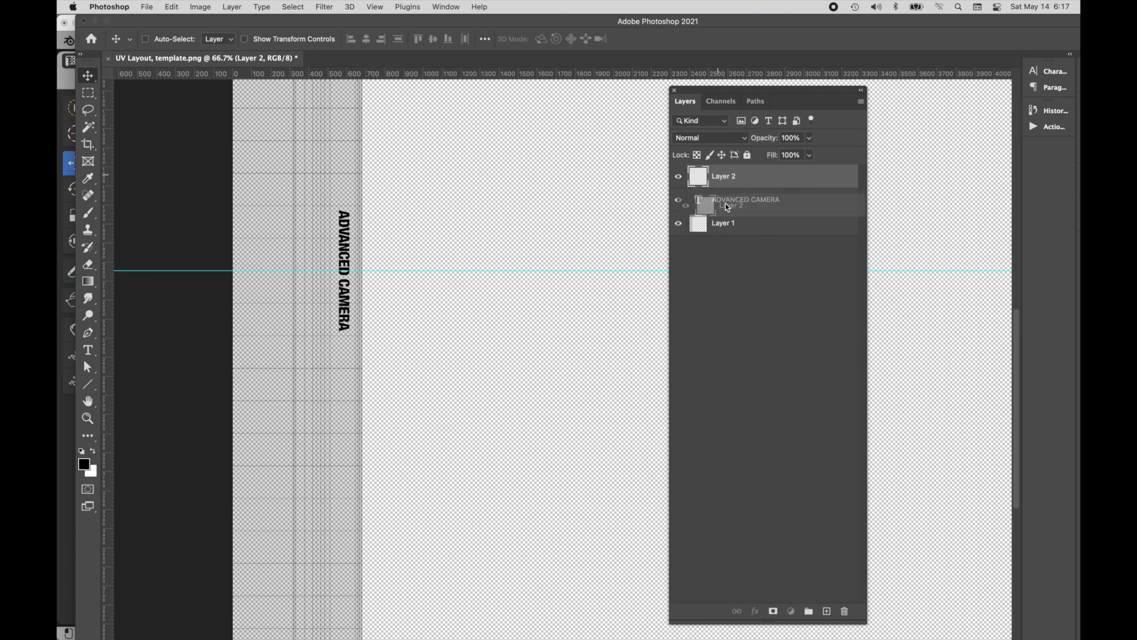
Step: Move the white-filled Layer 2 beneath the ADVANCED CAMERA text layer to hide the UV grid
left_click_drag(733, 205, 745, 175)
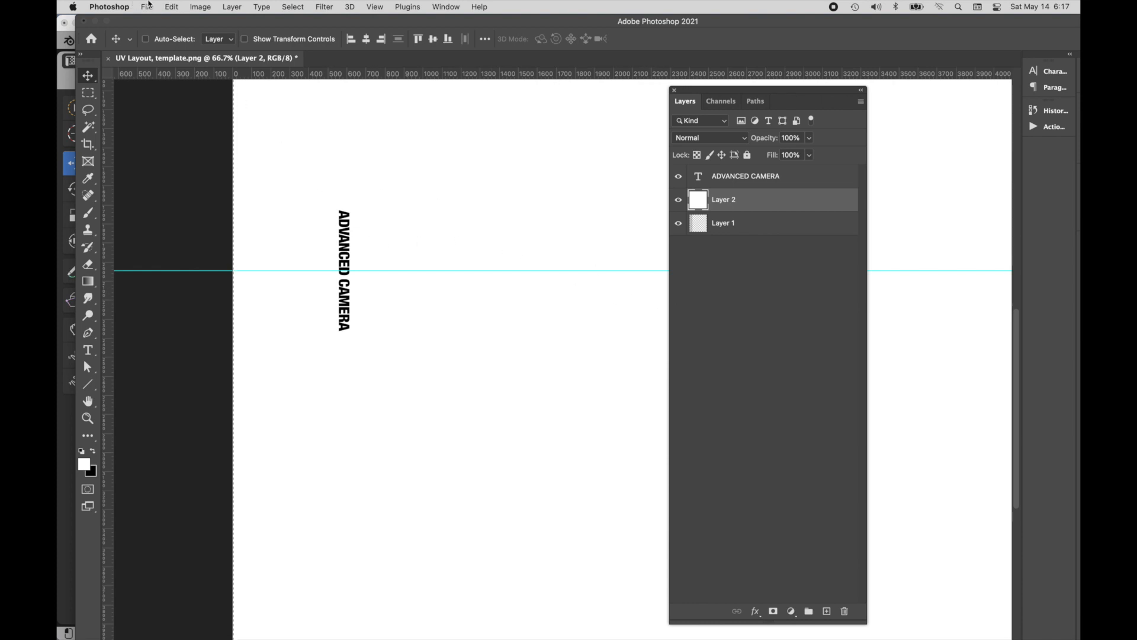
left_click(147, 7)
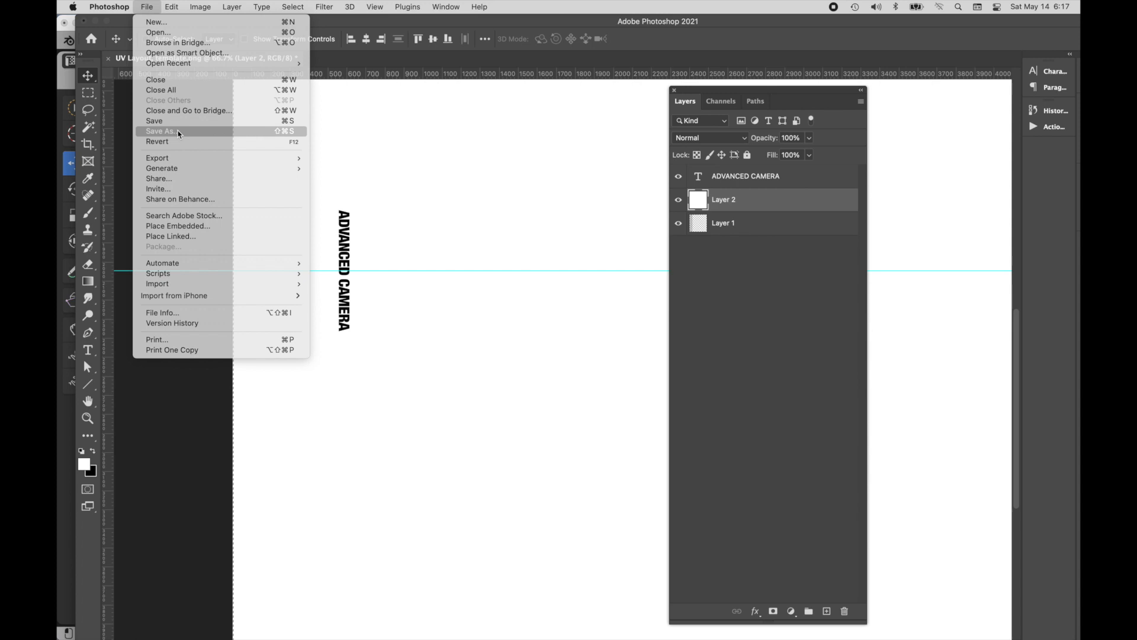
Step: Save As 'UV Layout, Outter Ring Type' in PNG format, confirming the PNG options
left_click(162, 132)
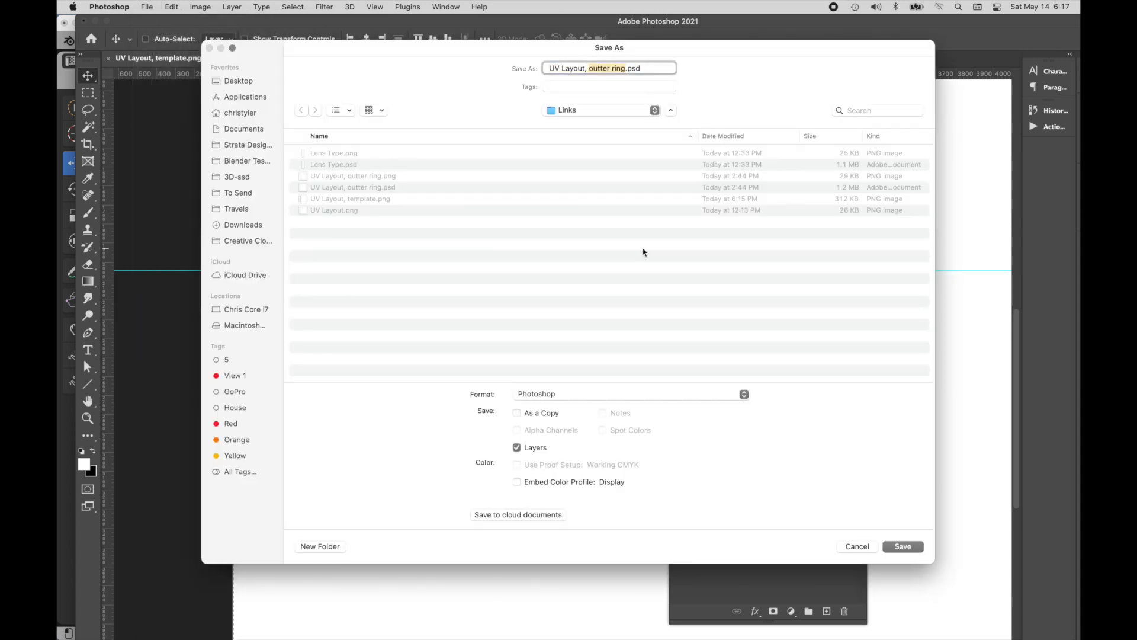
type("Outter")
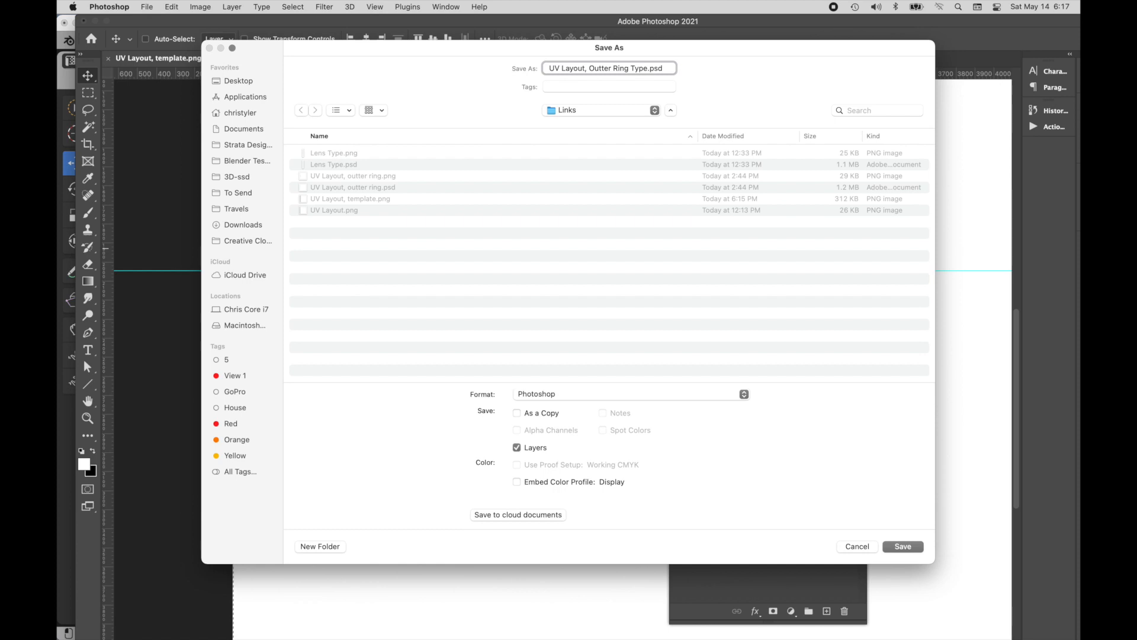
left_click(631, 394)
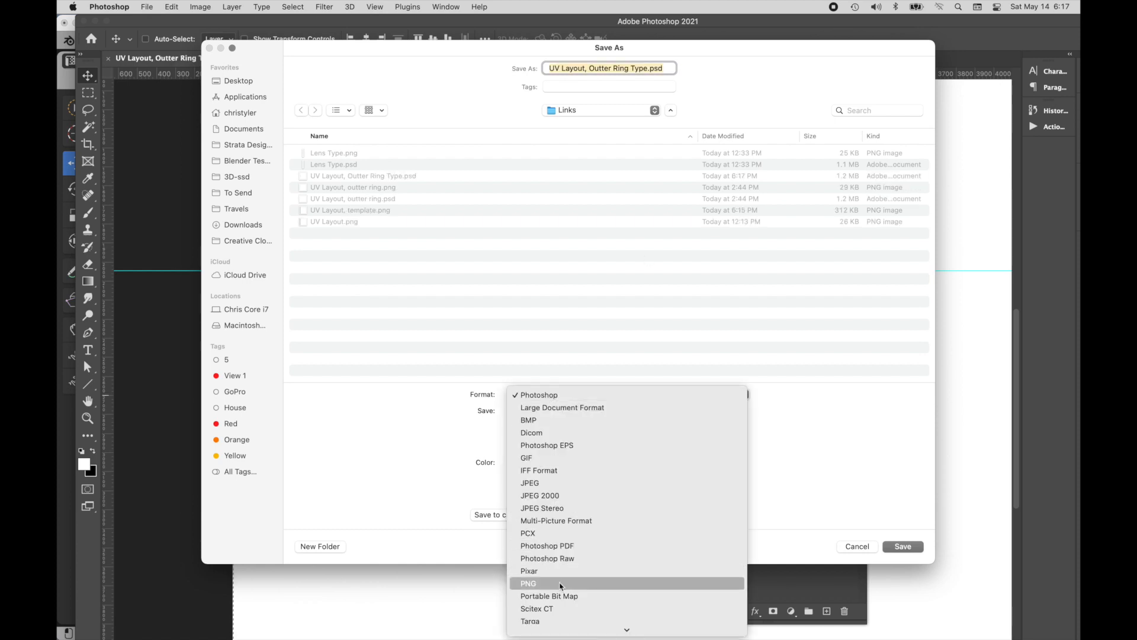
left_click(528, 583)
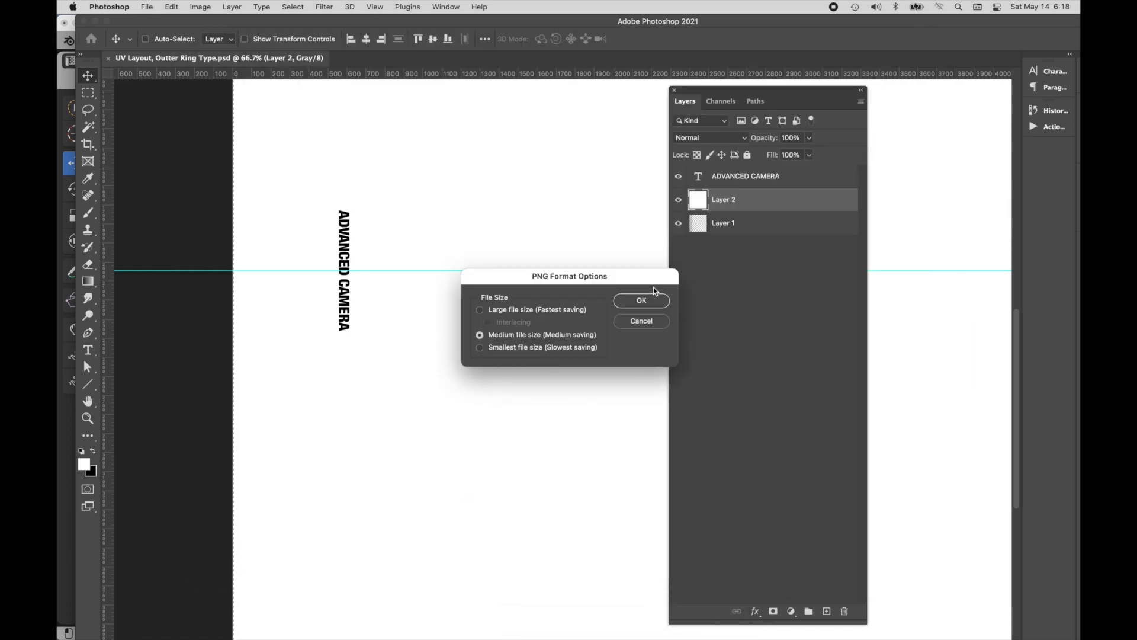
left_click(641, 300)
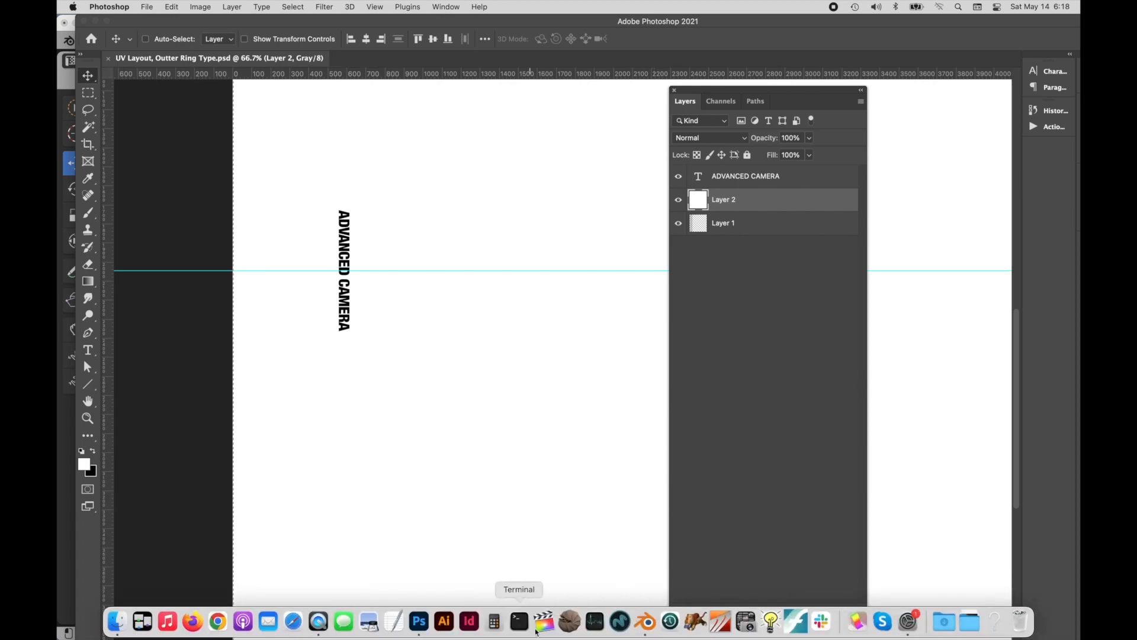
Step: Switch to Blender's Shading workspace and show the Back Lens Ring Metal node tree
left_click(541, 622)
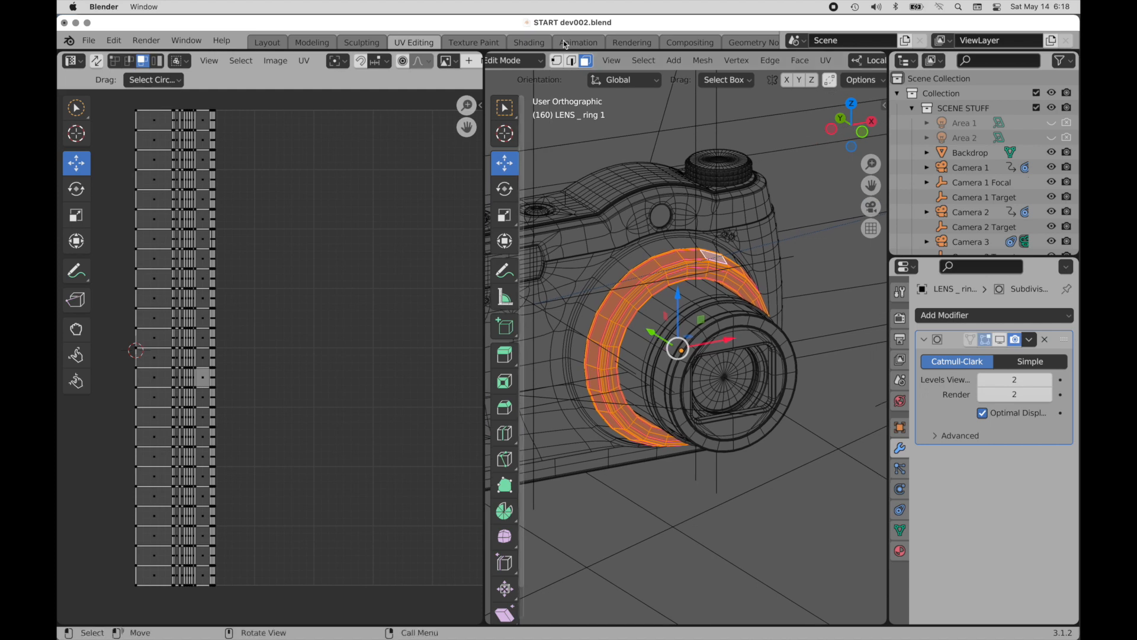
left_click(529, 43)
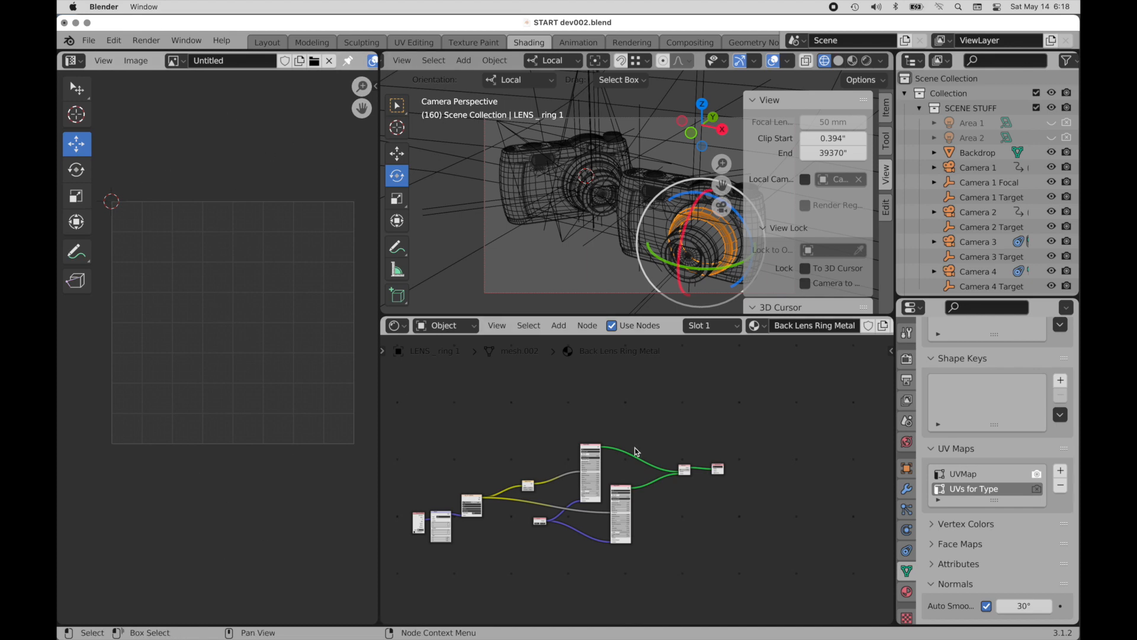
left_click_drag(635, 451, 661, 433)
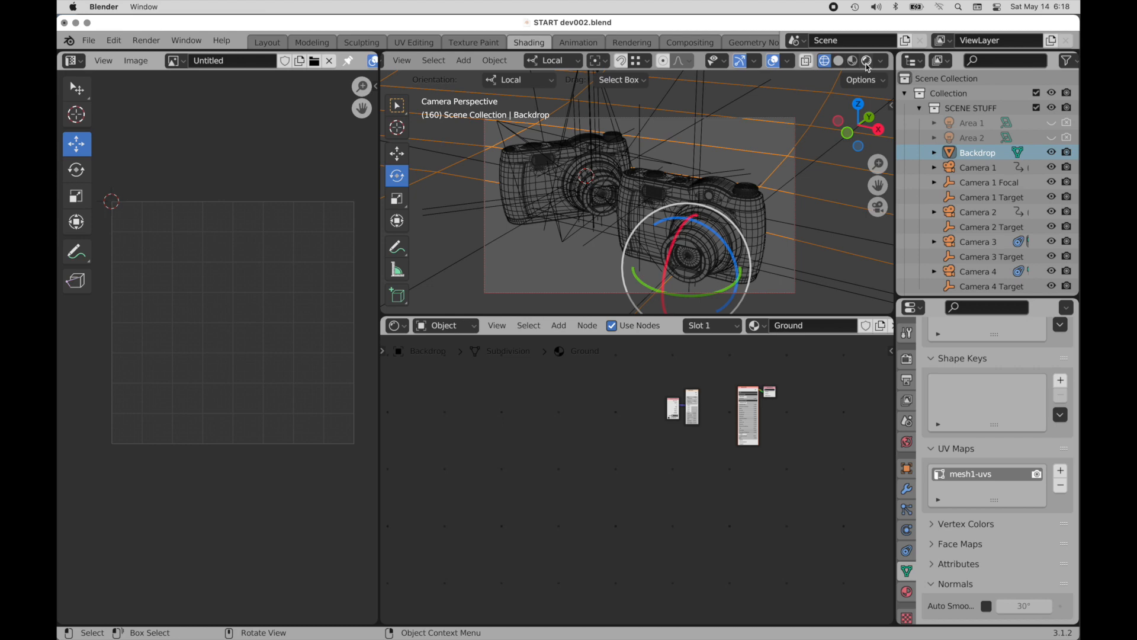
left_click(864, 60)
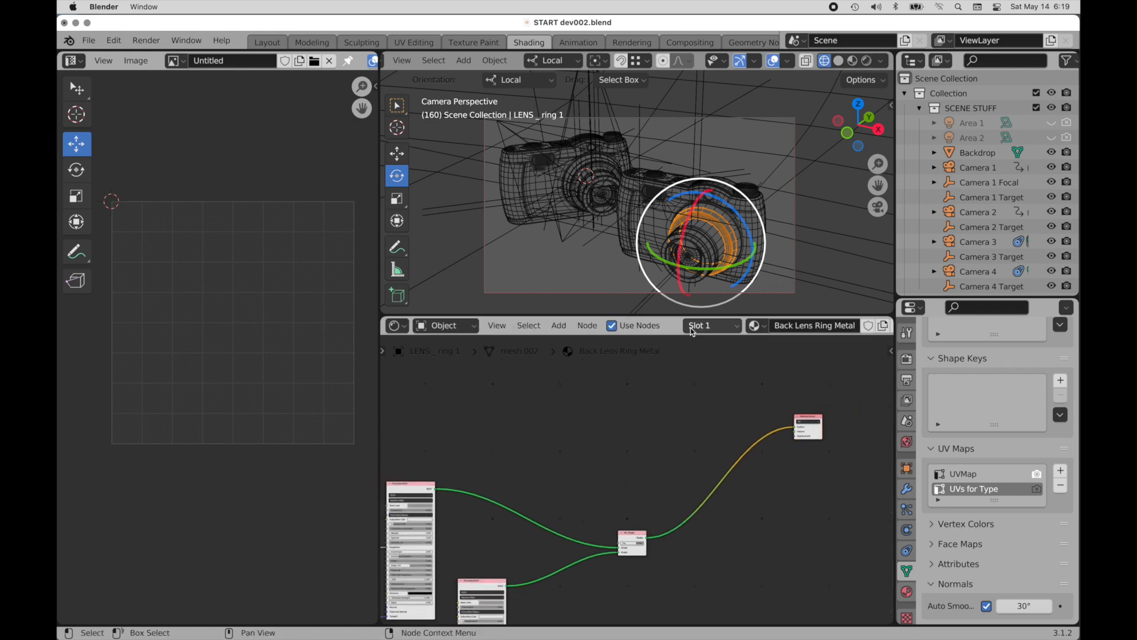
mouse_move(815, 324)
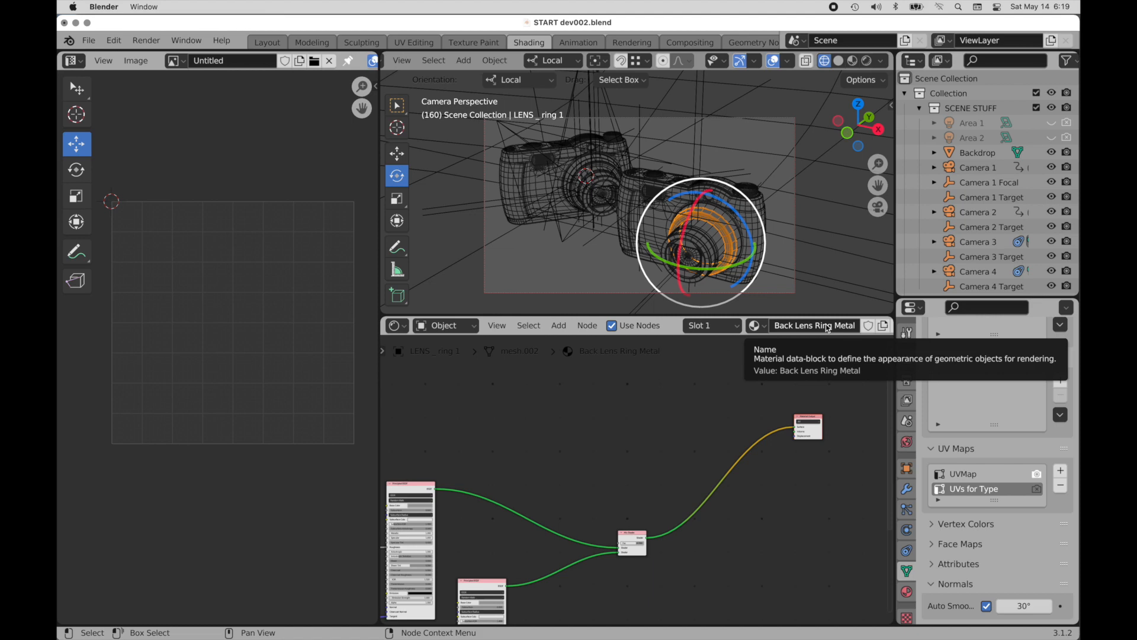
mouse_move(810, 331)
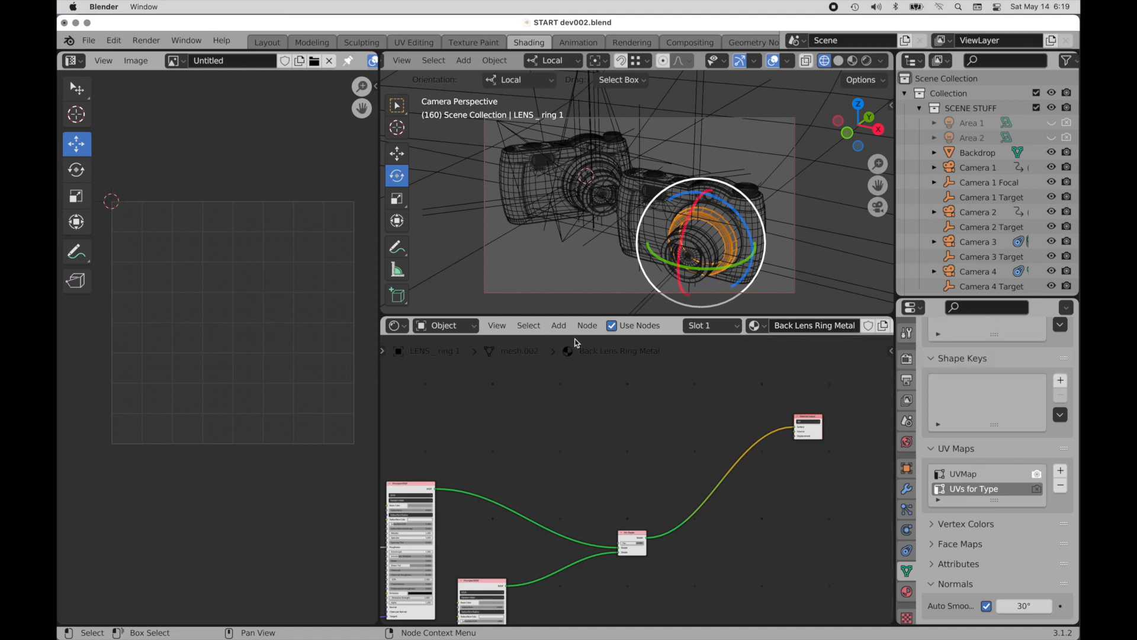
Step: Add an Image Texture node and load UV Layout, Outter Ring Type.png into it
left_click(558, 324)
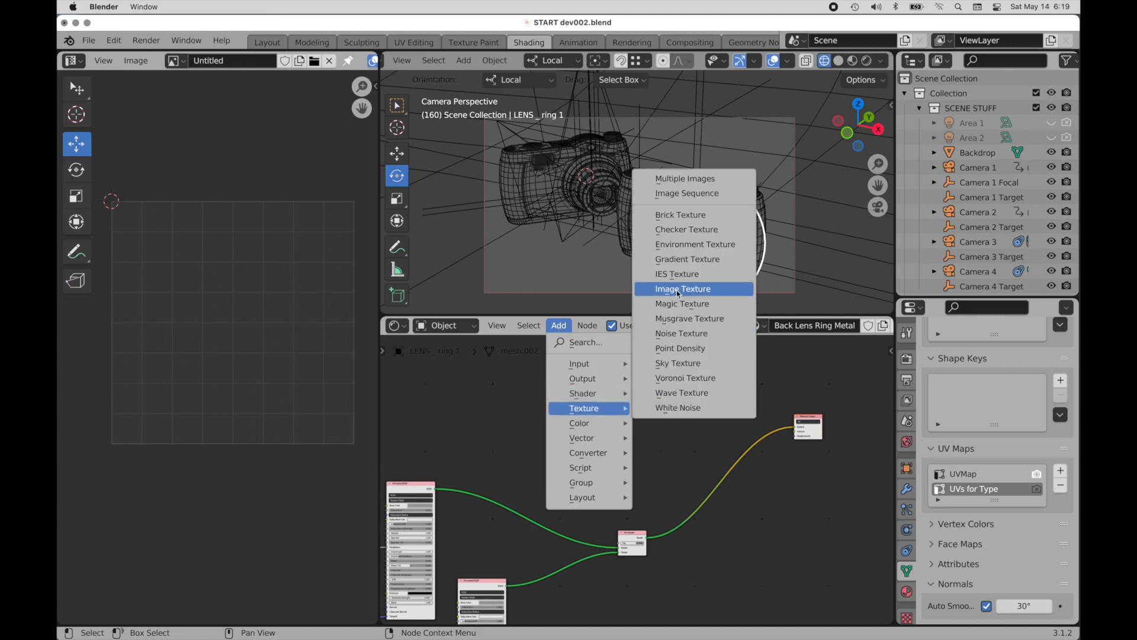
left_click(682, 288)
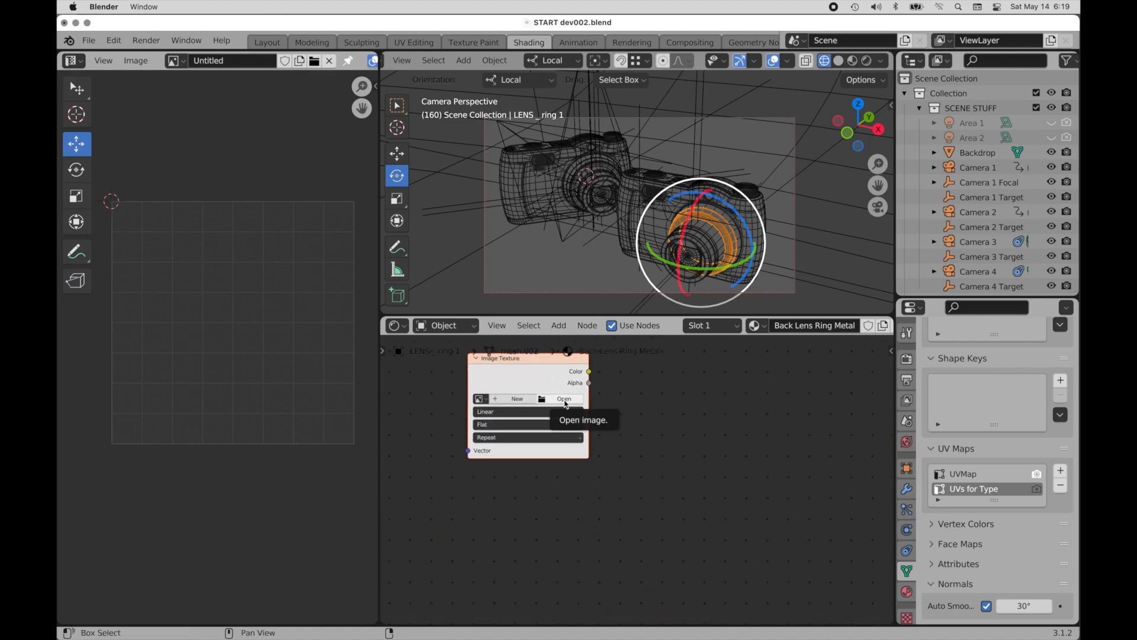
left_click(564, 398)
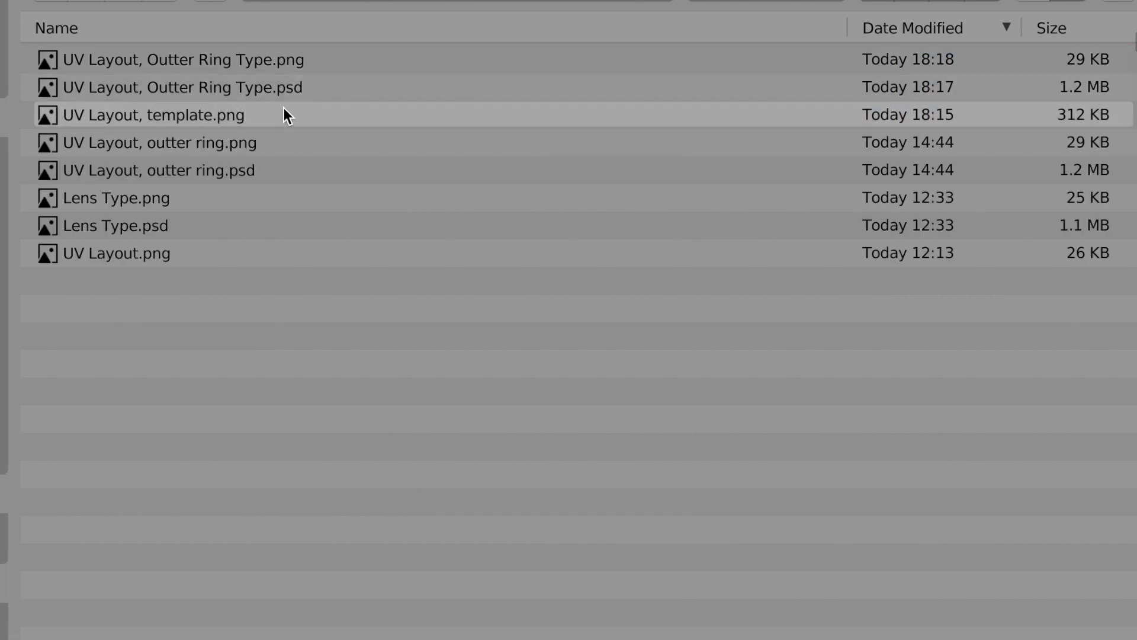
left_click(182, 59)
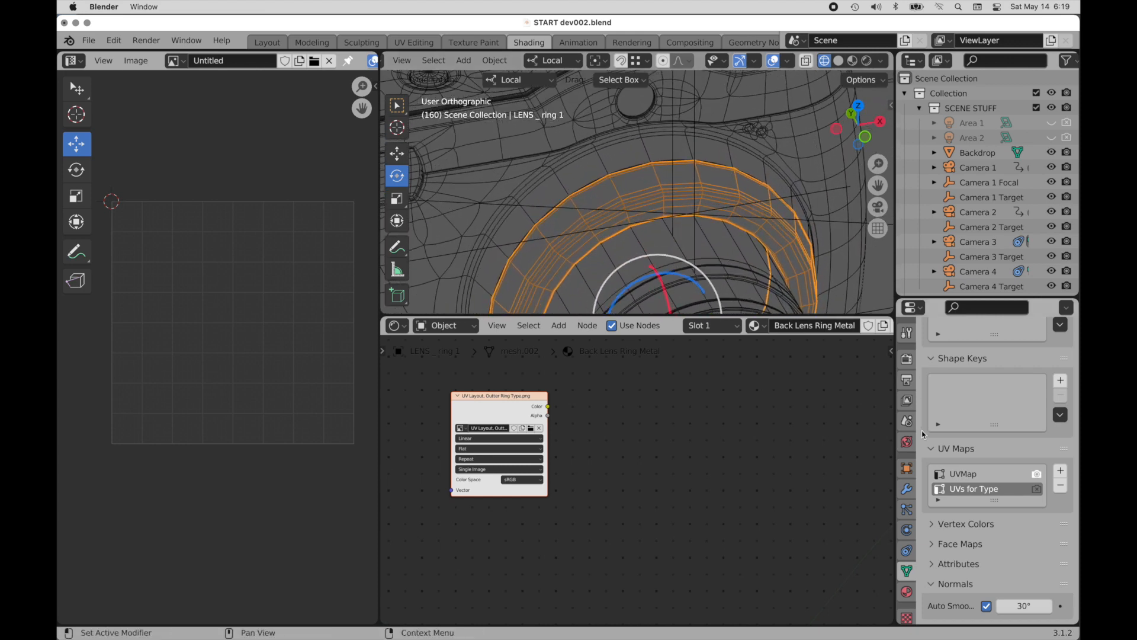
mouse_move(906, 489)
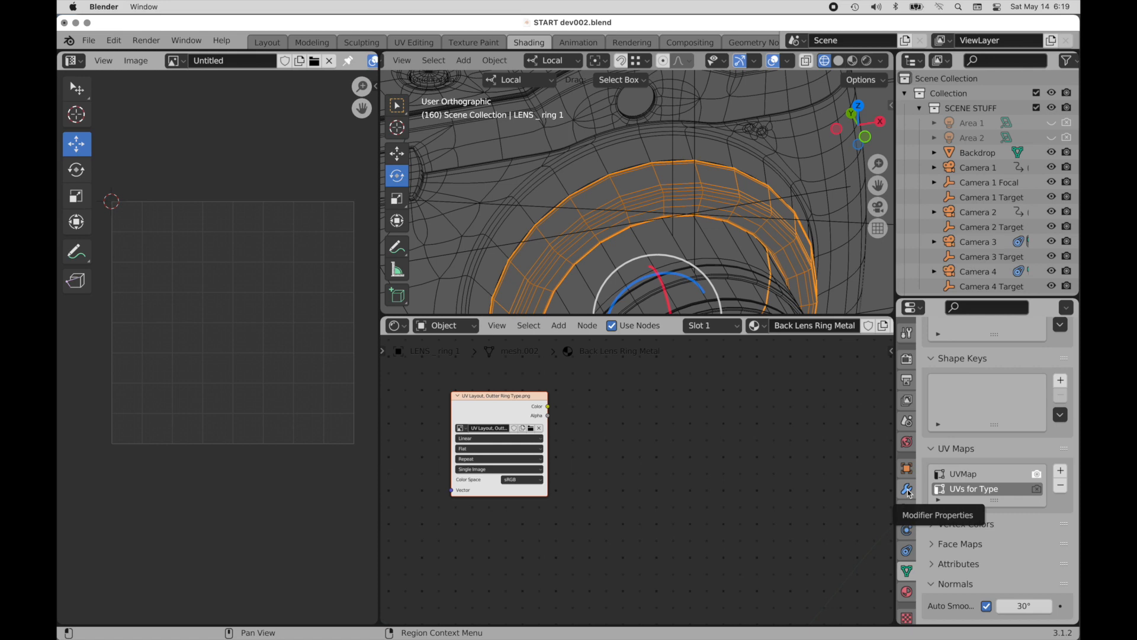
Step: Feed the type Image Texture colour straight into the Material Output so the lettering shows
left_click(906, 491)
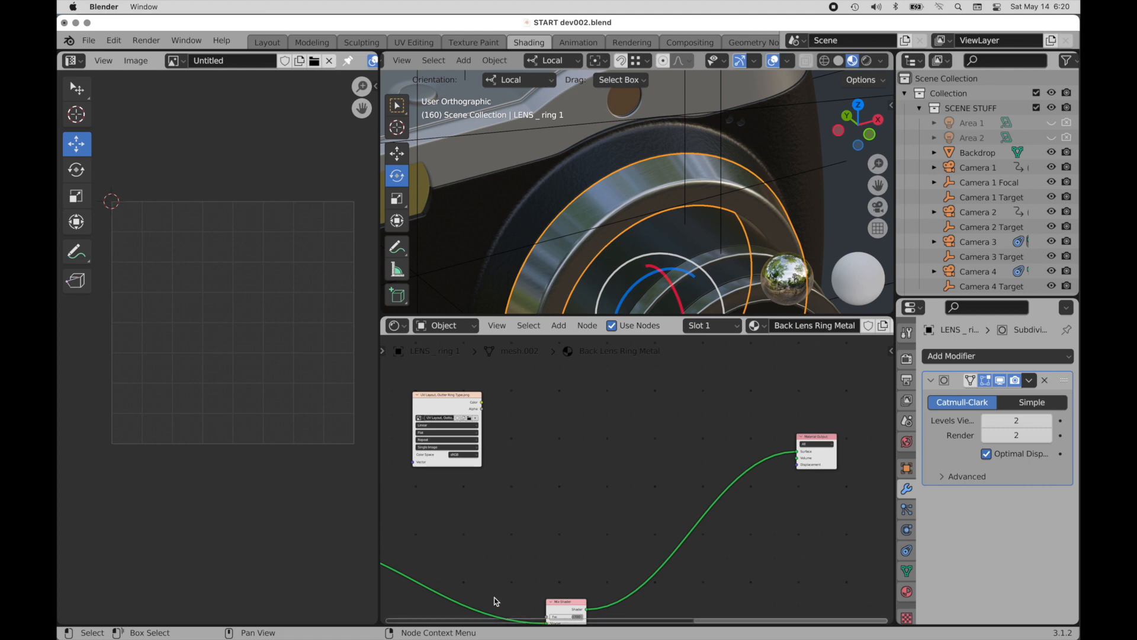
mouse_move(495, 597)
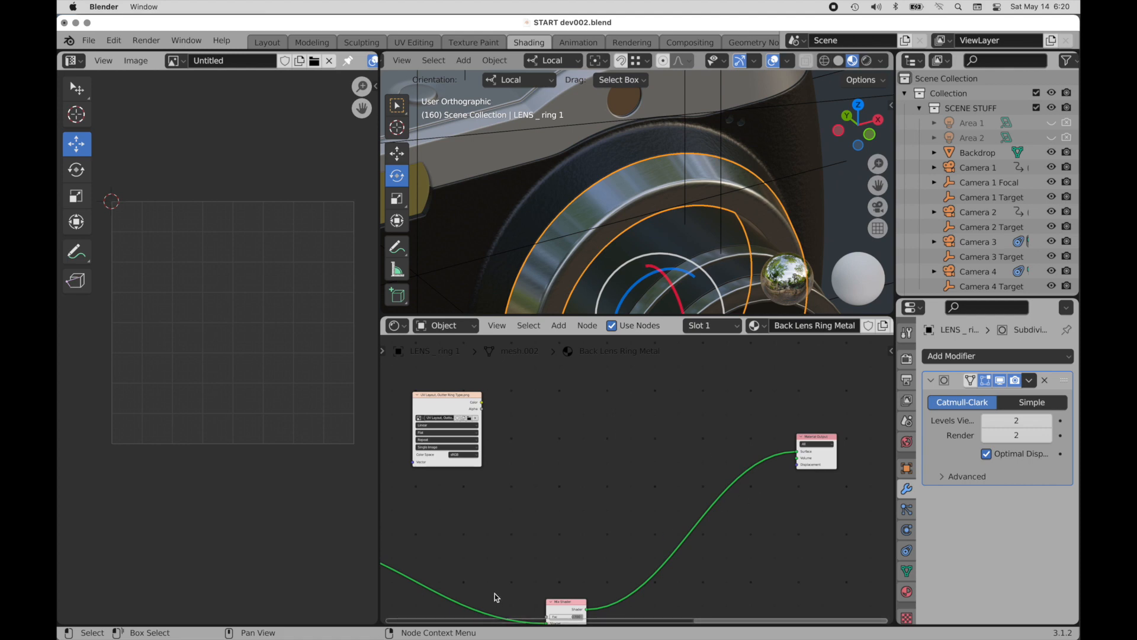
mouse_move(484, 405)
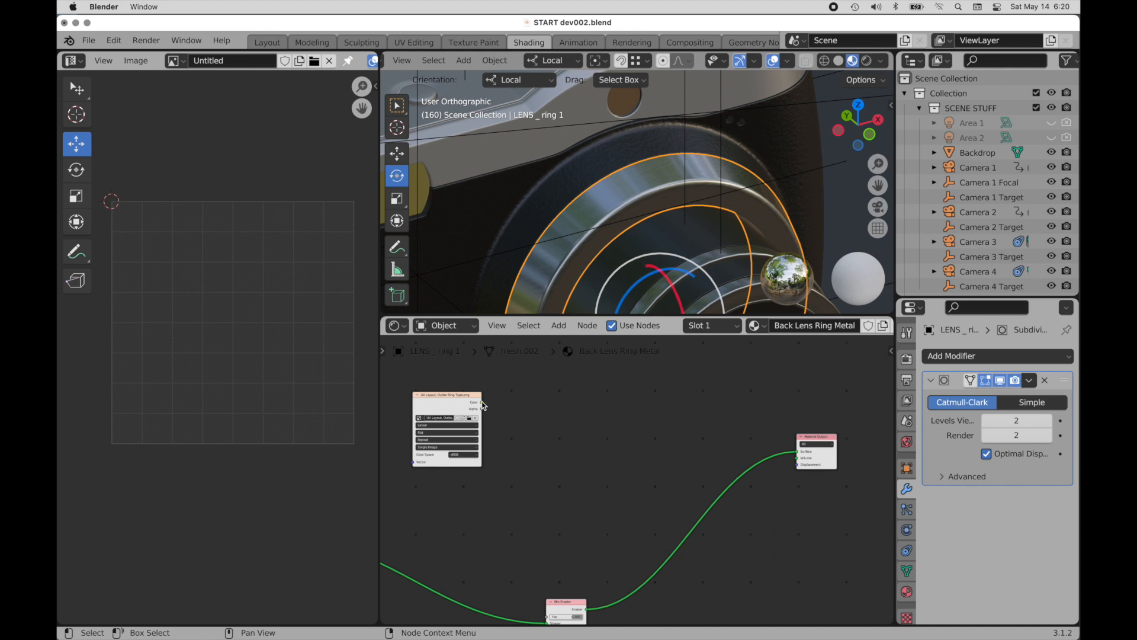
left_click_drag(480, 403, 797, 447)
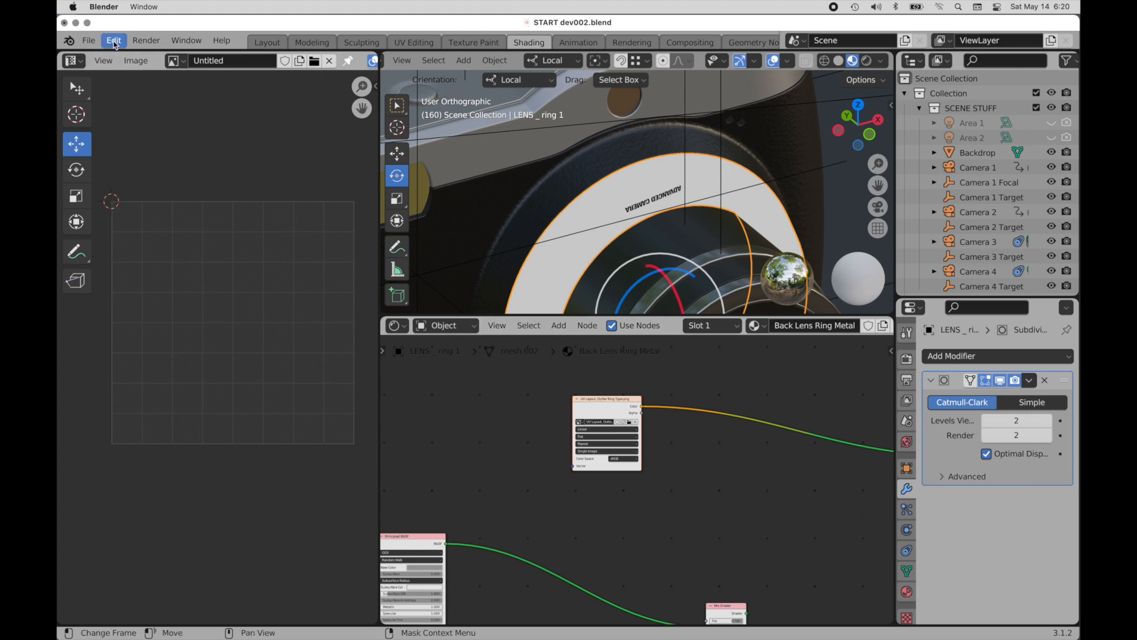
left_click(114, 40)
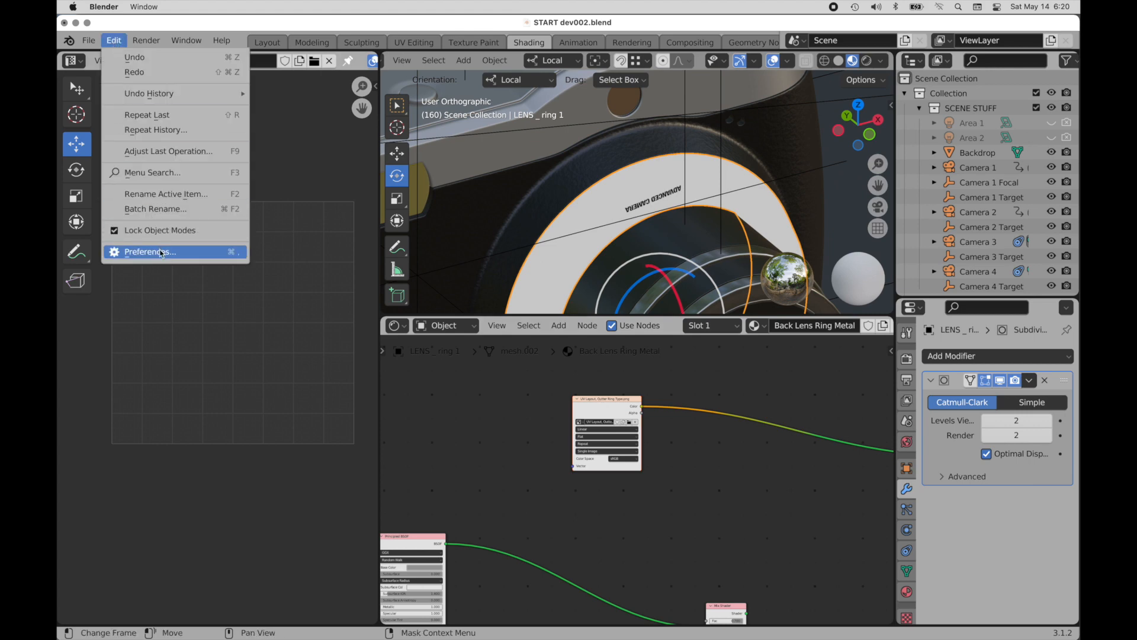
left_click(150, 251)
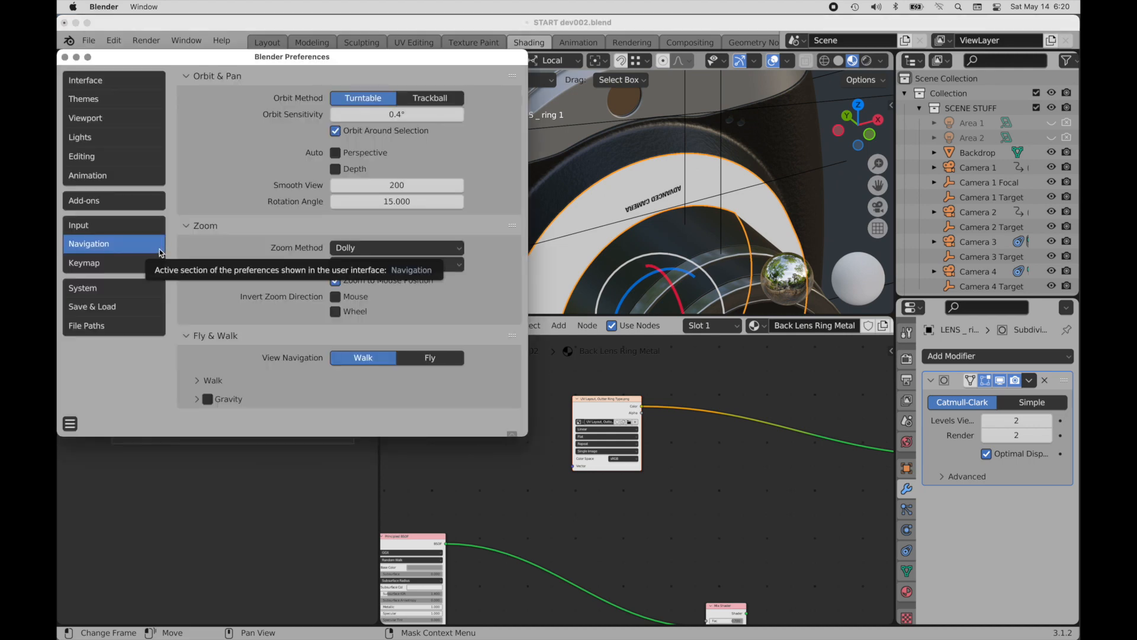
left_click(84, 200)
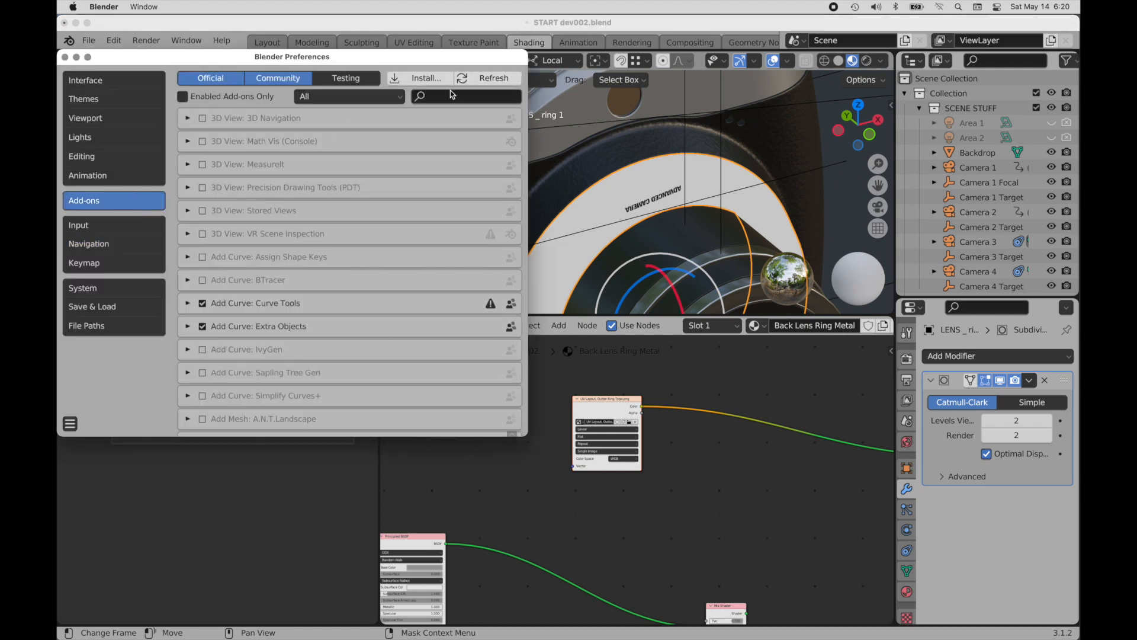
type("wr")
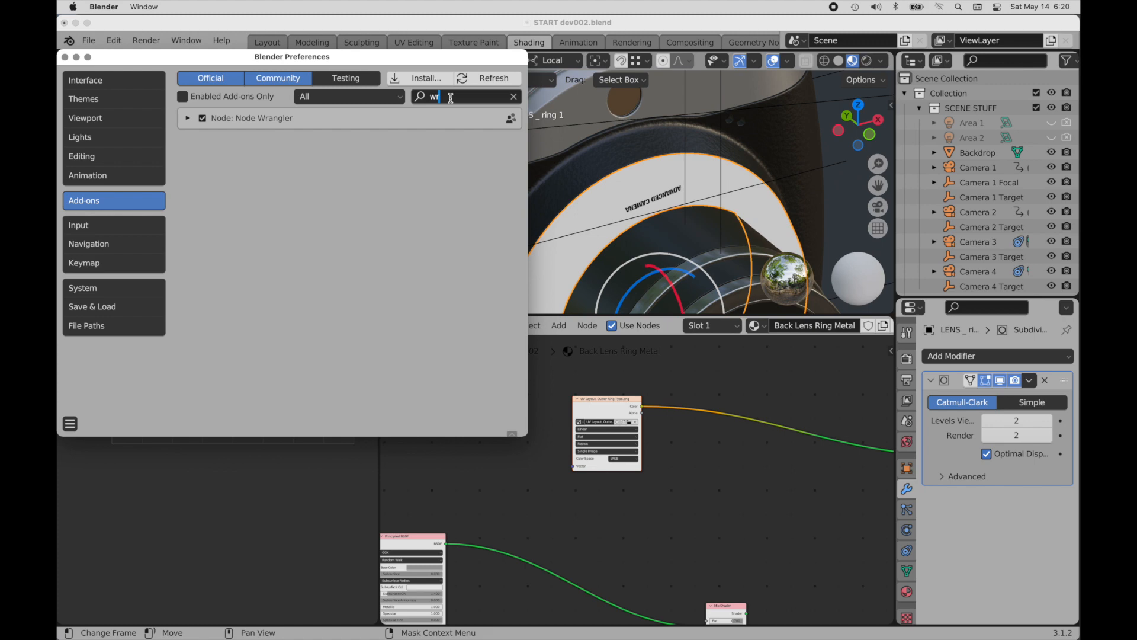
type("an")
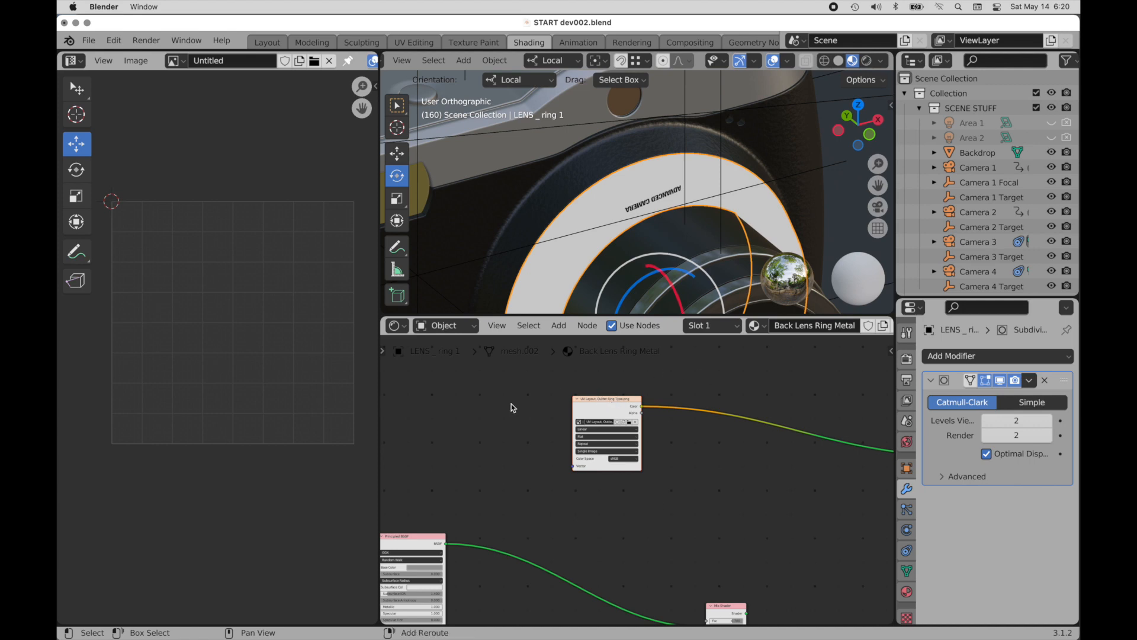
Step: Add a texture setup to the type image with Node Wrangler and drop the Texture Coordinate node
left_click(512, 408)
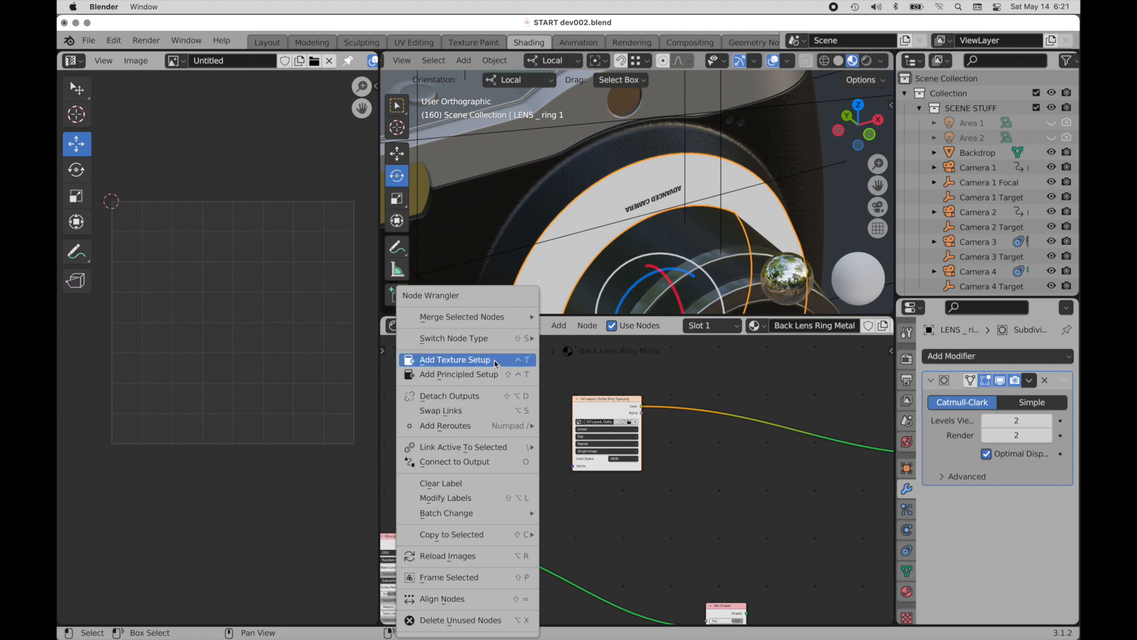
left_click(455, 359)
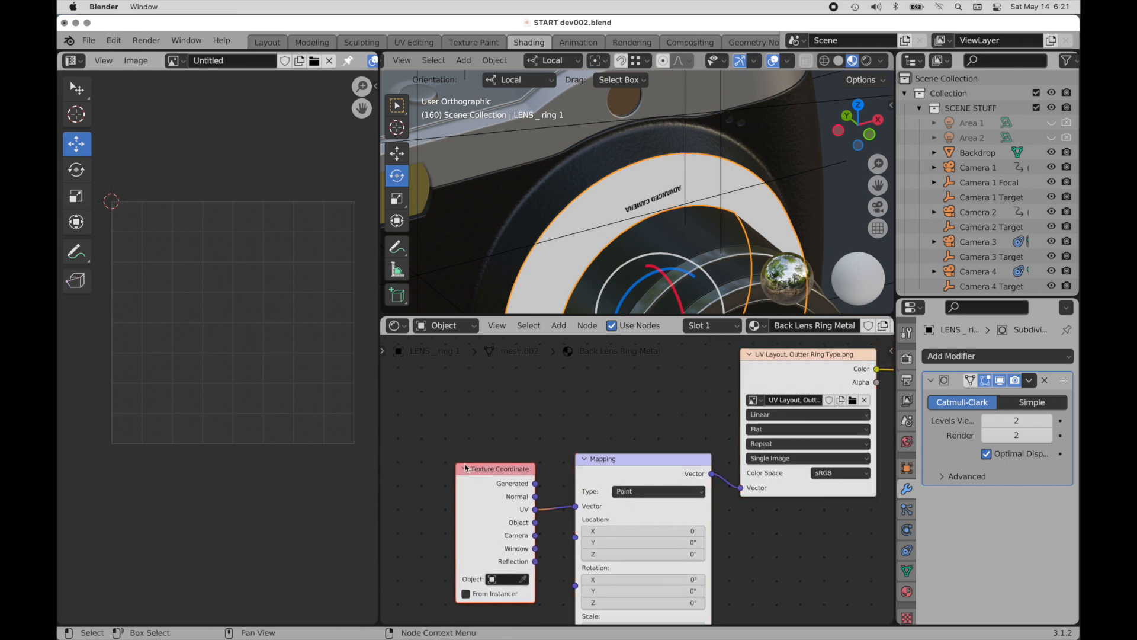
mouse_move(502, 475)
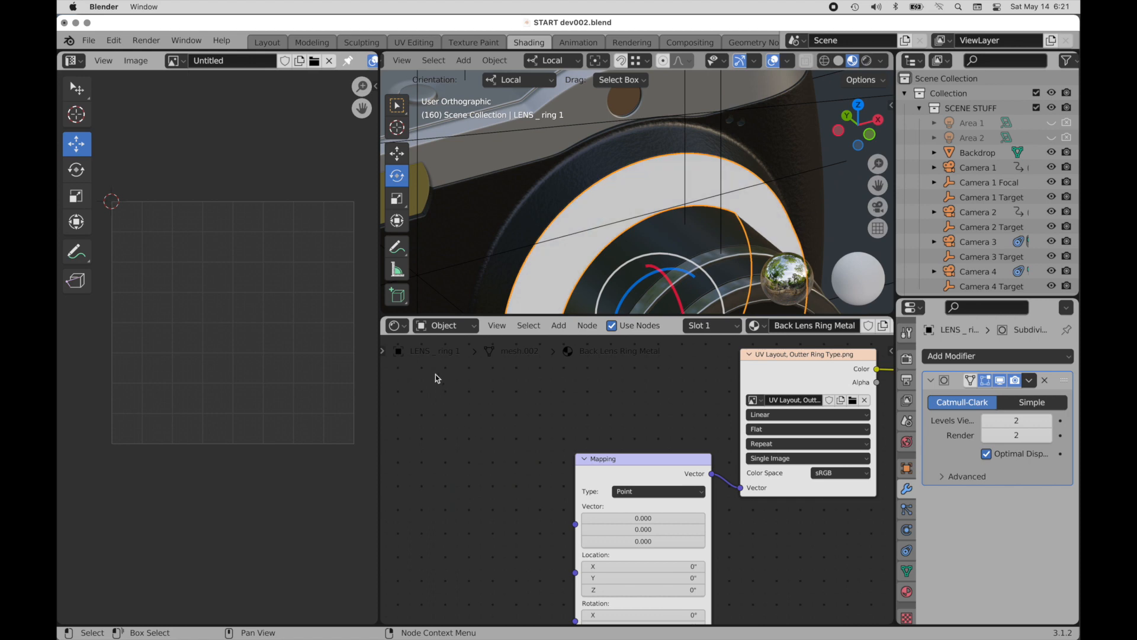
left_click(557, 324)
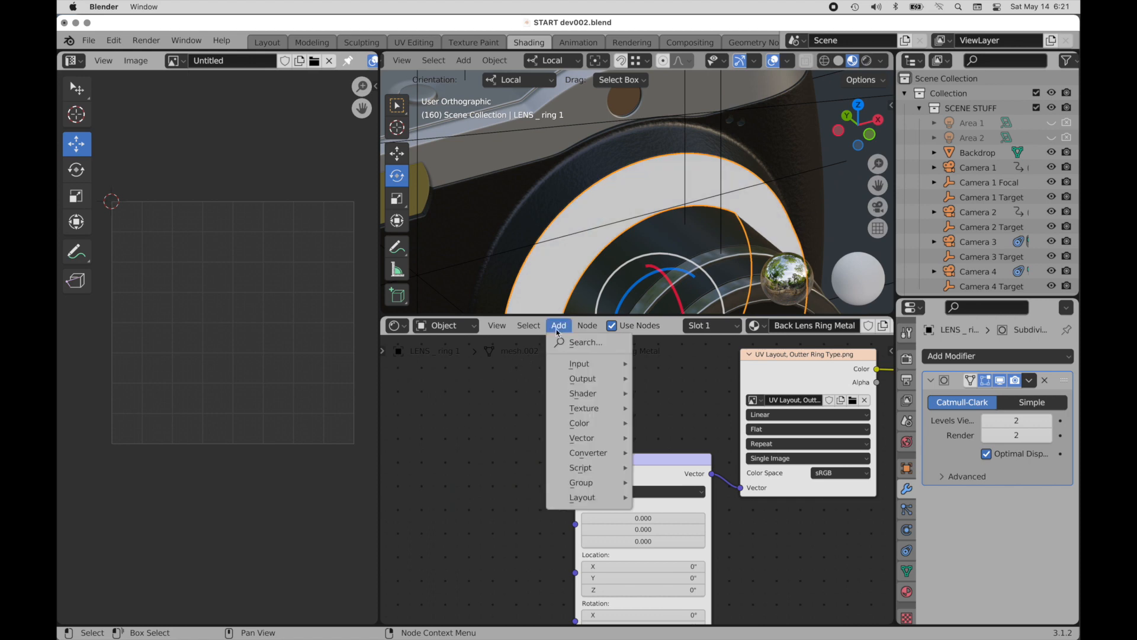
Step: Add a UV Map node set to 'UVs for Type' driving the Mapping node's Vector input
type("u")
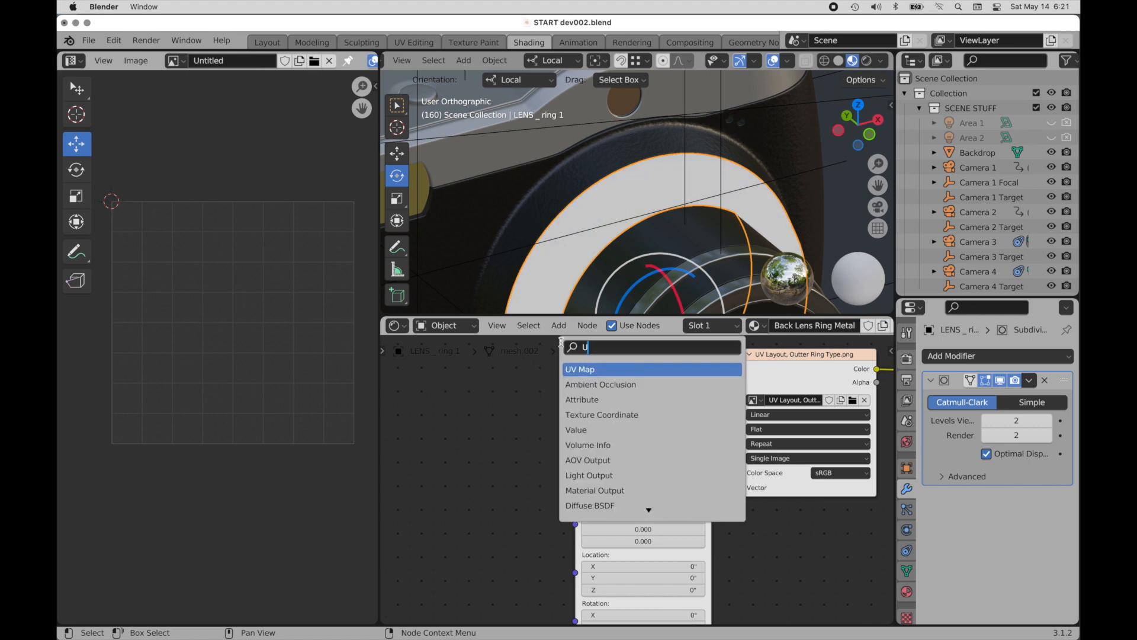
type("V")
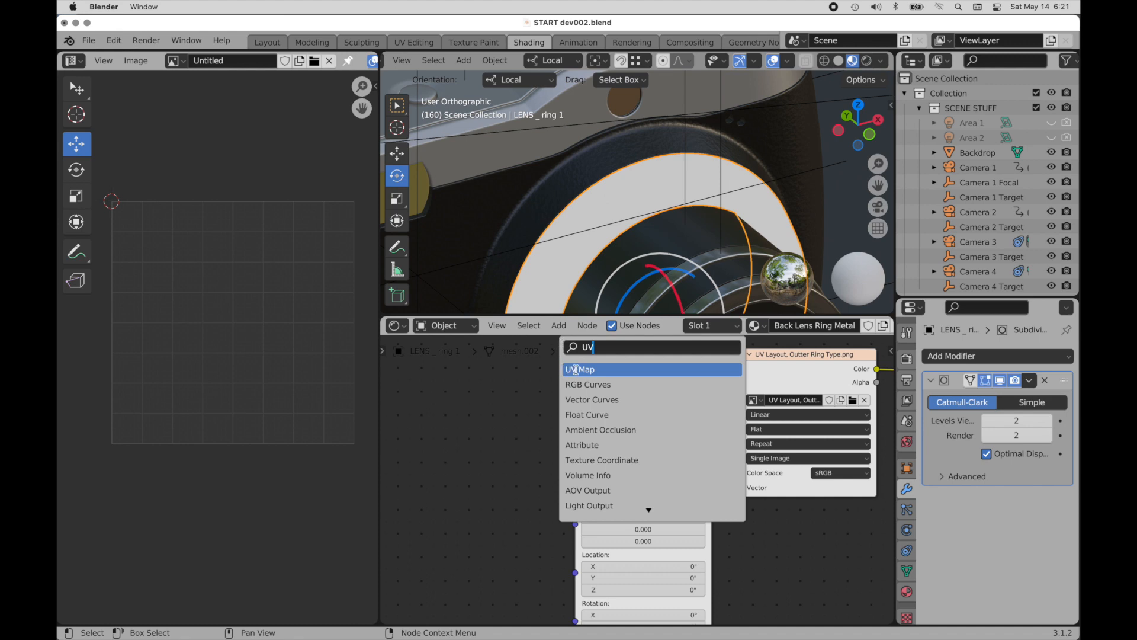
left_click(580, 370)
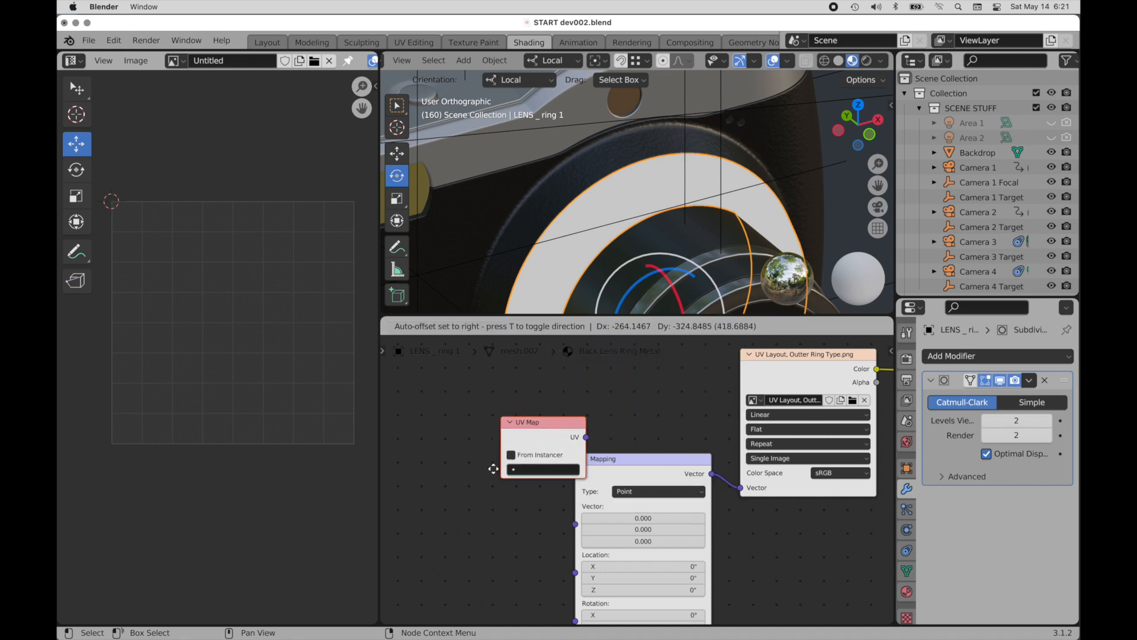
left_click_drag(522, 421, 441, 505)
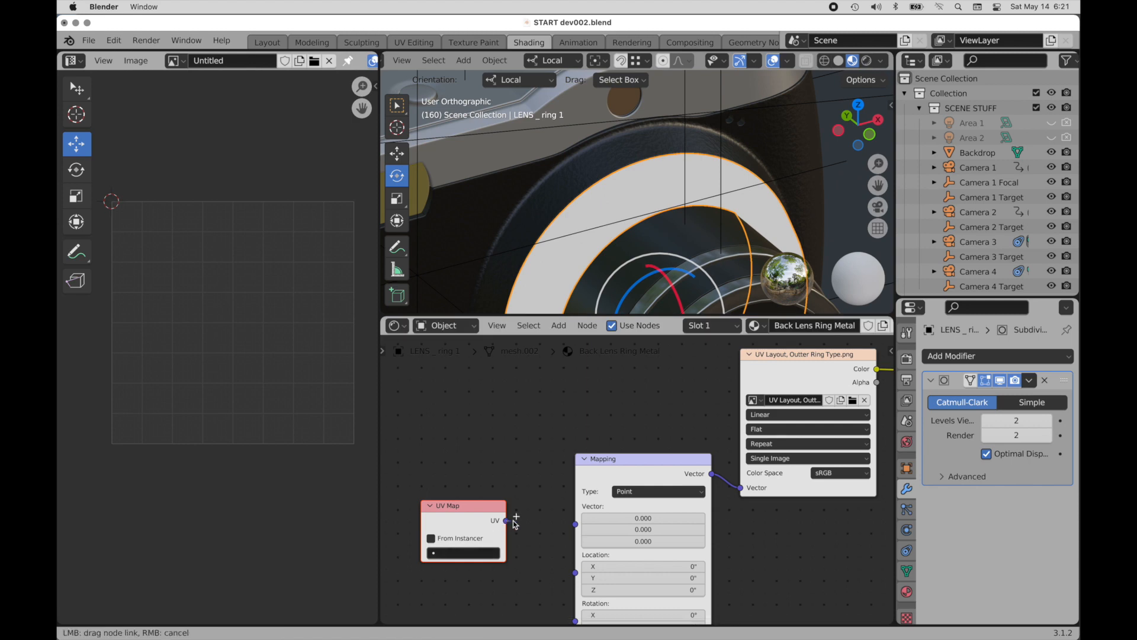
left_click_drag(506, 520, 575, 506)
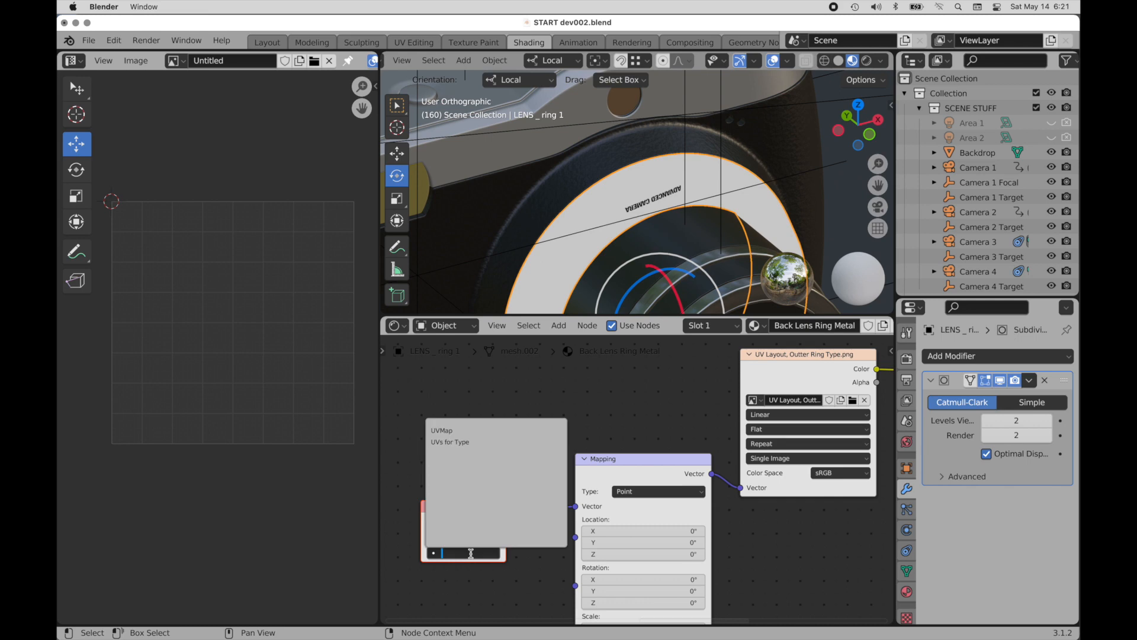
left_click(450, 442)
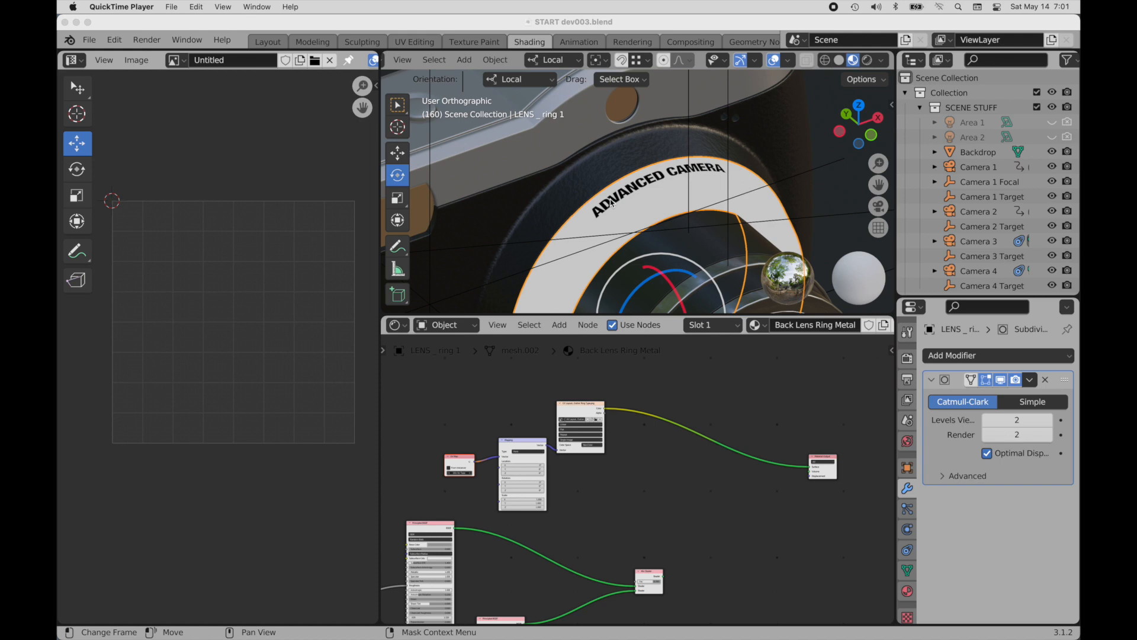
mouse_move(551, 191)
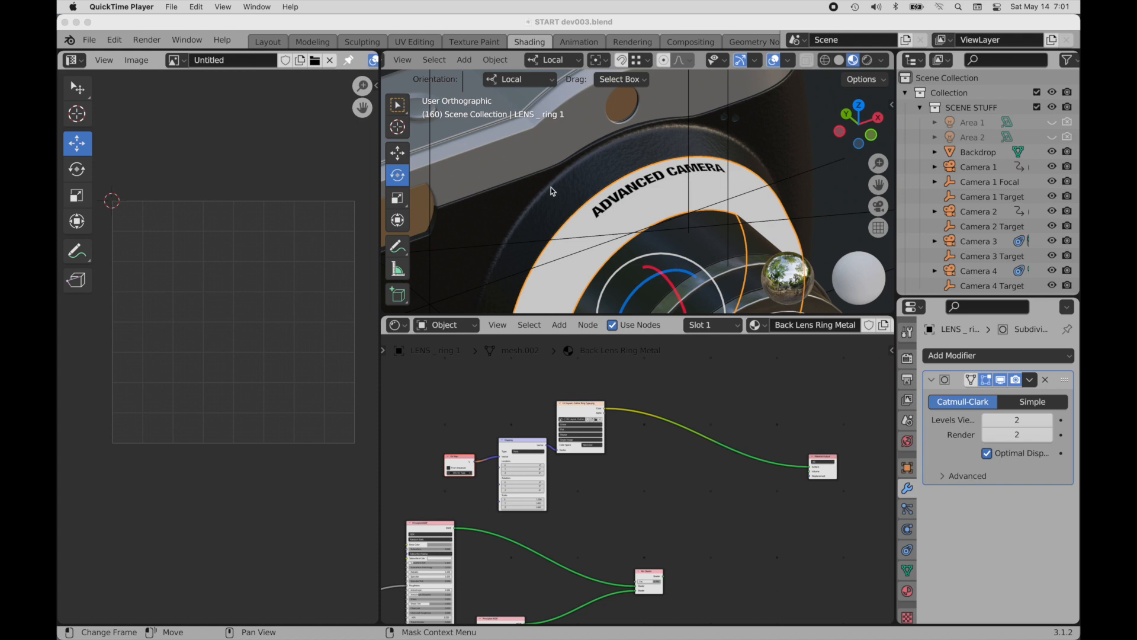
mouse_move(816, 451)
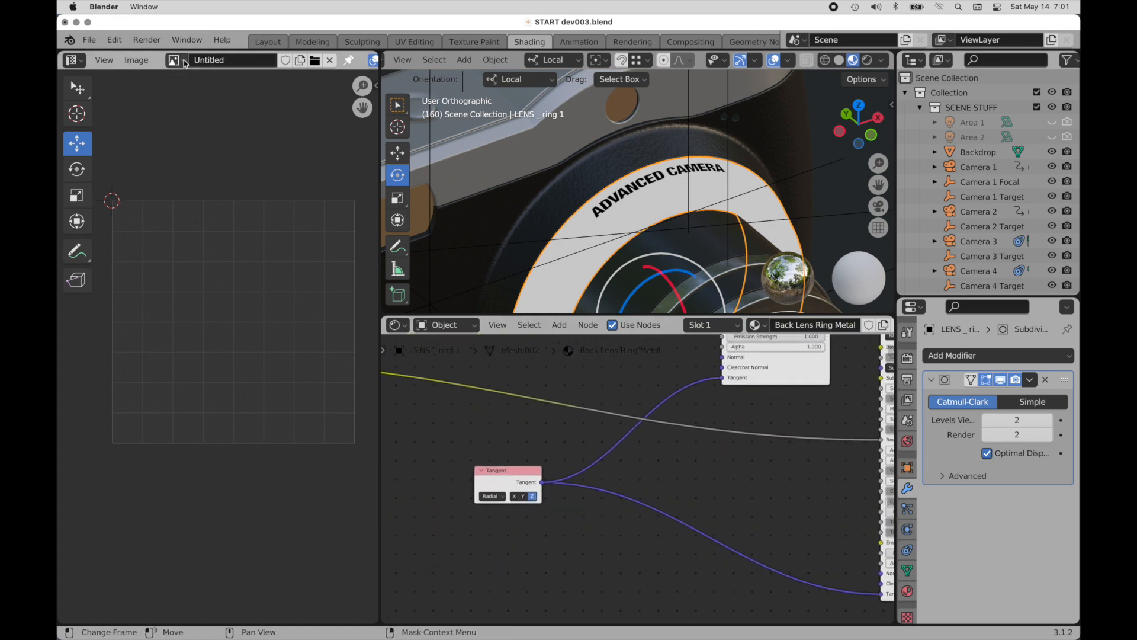
Step: Browse to gray _ 0,2 radial 02.png, then switch to gray _ 0,2 vertical.png in the image editor
left_click(173, 59)
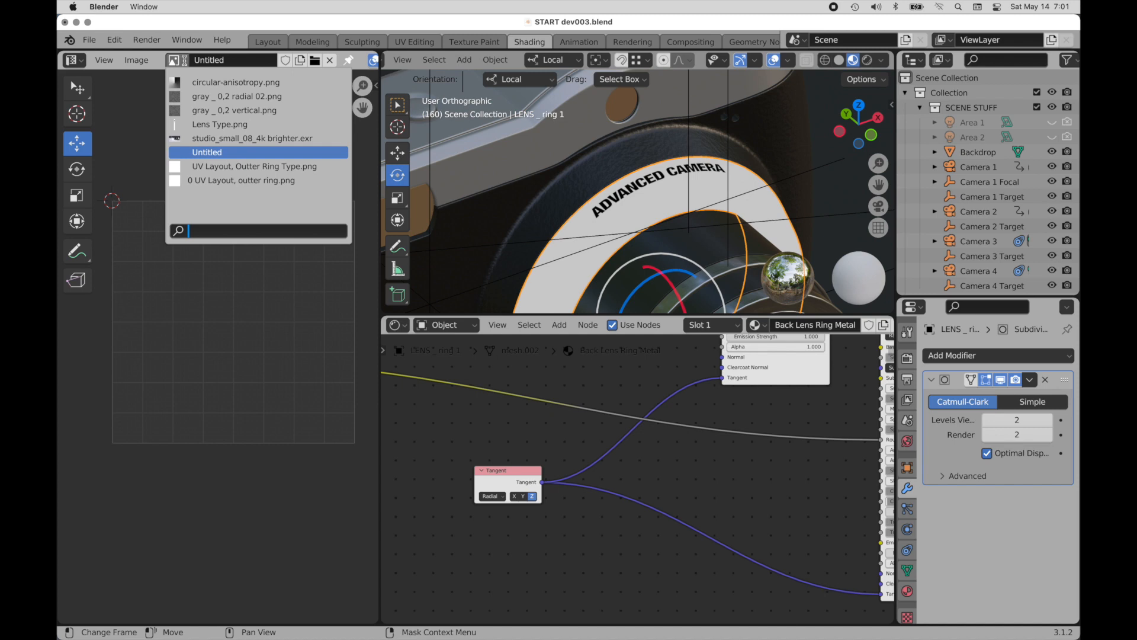
left_click(234, 96)
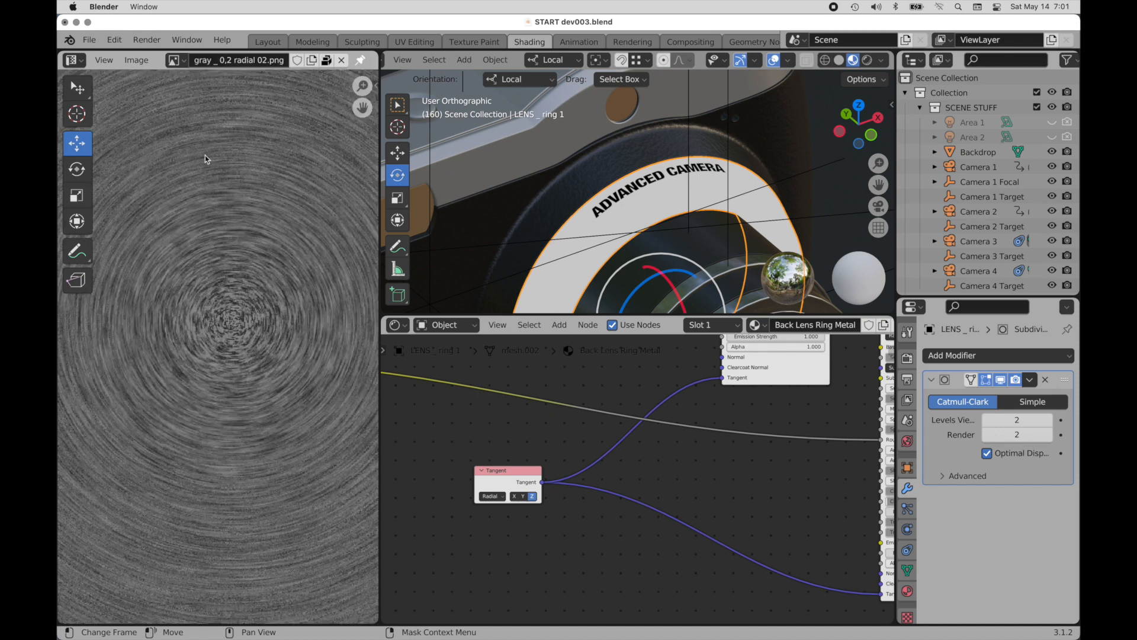
left_click(174, 60)
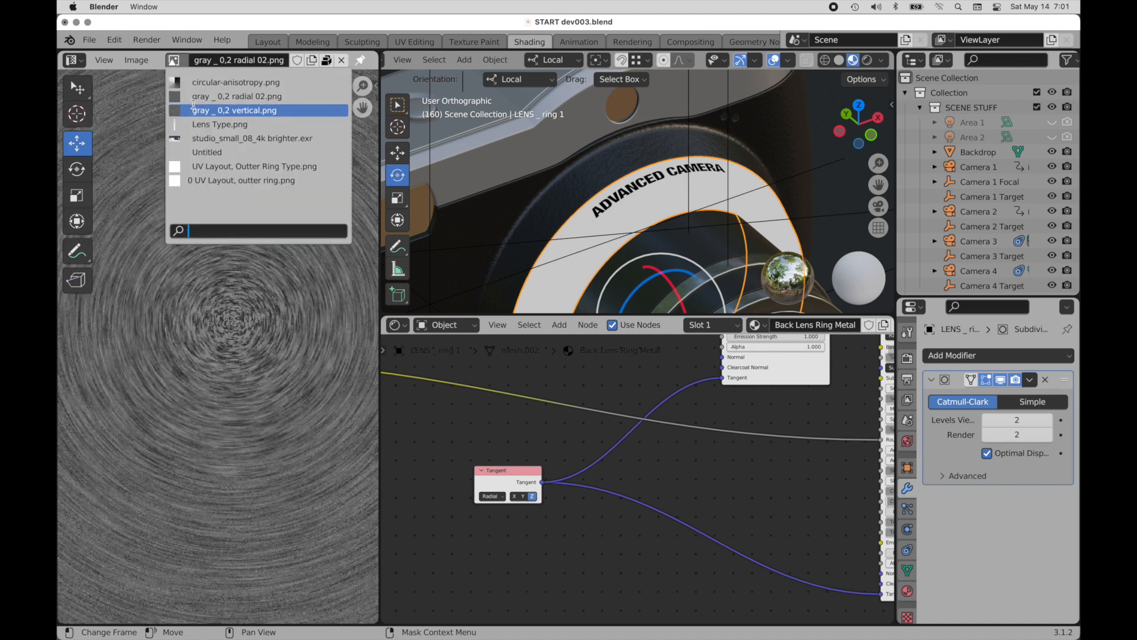
left_click(235, 110)
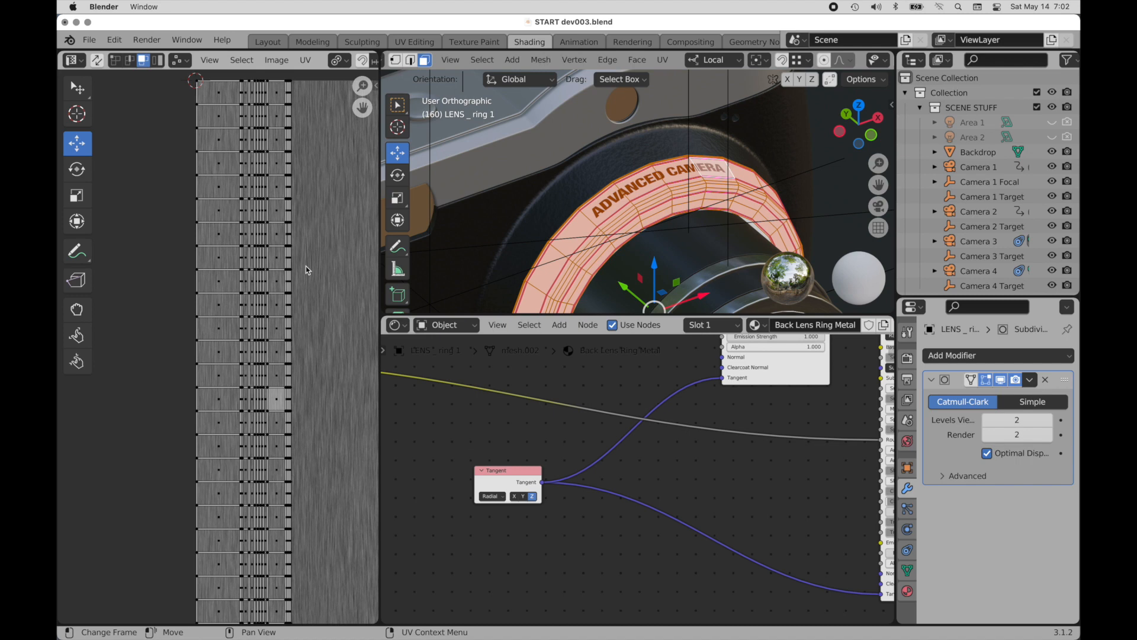
mouse_move(334, 273)
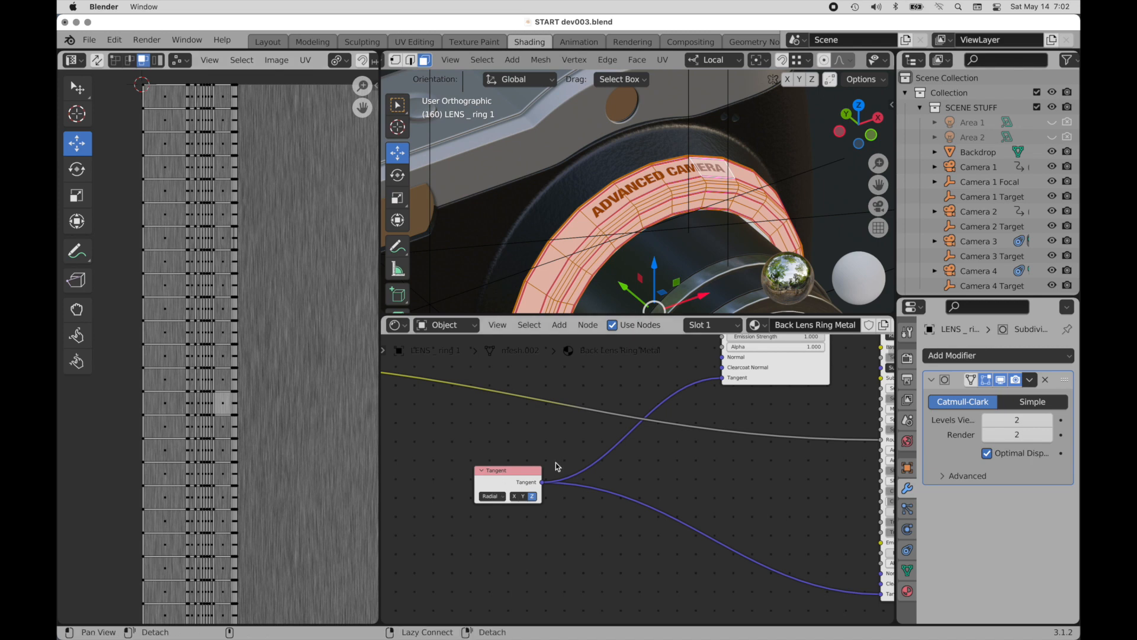
mouse_move(606, 463)
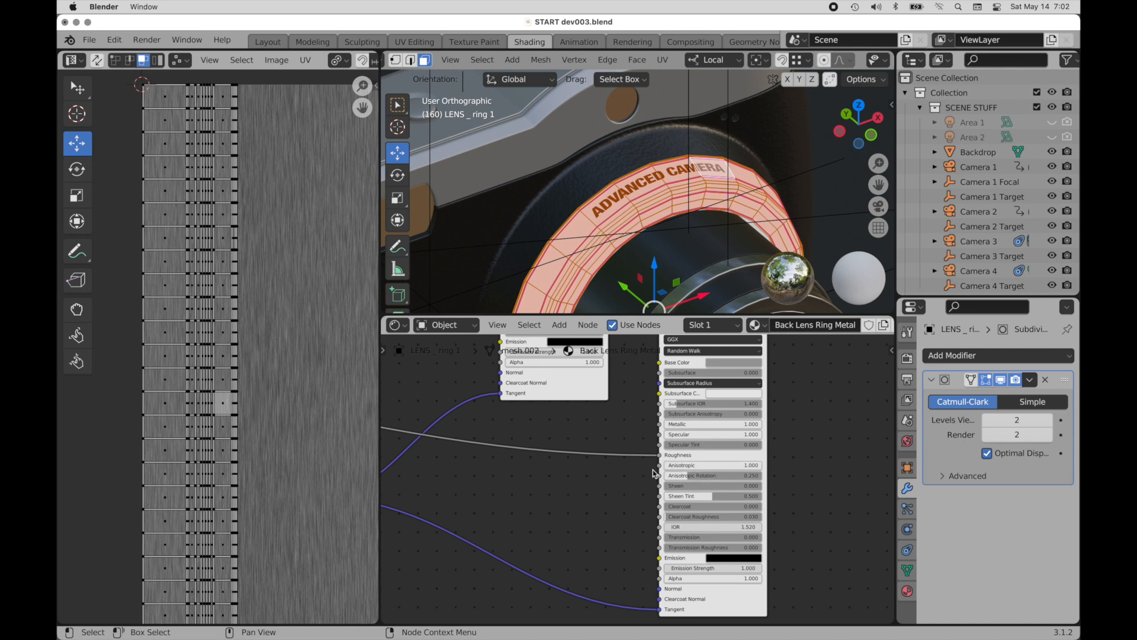
mouse_move(689, 471)
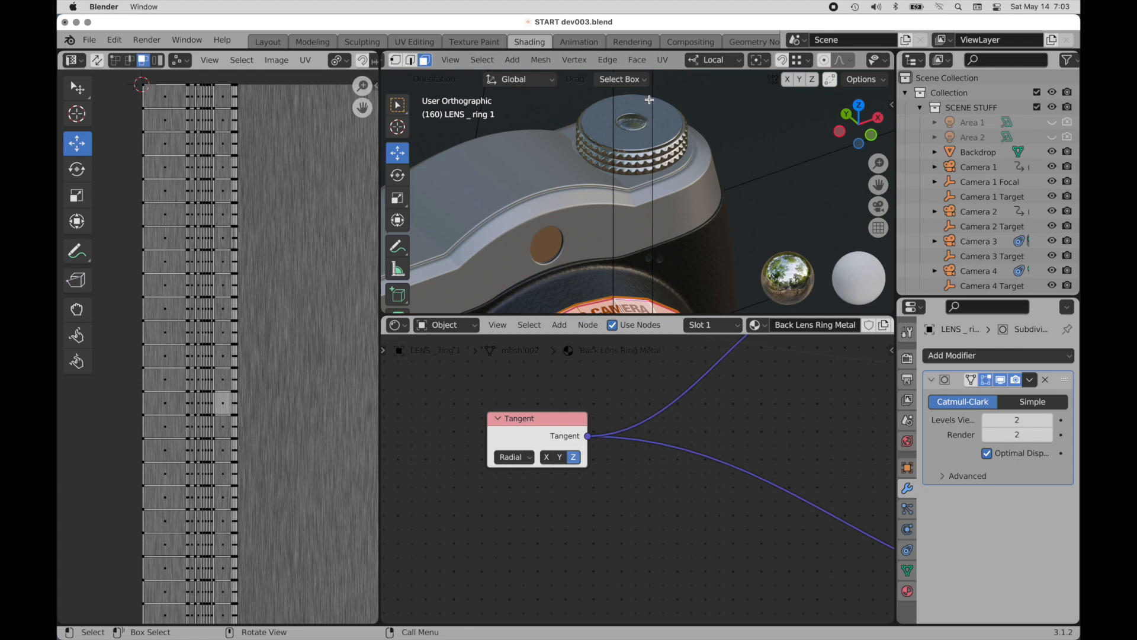
mouse_move(650, 99)
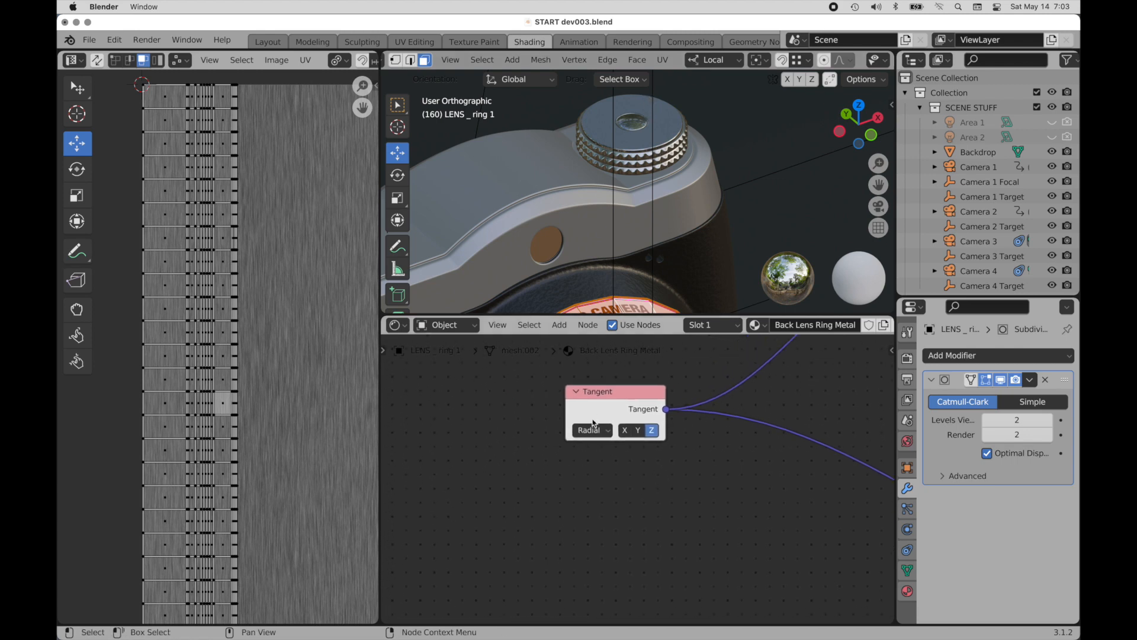
Step: Switch the Tangent node from Radial to UV Map using the 'UVs for Type' map
left_click(590, 430)
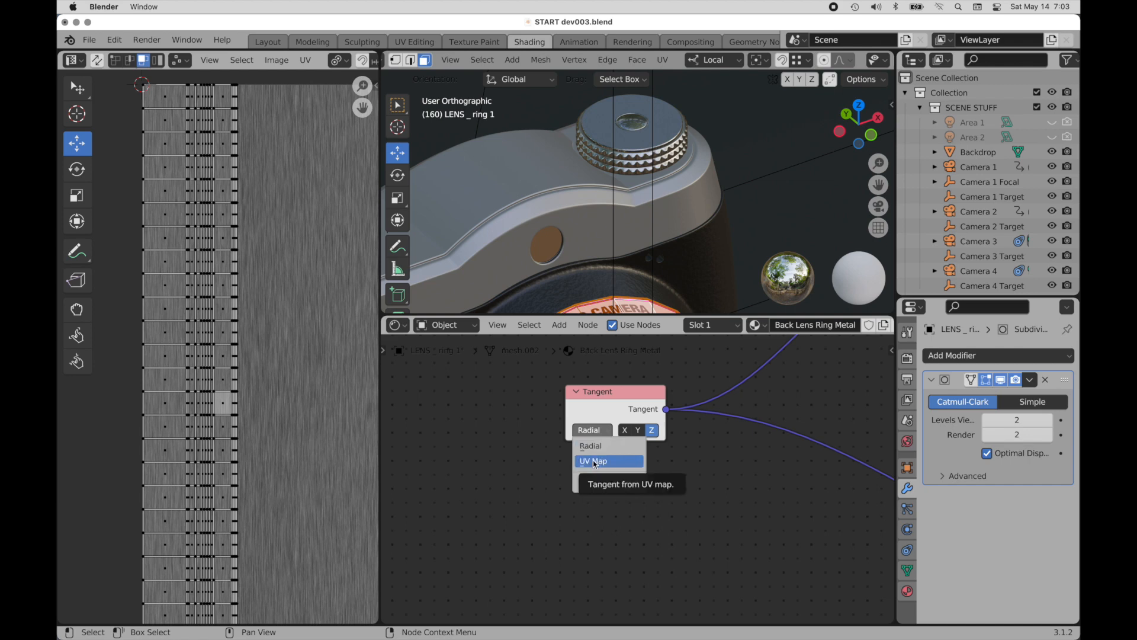
left_click(594, 461)
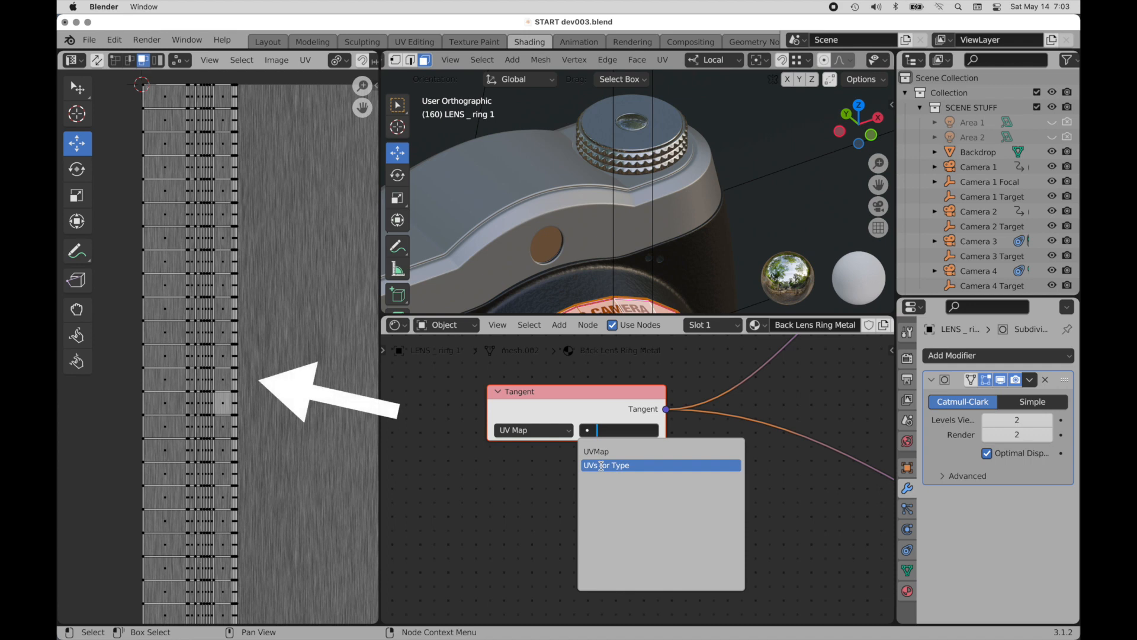
left_click(605, 464)
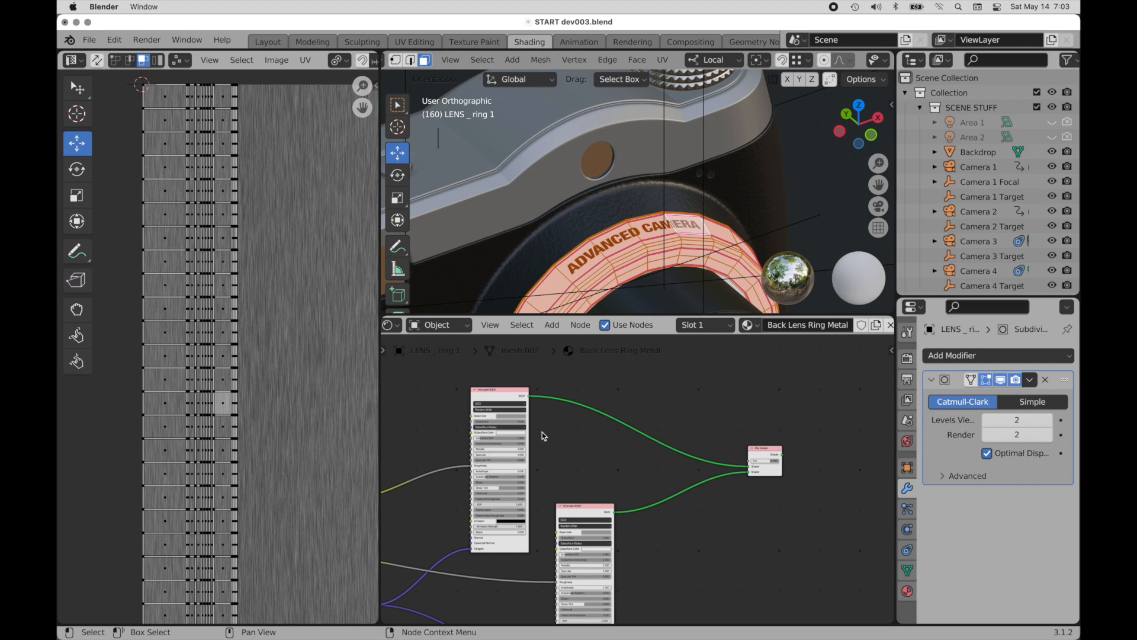
mouse_move(776, 447)
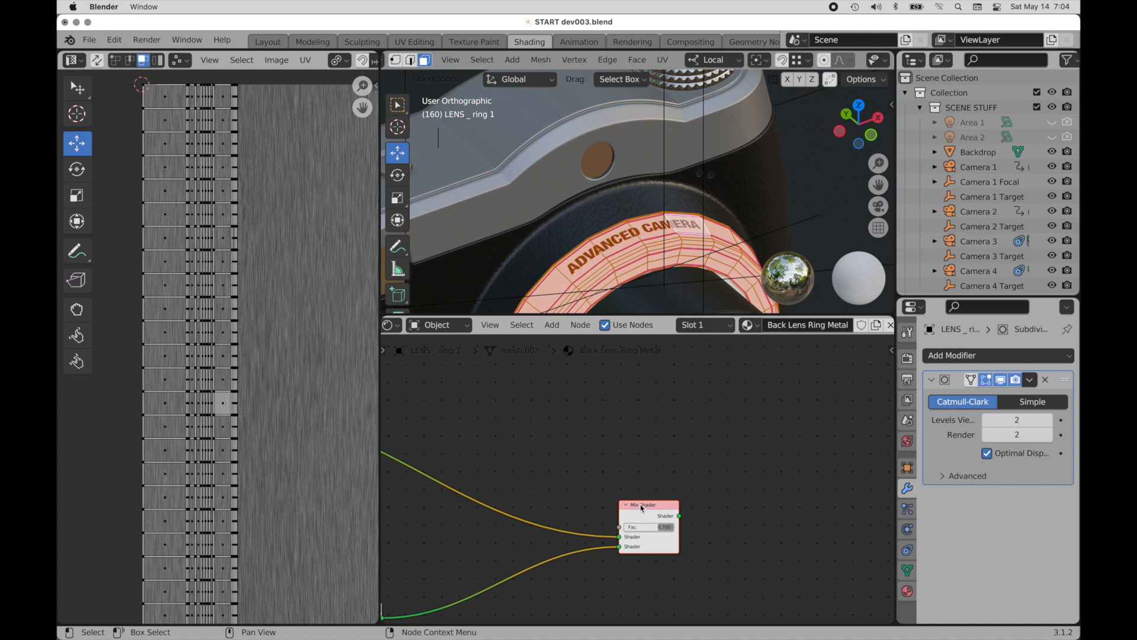
Step: Copy-paste the Mix Shader and position the copy in the shader chain before the output
key("cmd+c")
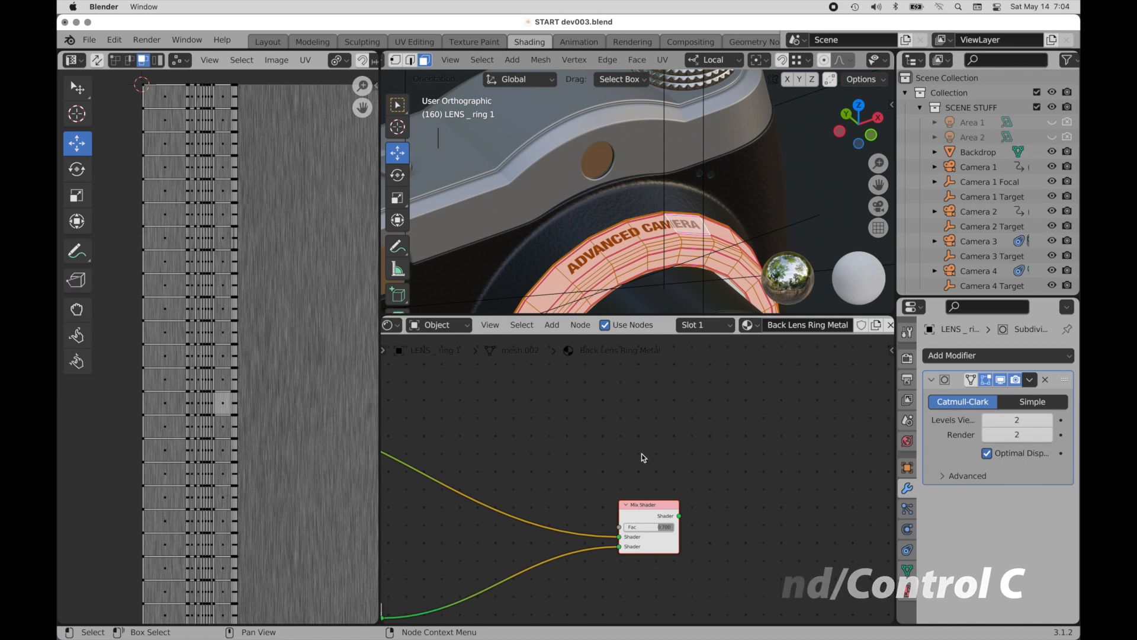
key("cmd+v")
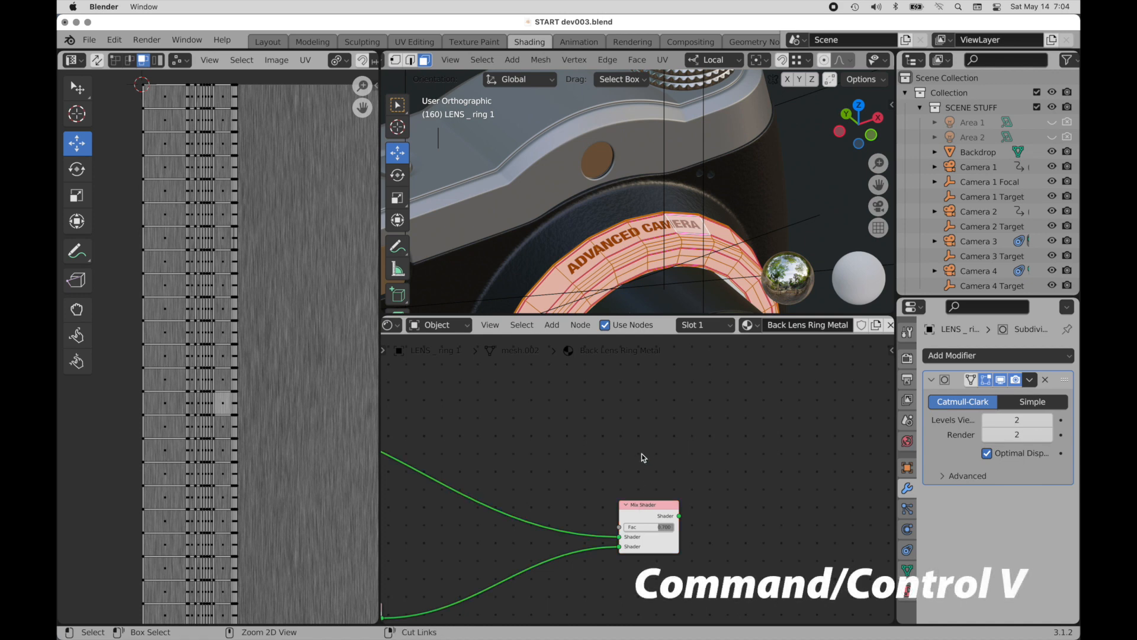
left_click(644, 505)
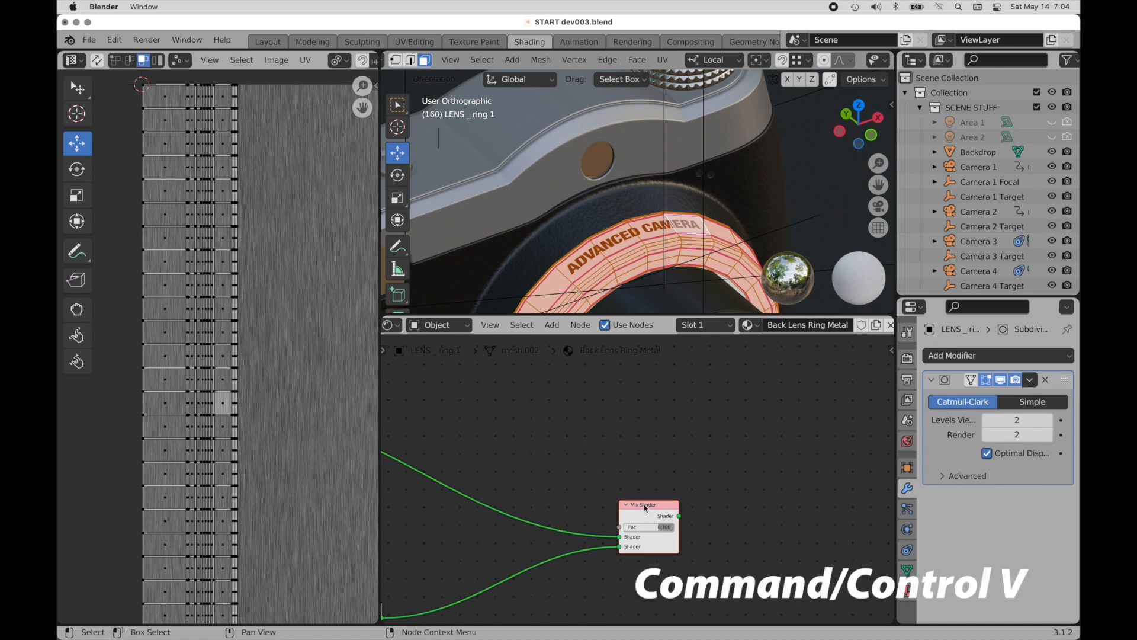
key("cmd+v")
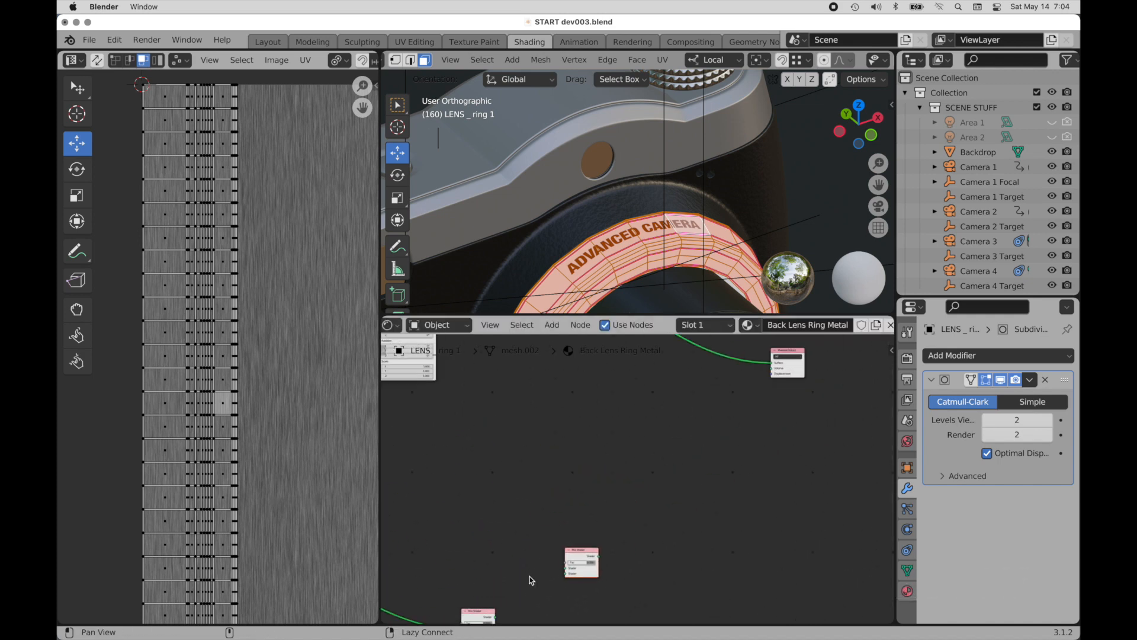
left_click_drag(581, 564, 666, 458)
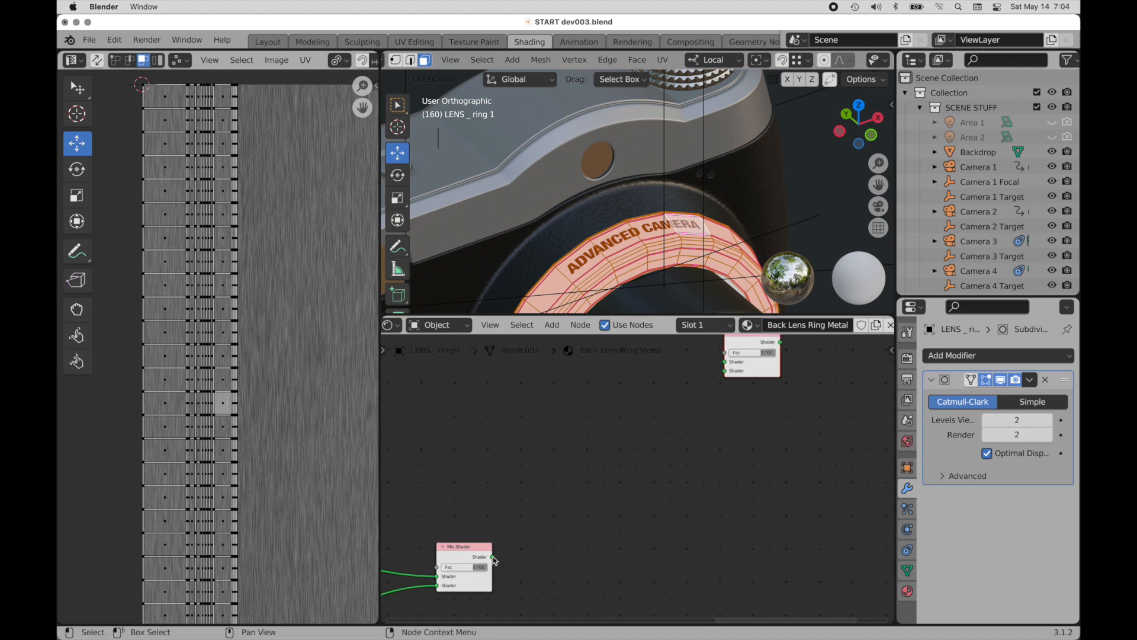
left_click_drag(491, 556, 709, 390)
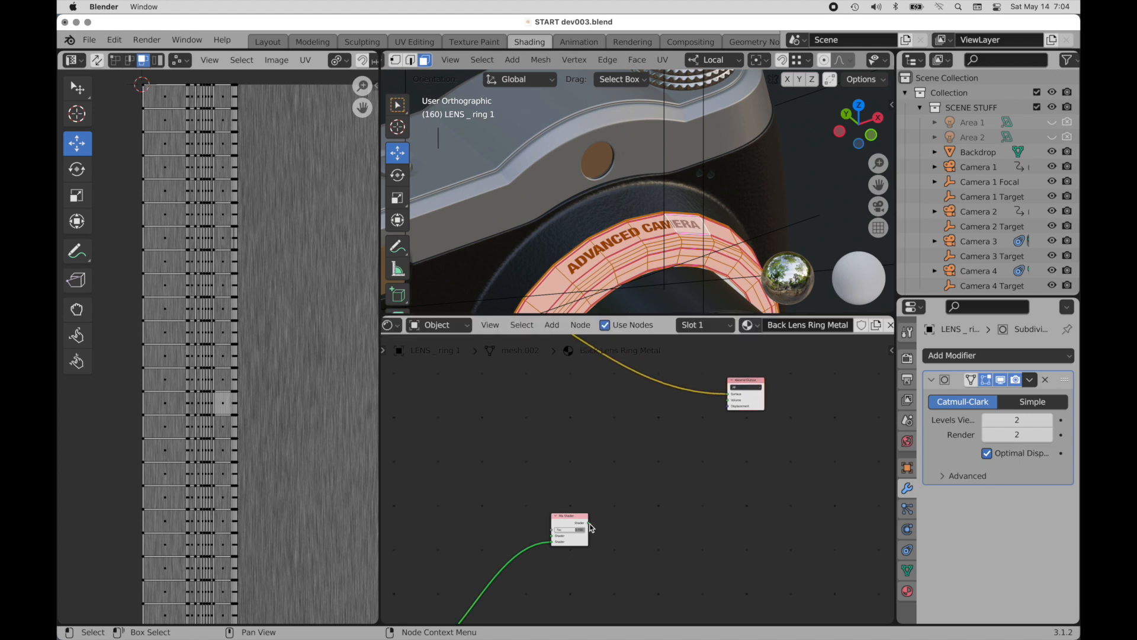
left_click_drag(580, 526, 727, 400)
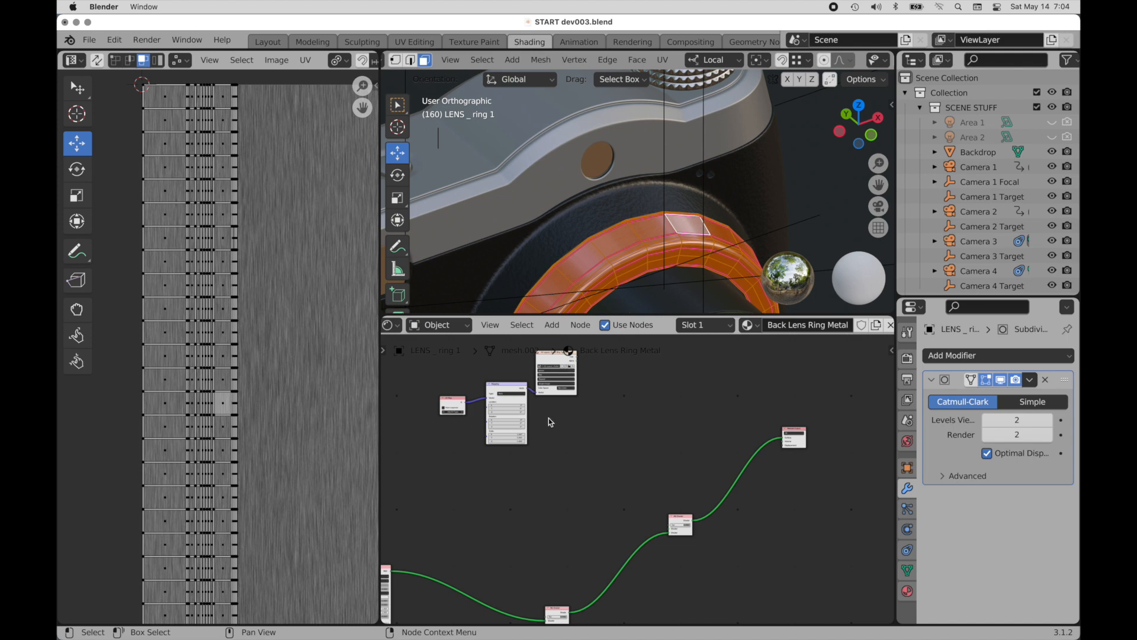
Step: Add a Principled BSDF with black Base Color and position it in the node tree
left_click(551, 324)
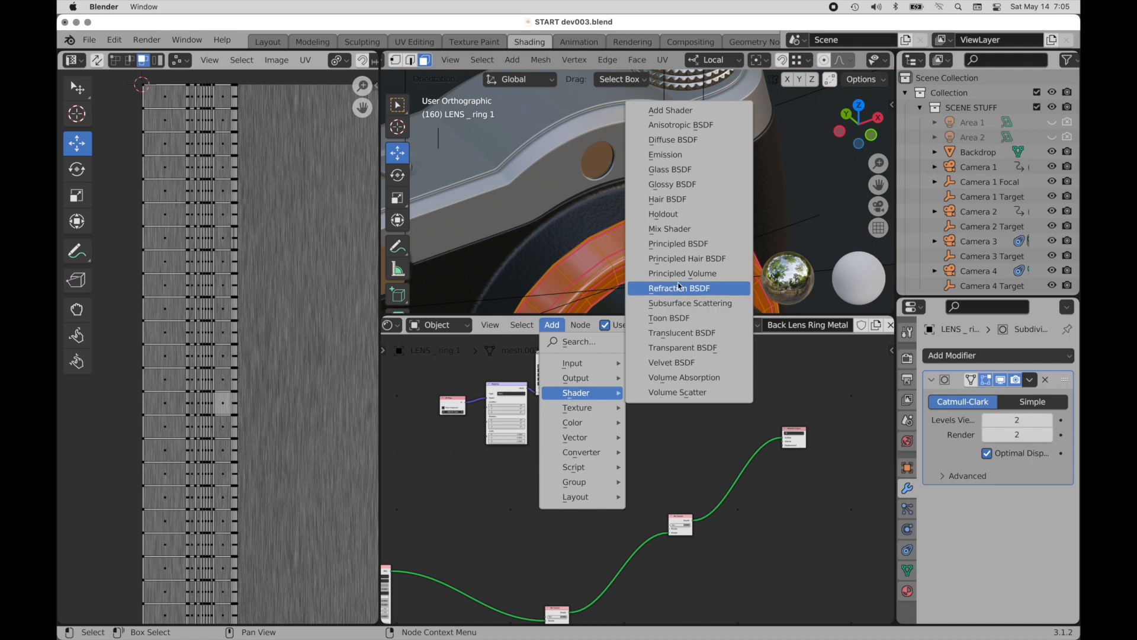
mouse_move(686, 259)
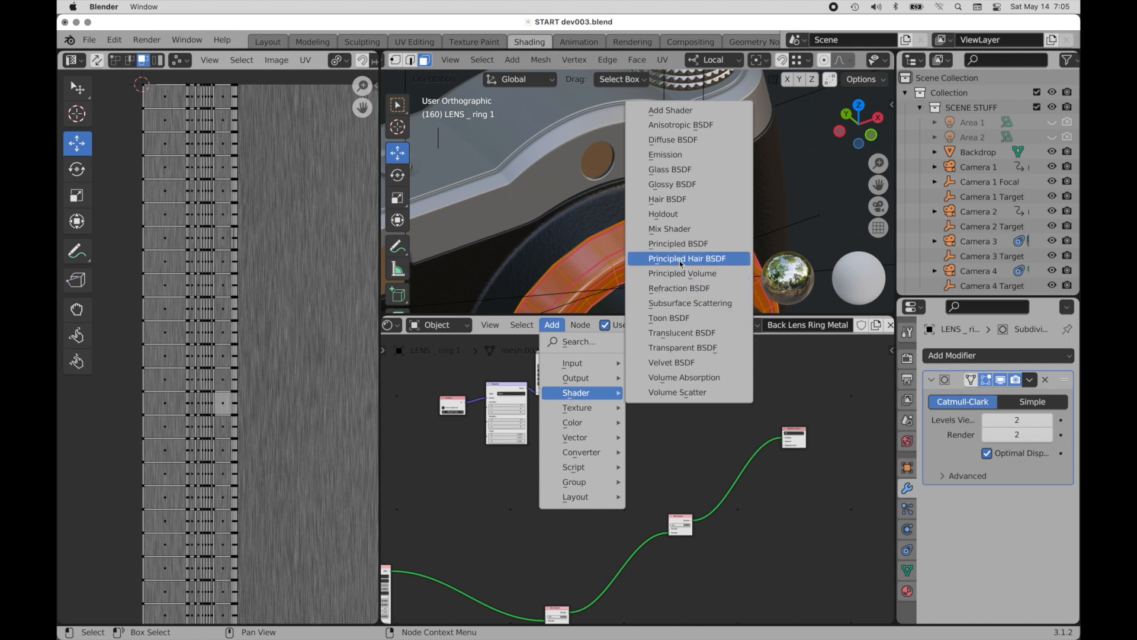
left_click(685, 258)
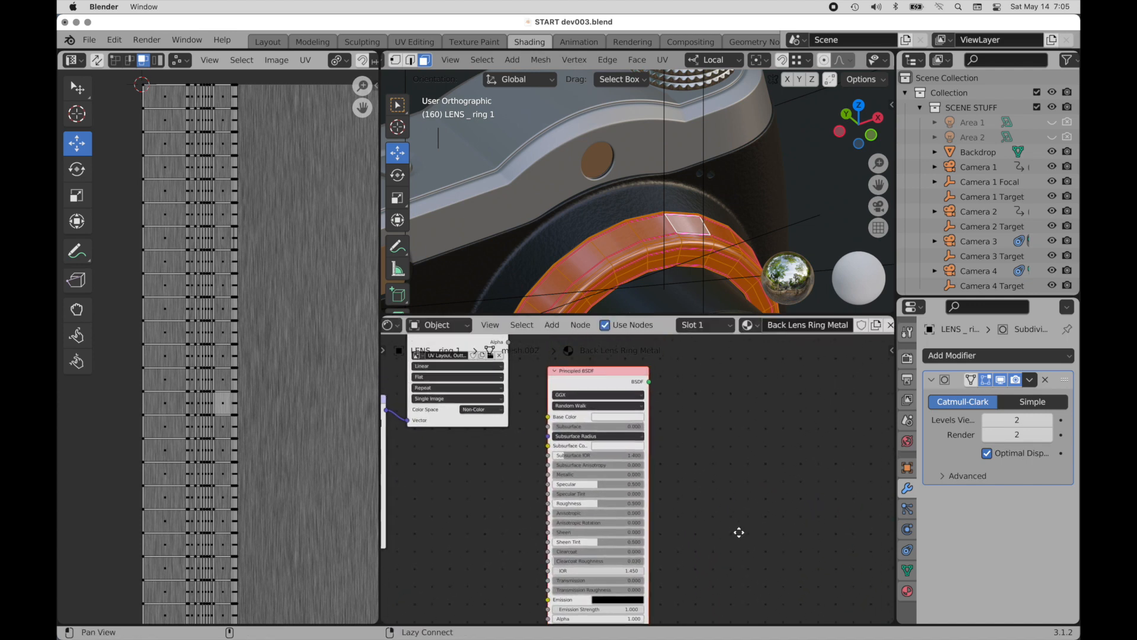
left_click(618, 416)
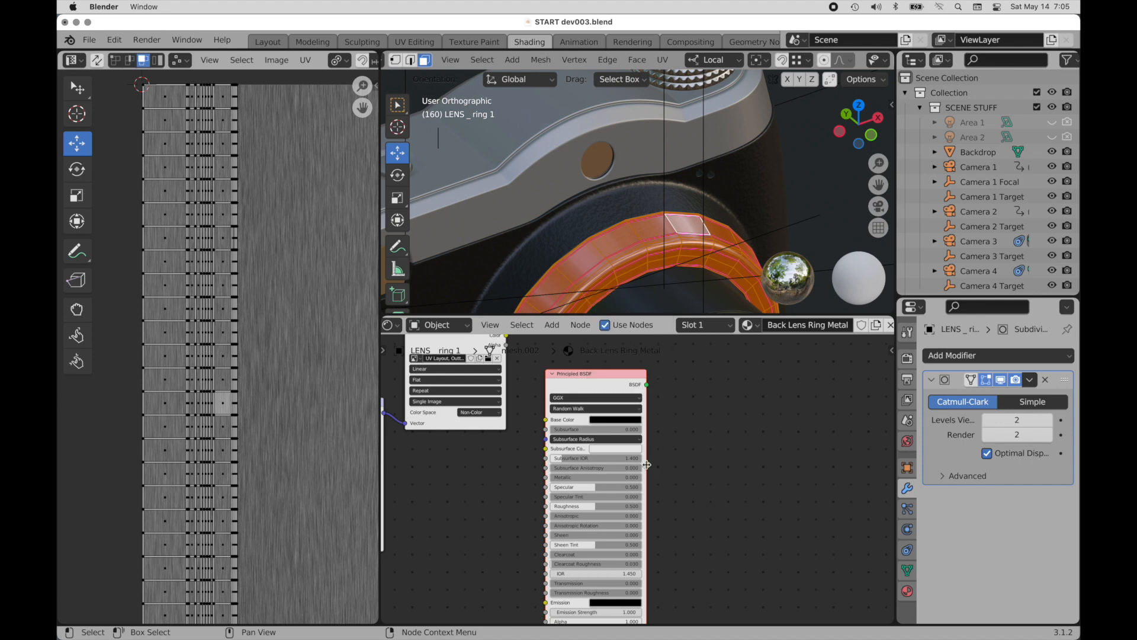
mouse_move(599, 487)
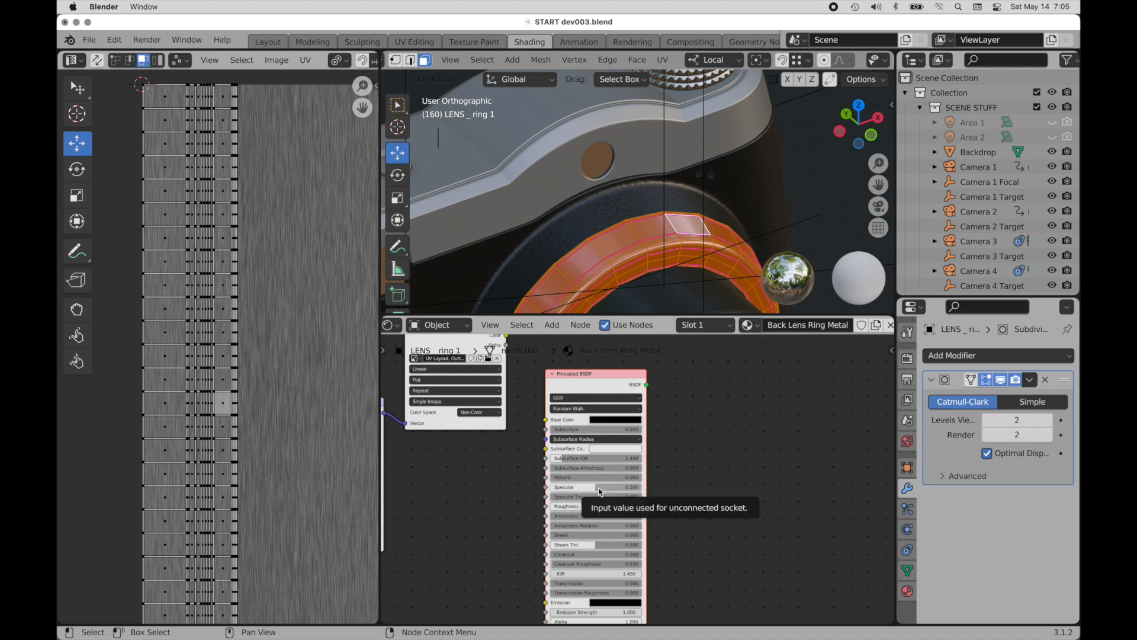
left_click_drag(595, 373, 585, 373)
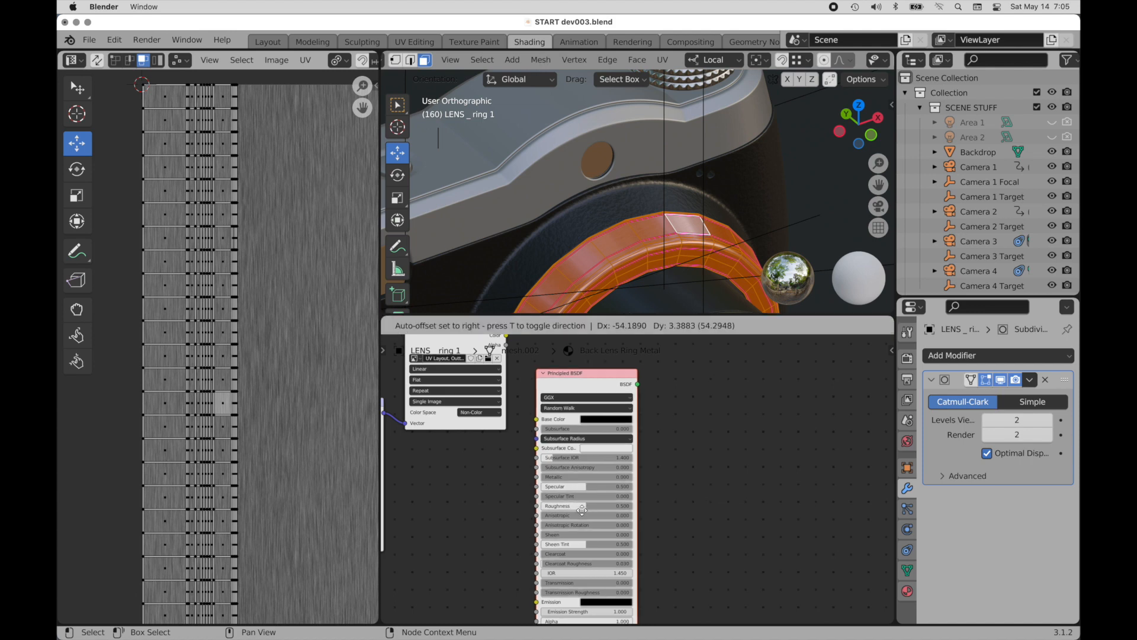
left_click_drag(586, 506, 565, 506)
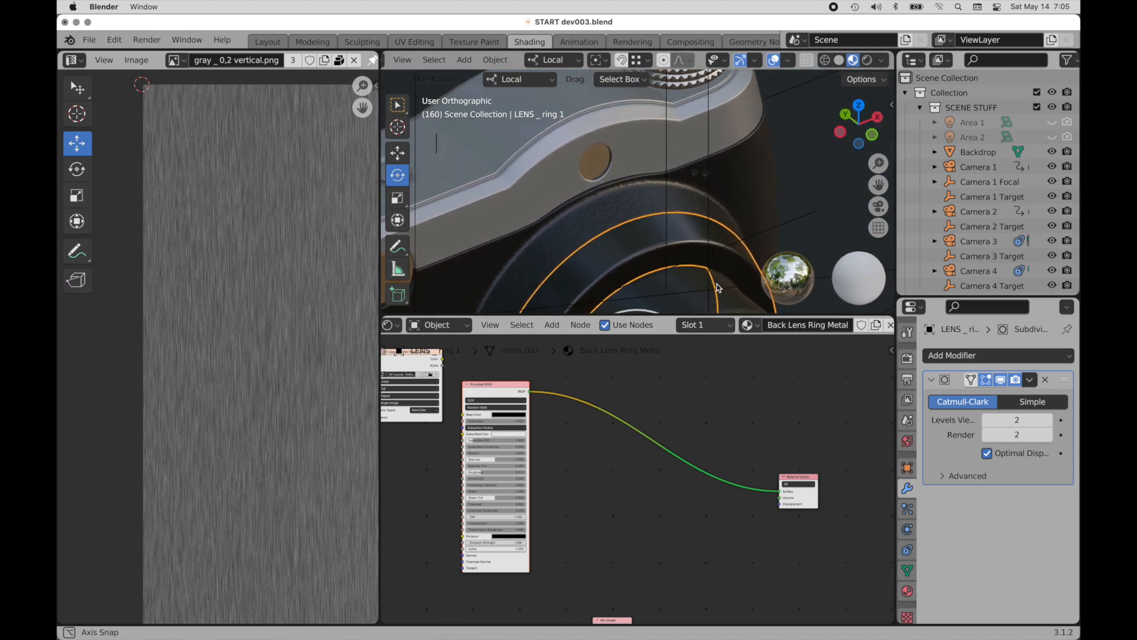
Step: Drag a Mix Shader off the black BSDF's output and connect it to the Material Output
left_click_drag(718, 290, 732, 247)
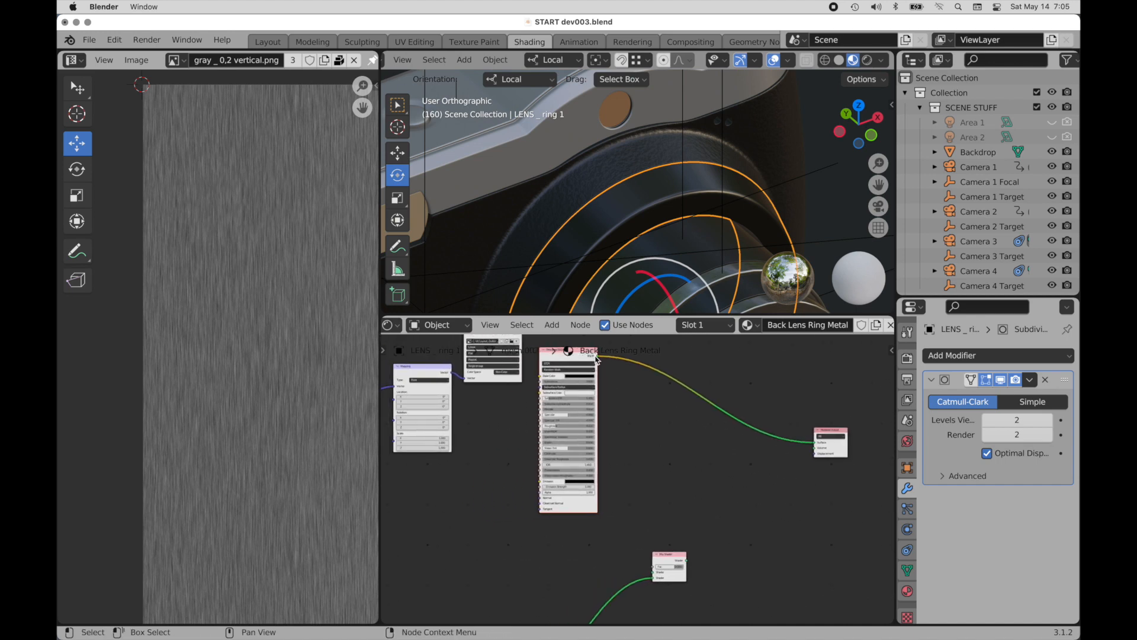
left_click_drag(594, 355, 641, 558)
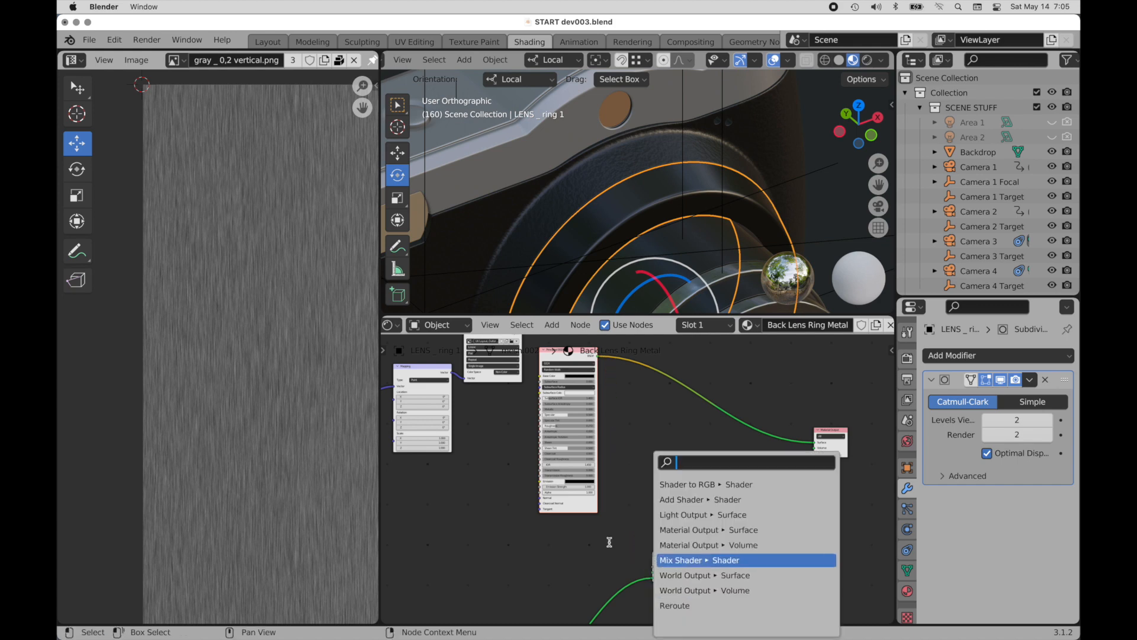
left_click(699, 560)
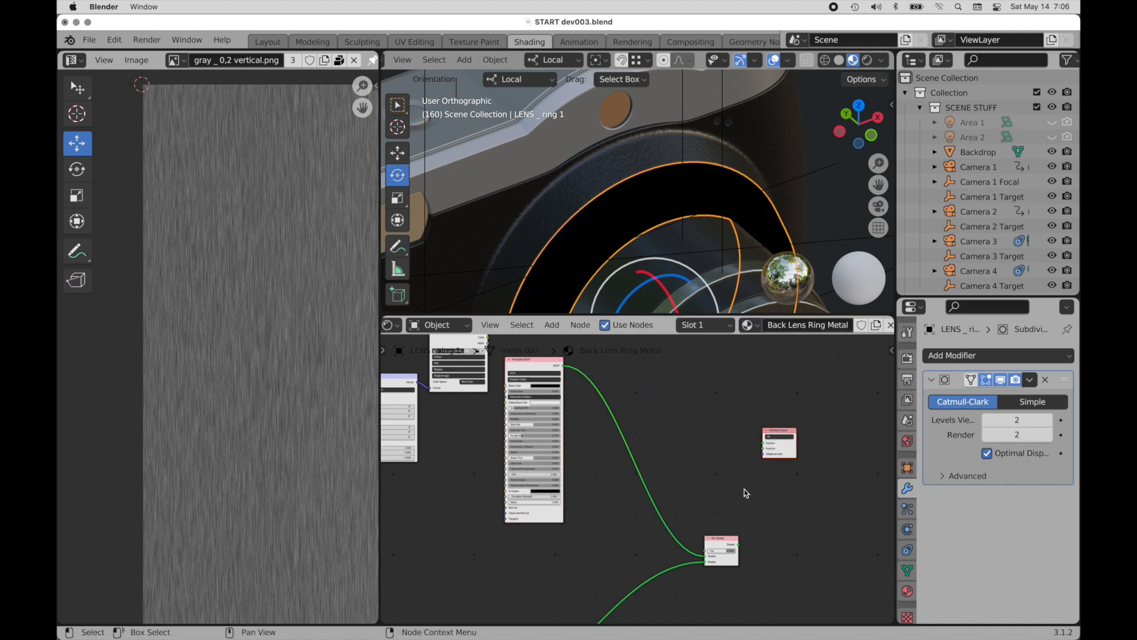
left_click_drag(777, 442, 823, 461)
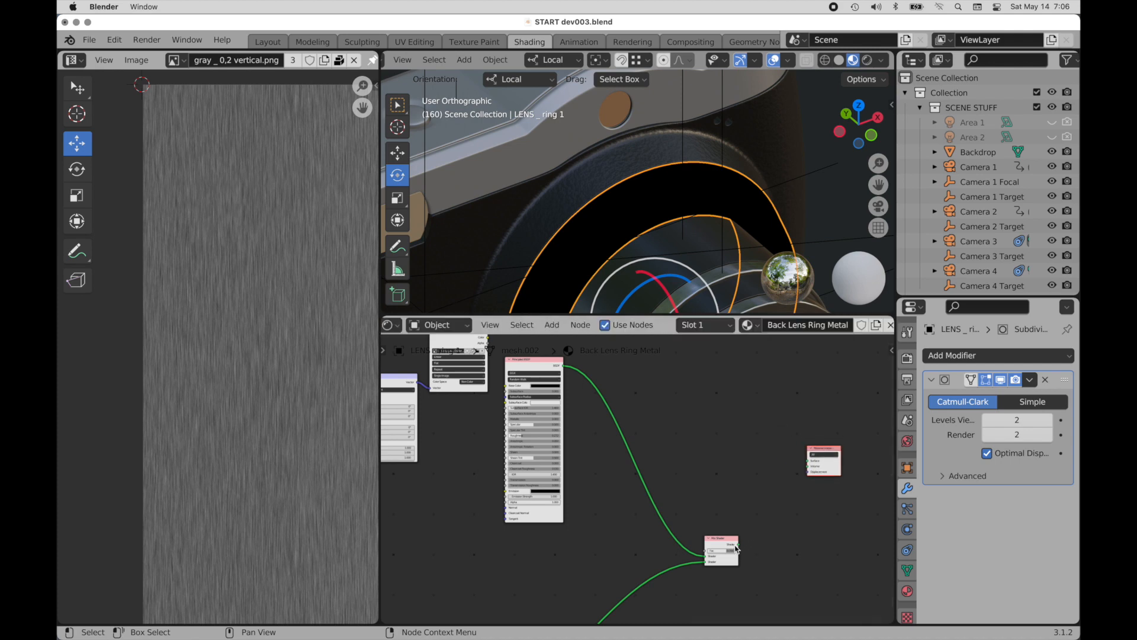
left_click_drag(729, 551, 807, 462)
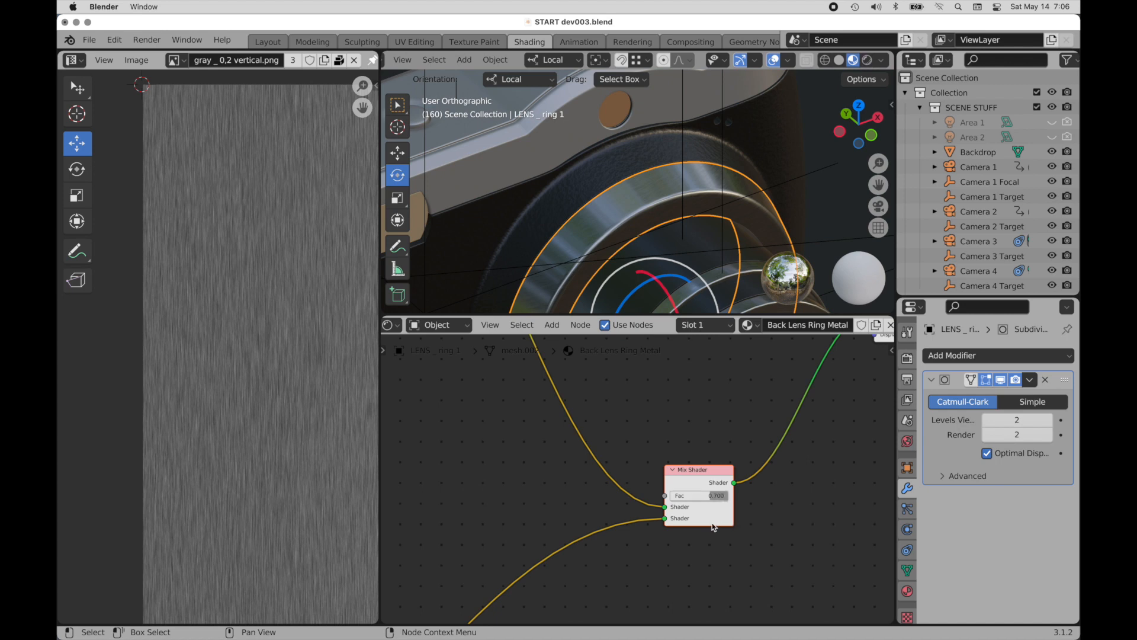
mouse_move(714, 495)
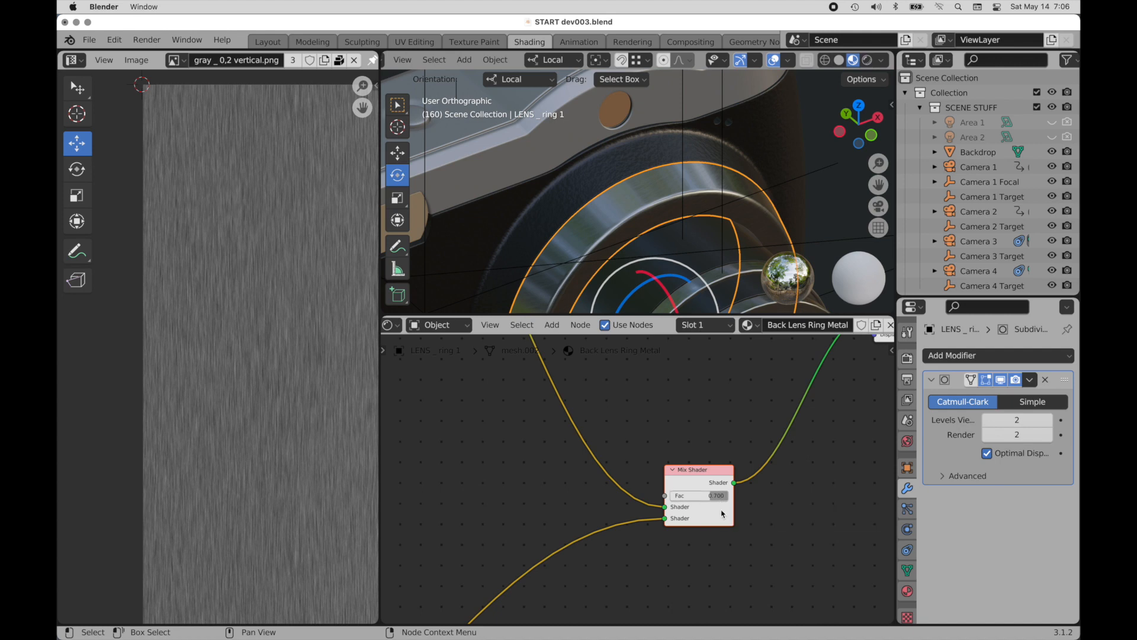
mouse_move(671, 509)
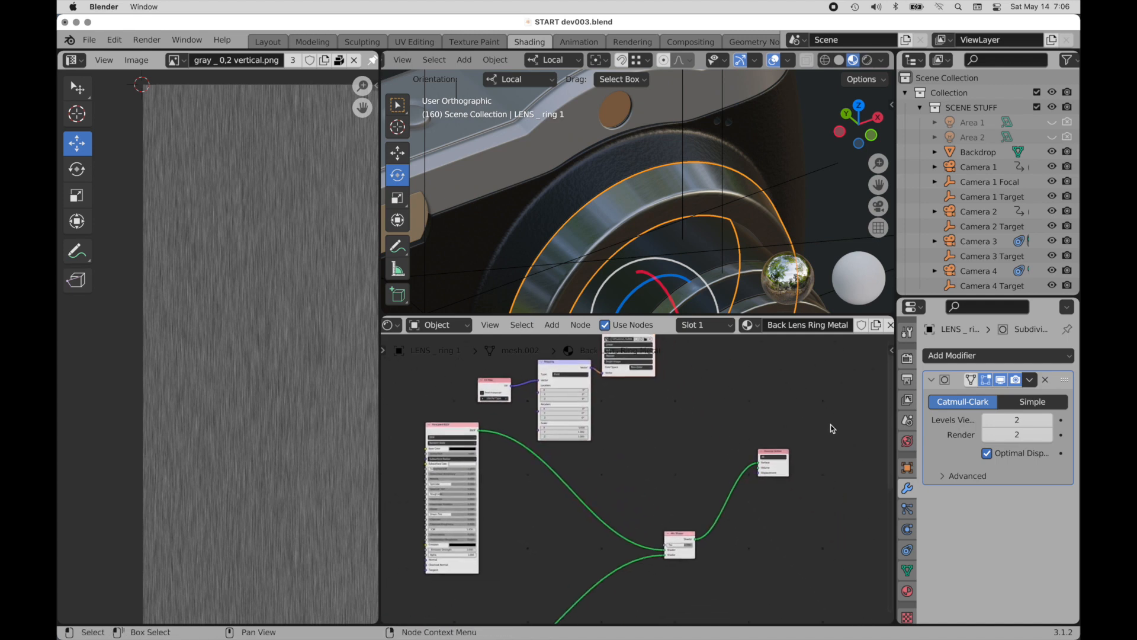
Step: Link the type image's Color output to the new Mix Shader's Fac input
left_click(680, 542)
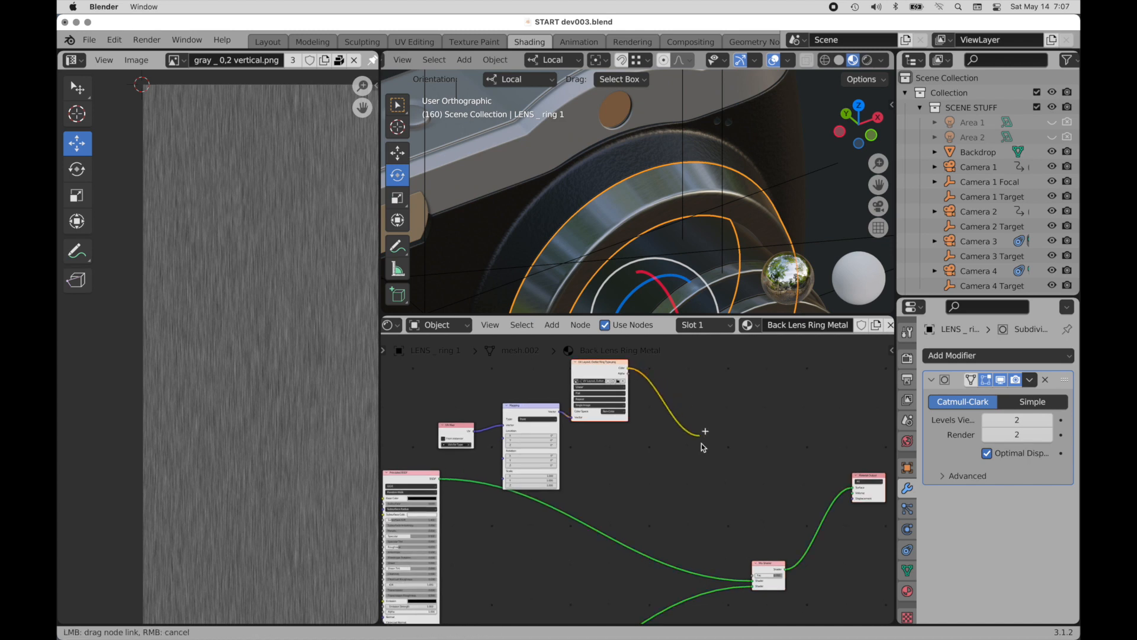
left_click_drag(703, 434, 751, 576)
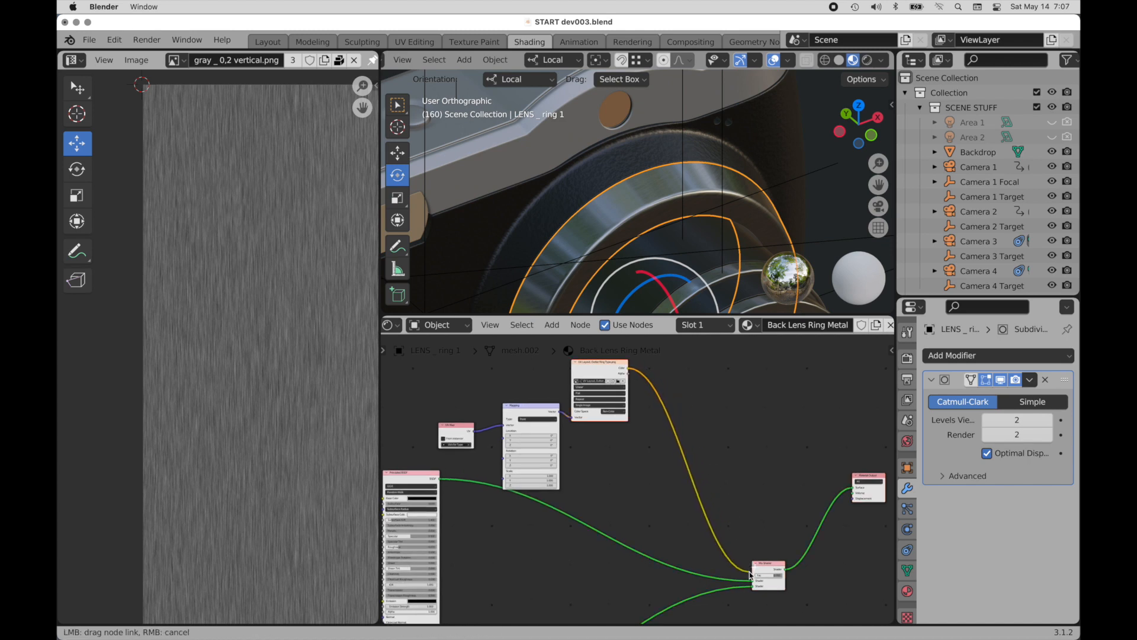